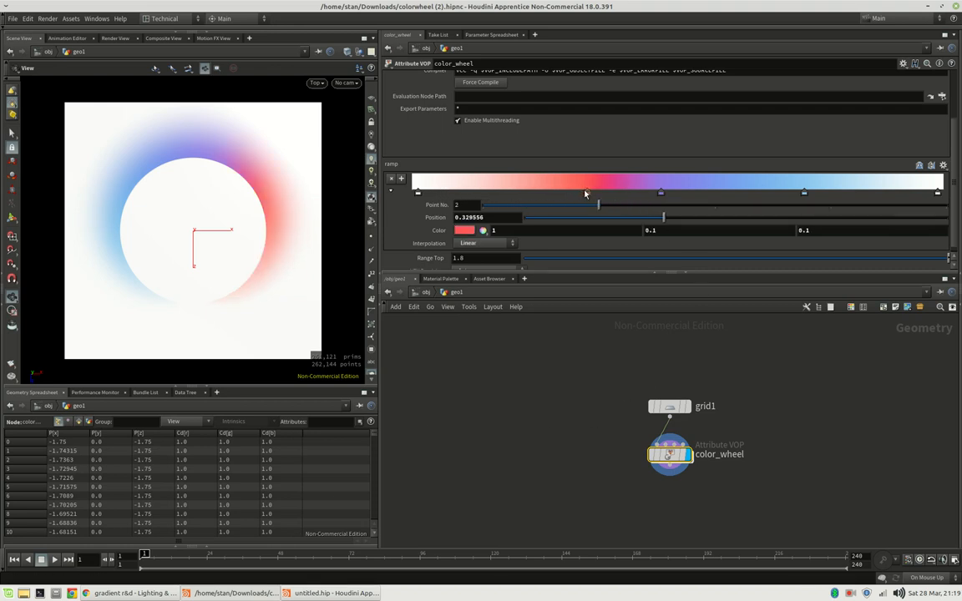
Step: Recolour the purple stop on the colour wheel ramp to yellow
{"action": "left_click", "coordinate": [739, 192]}
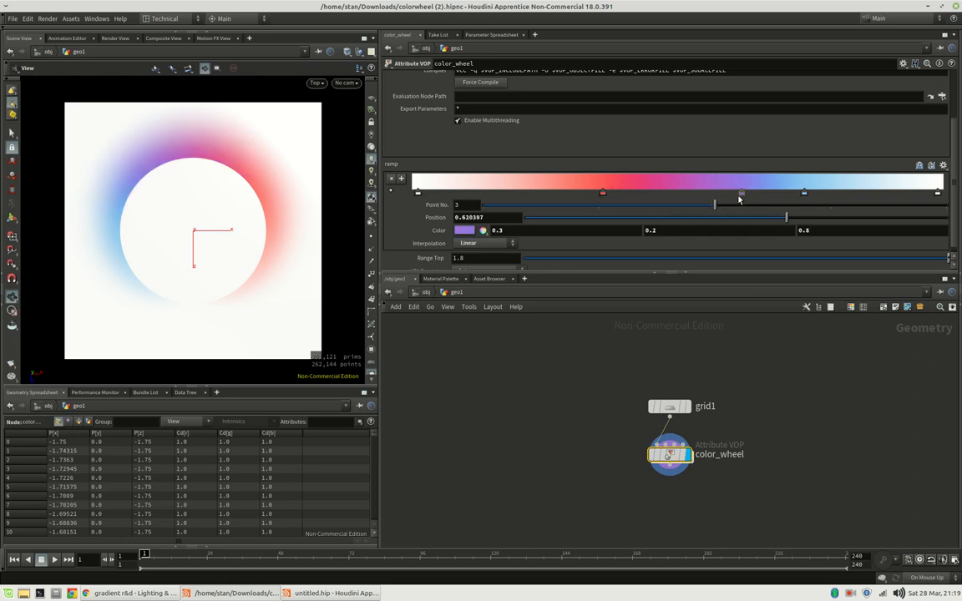
{"action": "left_click", "coordinate": [465, 231]}
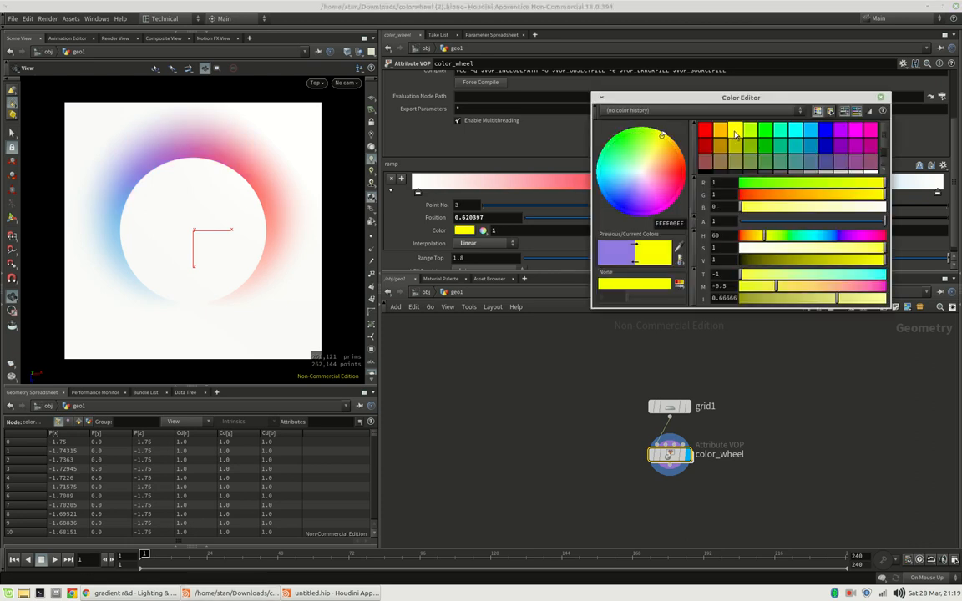
{"action": "left_click", "coordinate": [880, 97]}
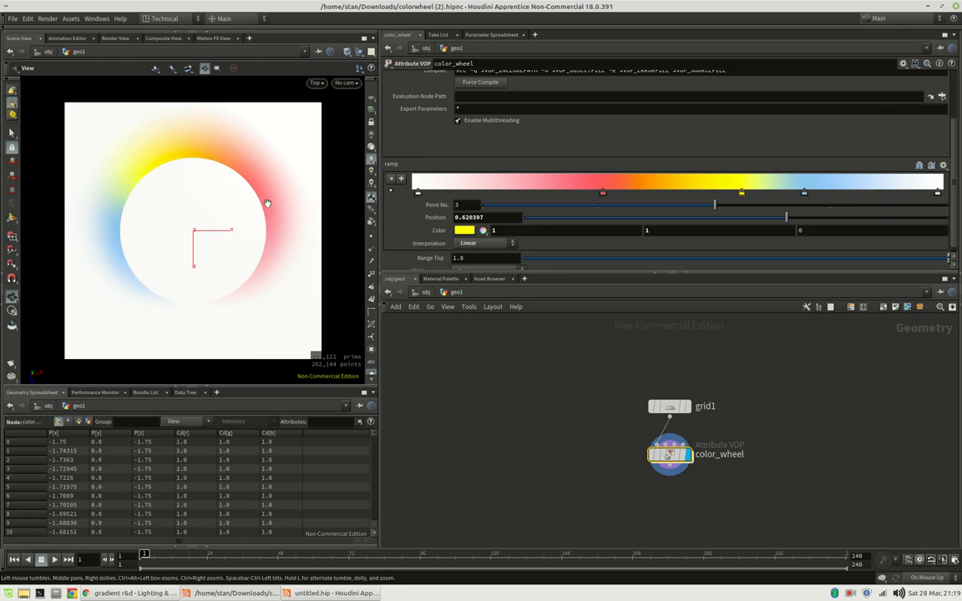
{"action": "mouse_move", "coordinate": [201, 227]}
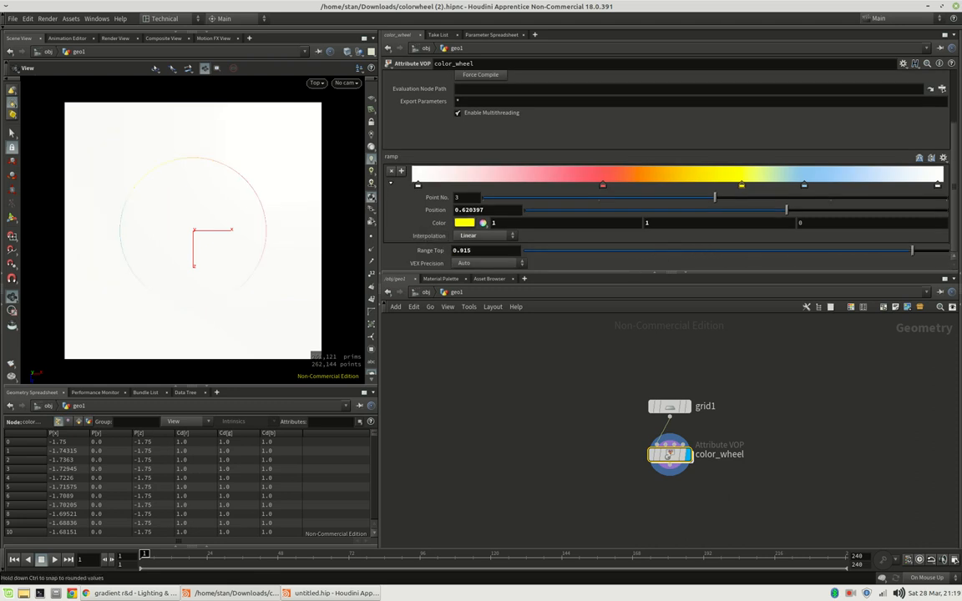
Step: Return Range Top to 1.8 and switch to the untitled.hip scene
{"action": "type", "text": "11.7"}
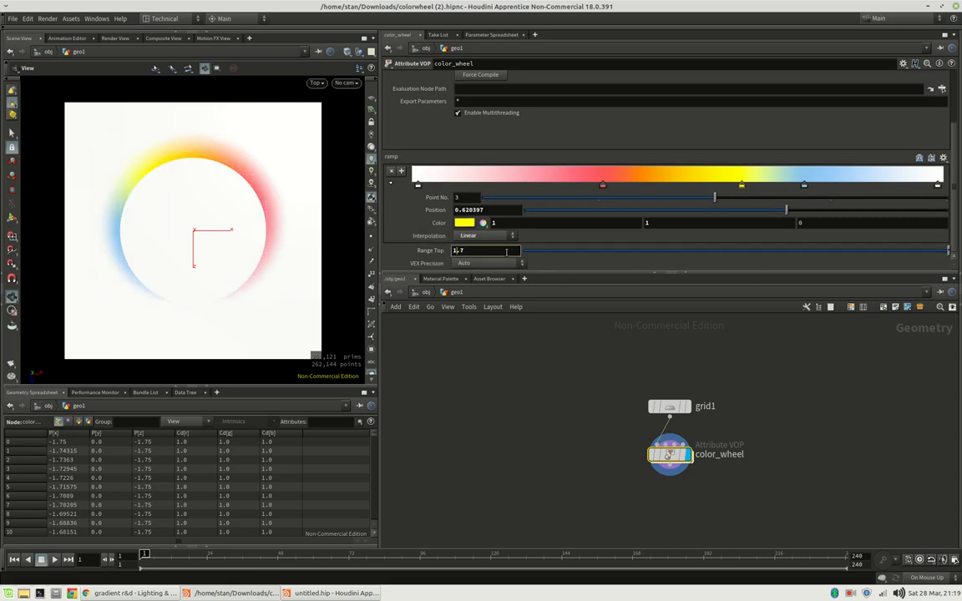
{"action": "type", "text": "1.8"}
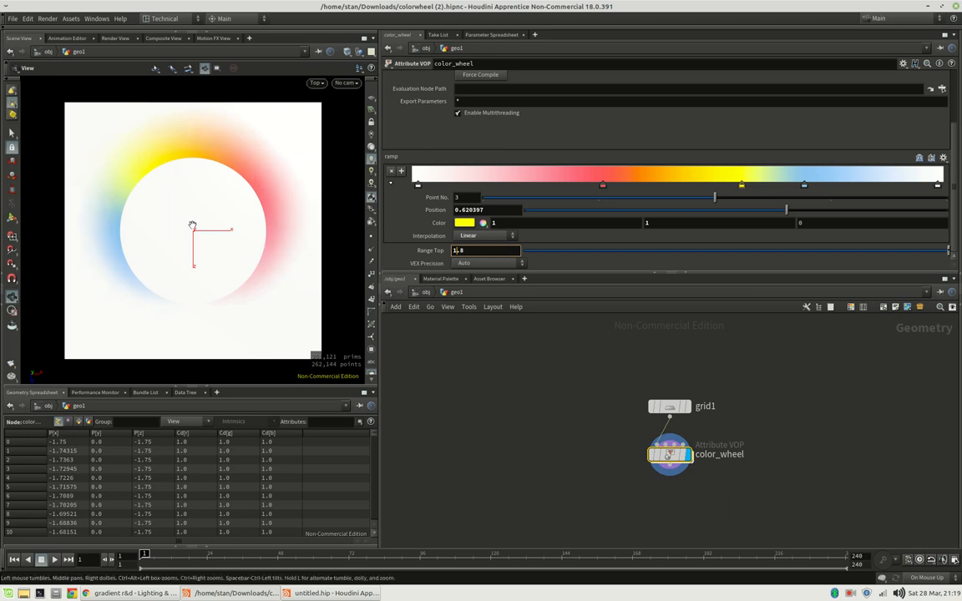
{"action": "mouse_move", "coordinate": [227, 219]}
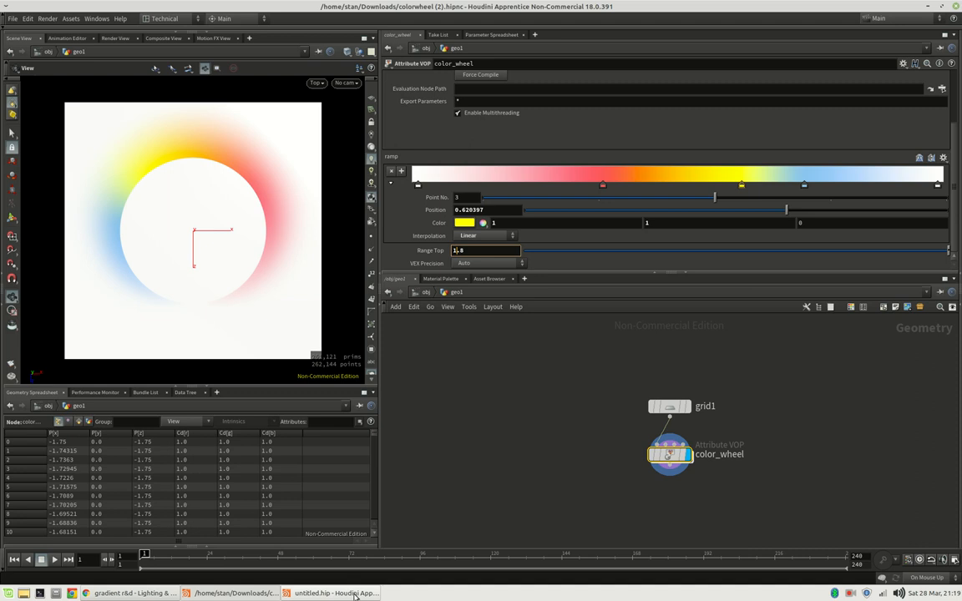
{"action": "left_click", "coordinate": [12, 18]}
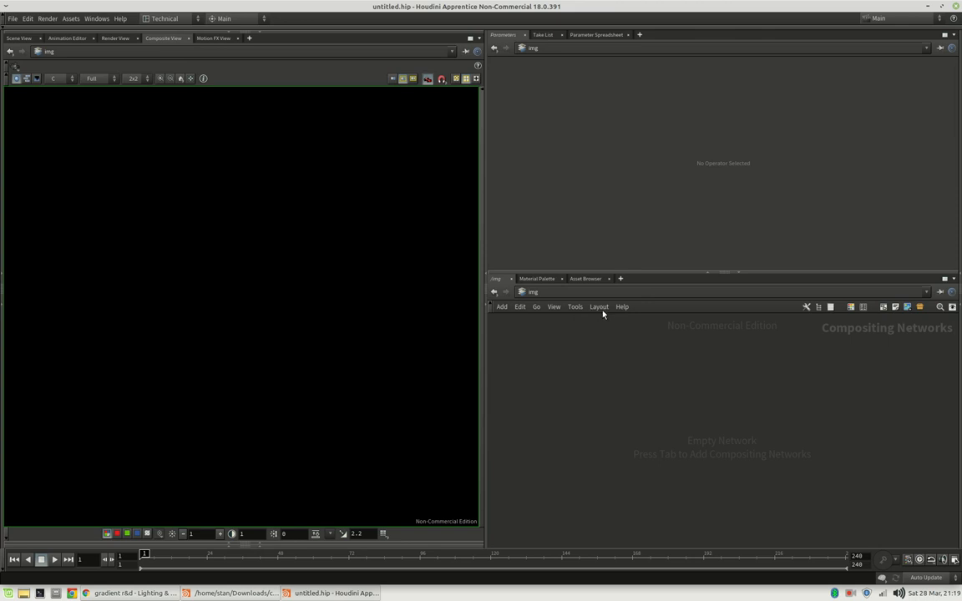
{"action": "mouse_move", "coordinate": [474, 352]}
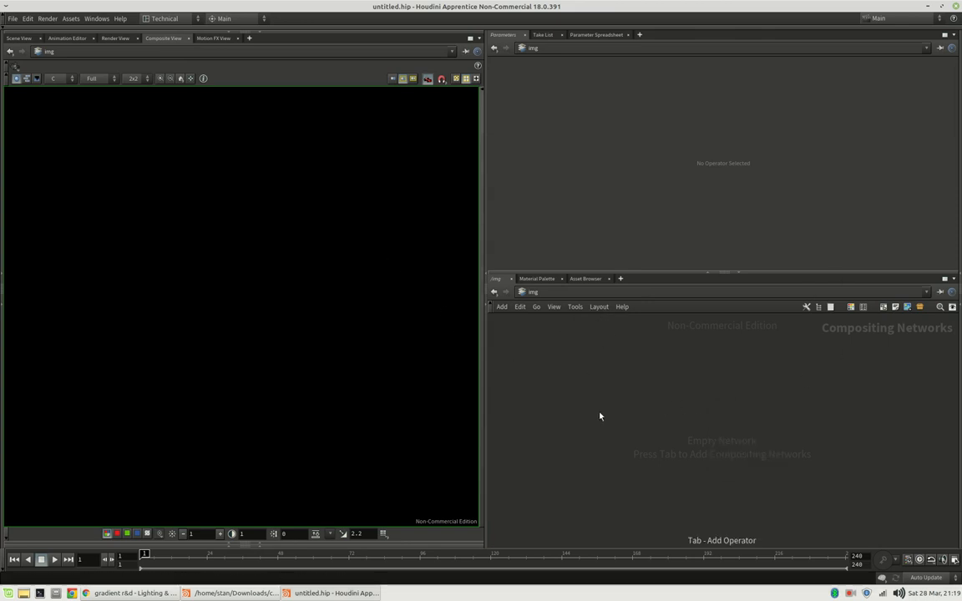
{"action": "mouse_move", "coordinate": [621, 265]}
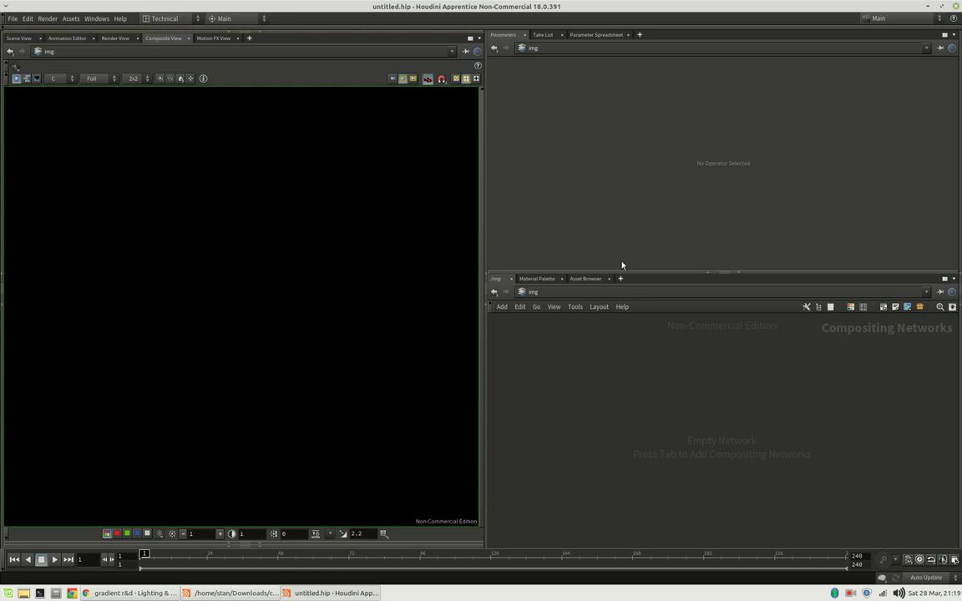
Step: Add an Image Network in /img, rename it color_wheel, and go inside
{"action": "key", "text": "Tab"}
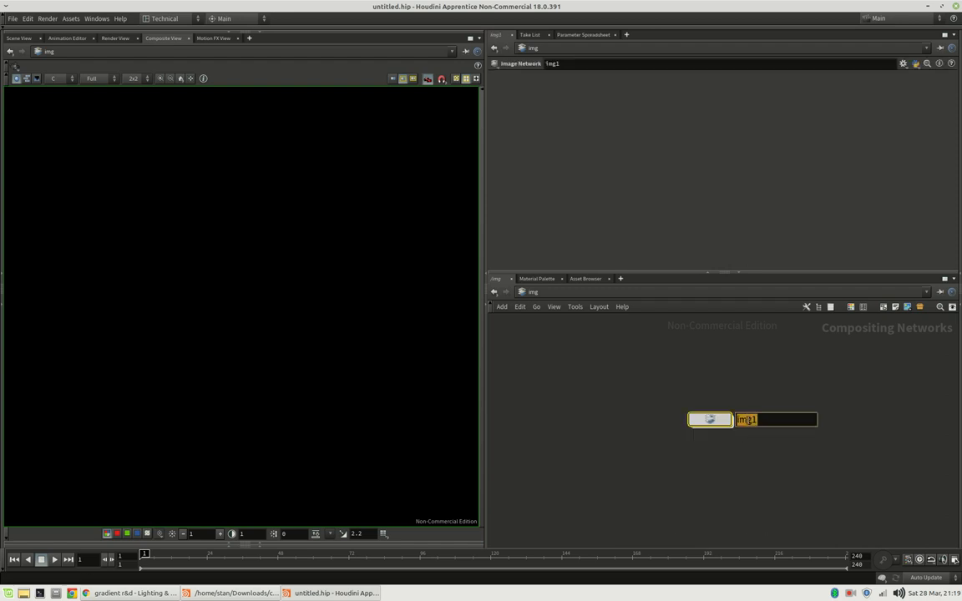
{"action": "type", "text": "color_w"}
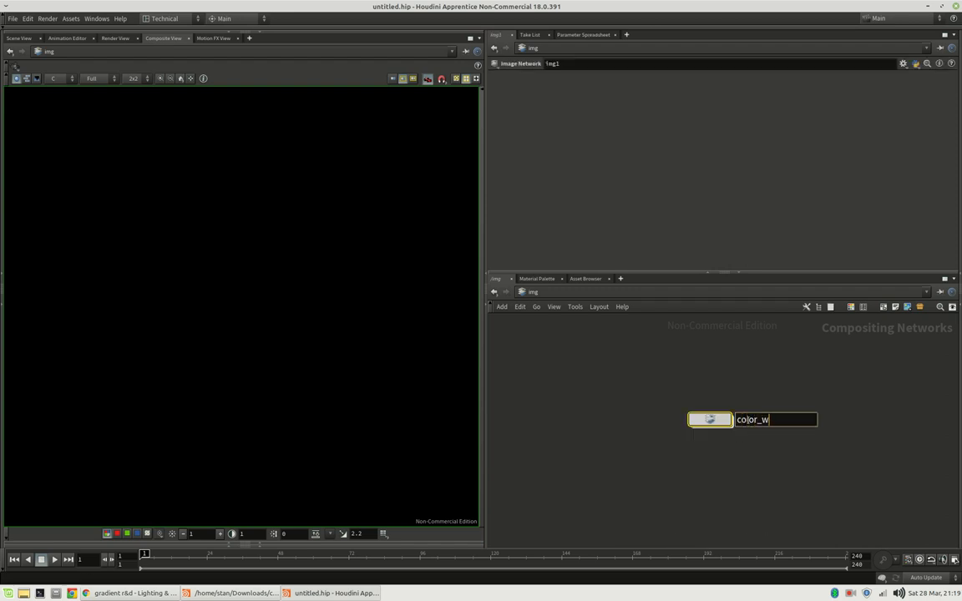
{"action": "type", "text": "heel"}
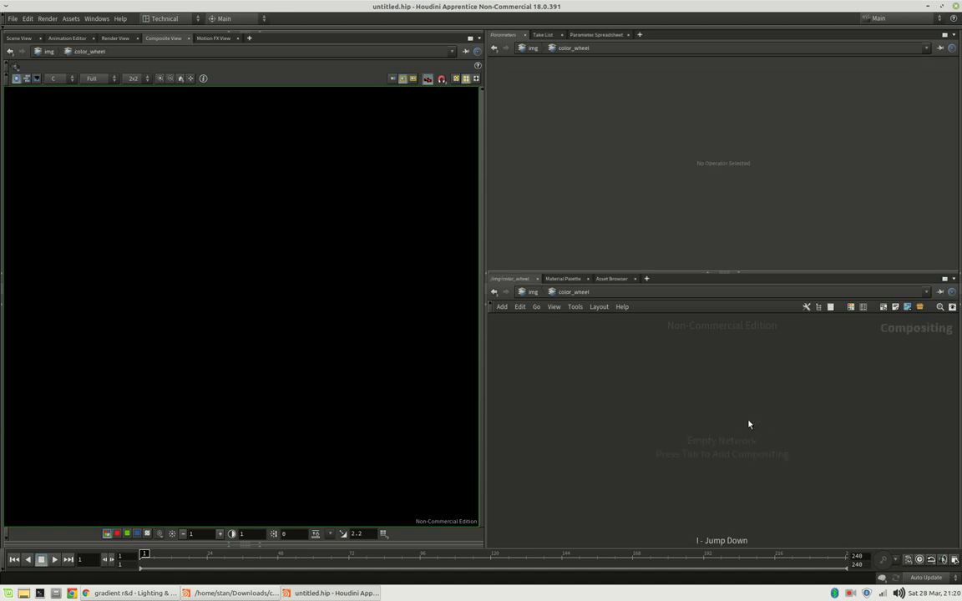
{"action": "key", "text": "tab"}
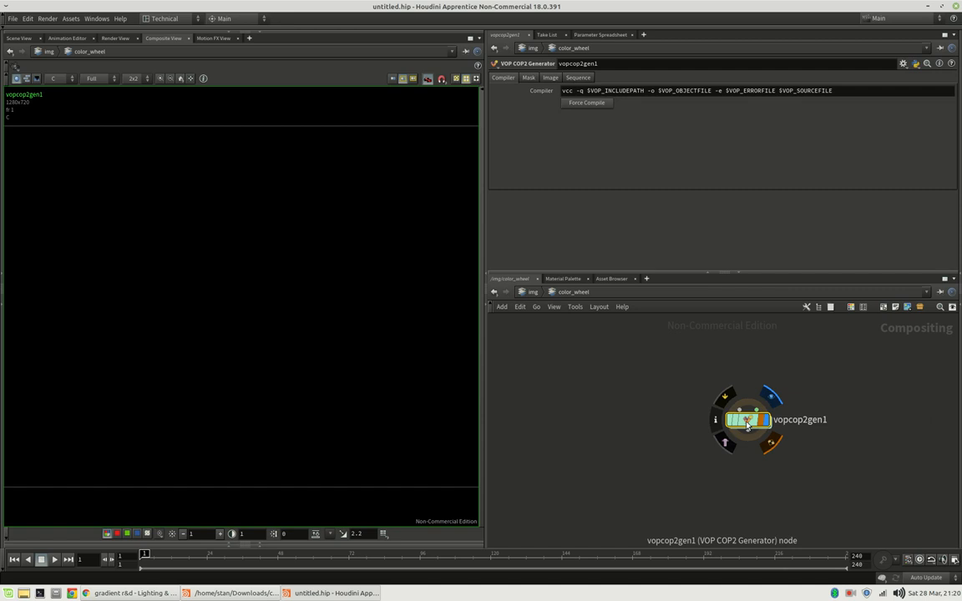
Step: Override the VOP COP2 generator's image size to 600 x 600 and dive into its VEX network
{"action": "left_click", "coordinate": [550, 77]}
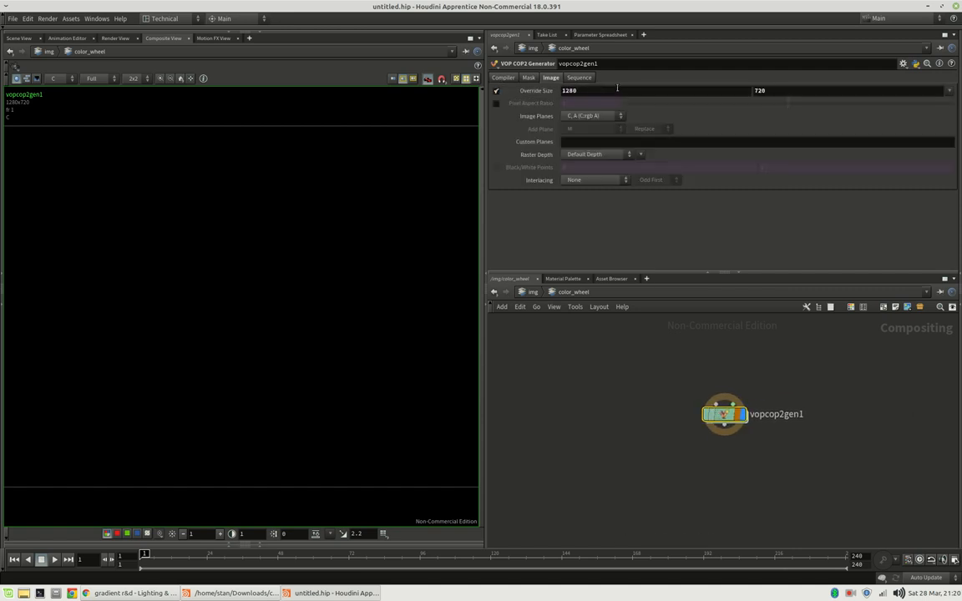
{"action": "type", "text": "600"}
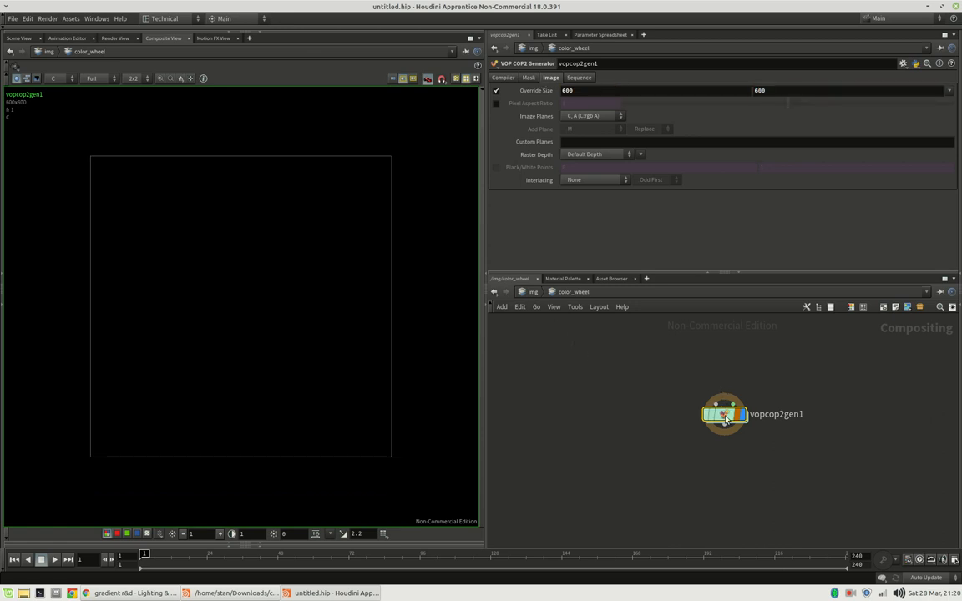
{"action": "double_click", "coordinate": [723, 414]}
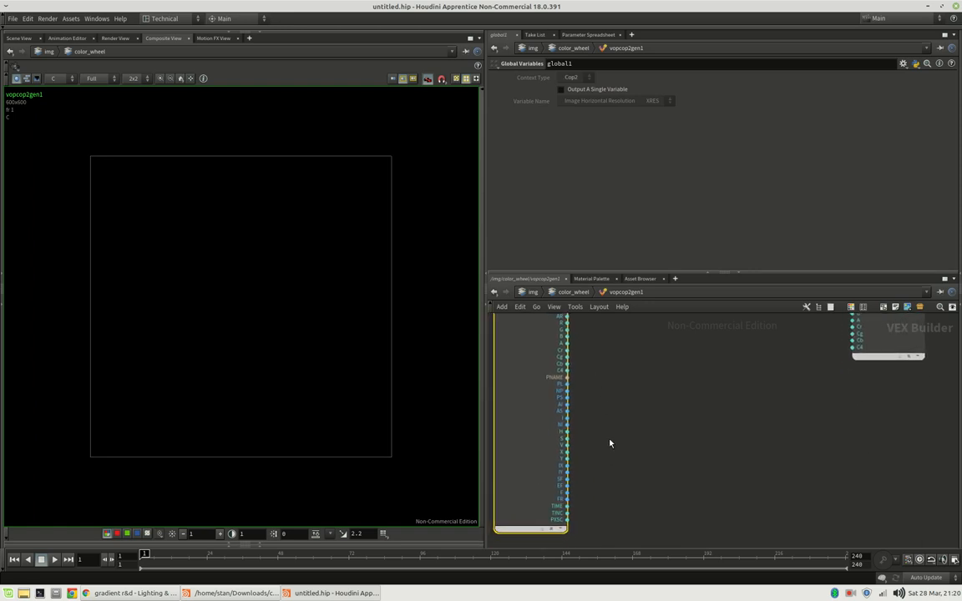
{"action": "mouse_move", "coordinate": [589, 459]}
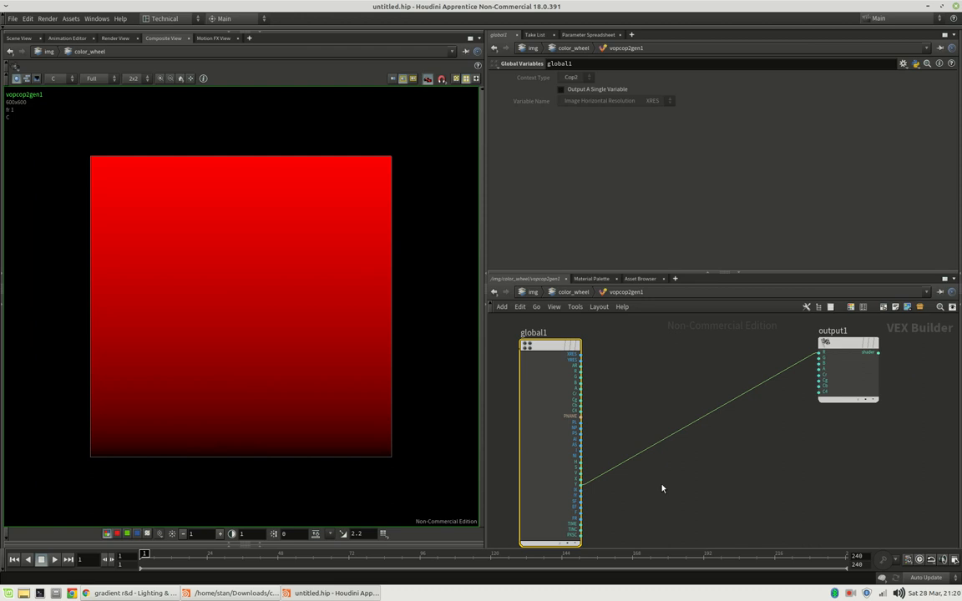
Step: Insert a Subtract Constant node between the global X output and output1's red input
{"action": "key", "text": "Tab"}
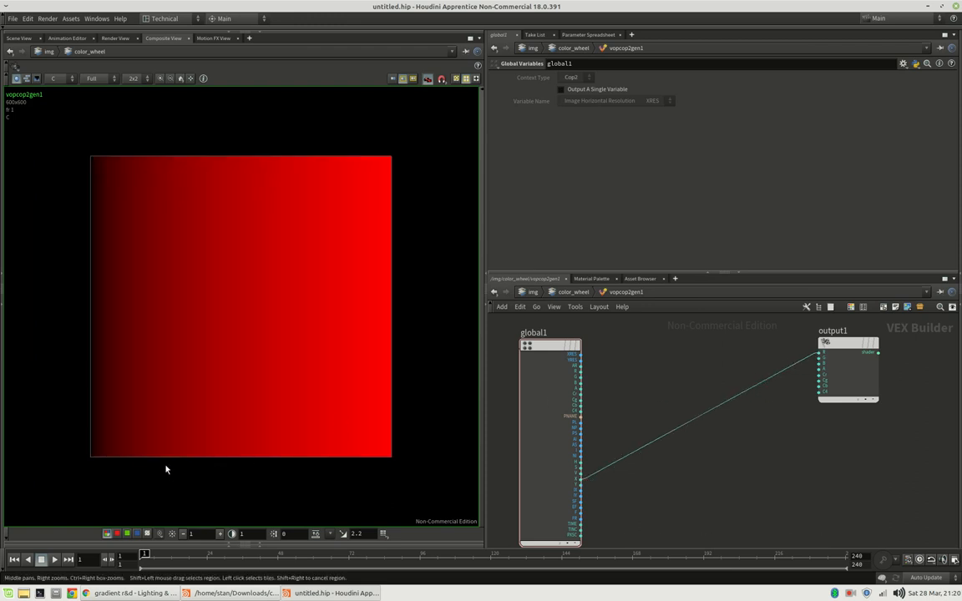
{"action": "mouse_move", "coordinate": [91, 462]}
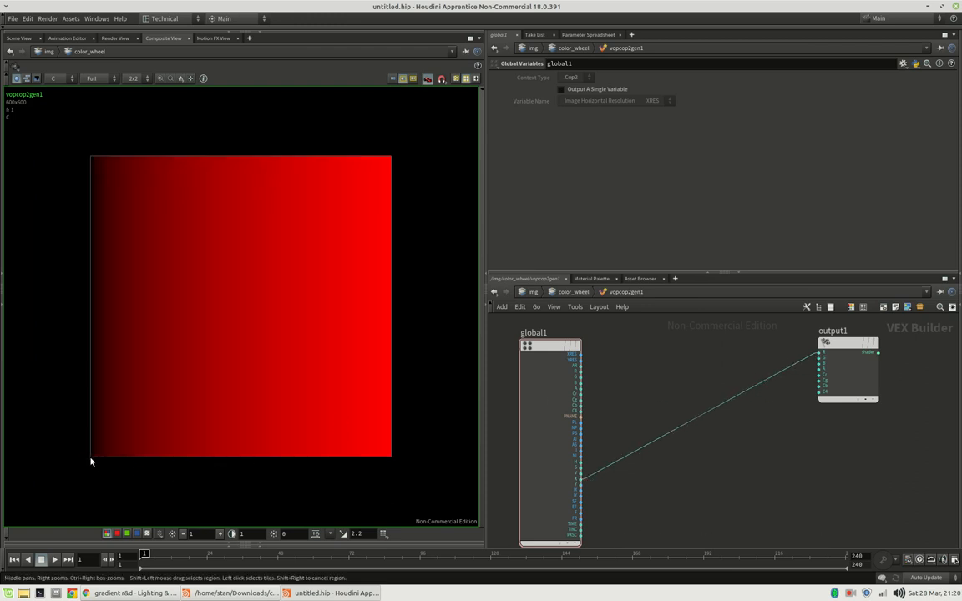
{"action": "mouse_move", "coordinate": [231, 449]}
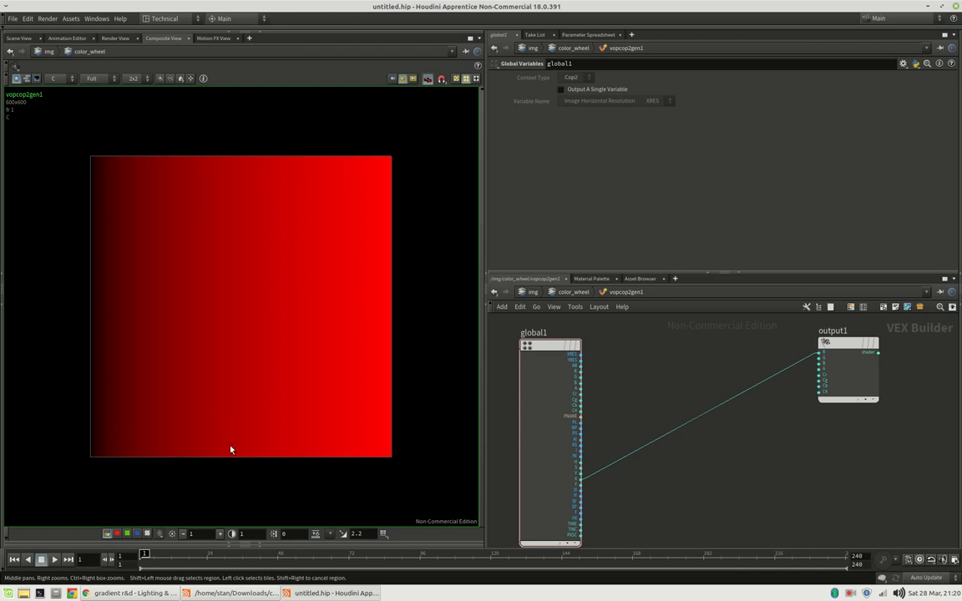
{"action": "mouse_move", "coordinate": [242, 312]}
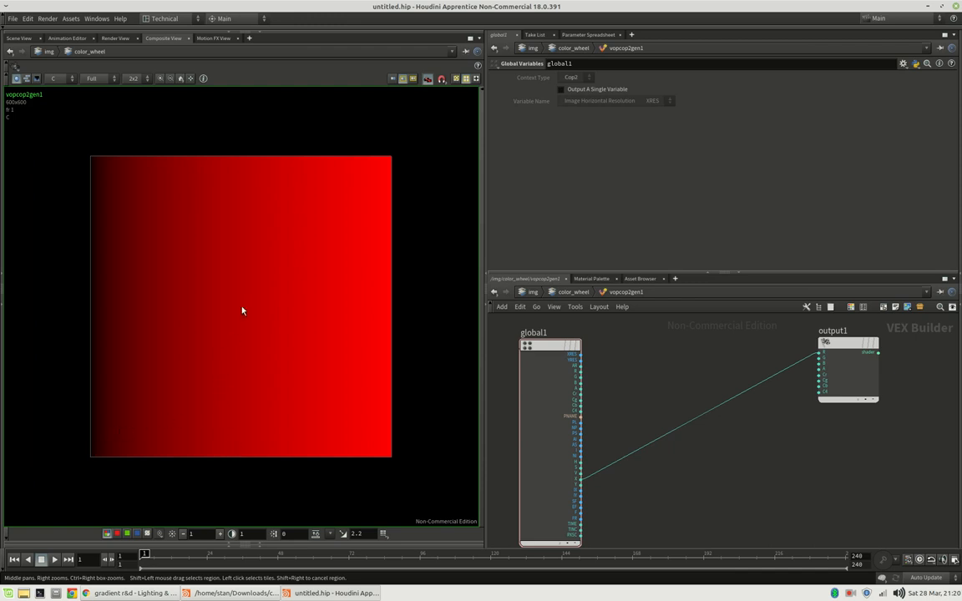
{"action": "key", "text": "Tab"}
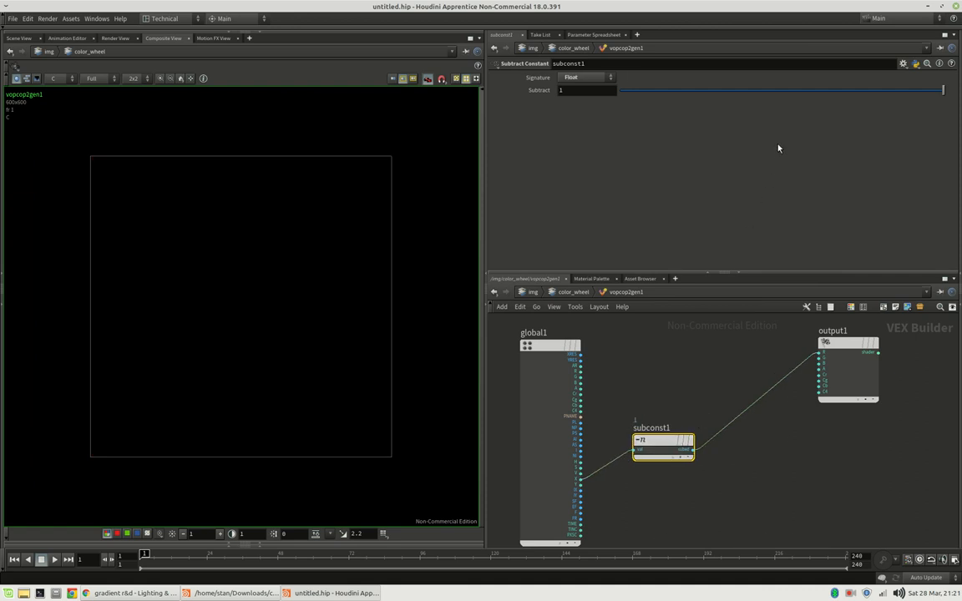
Step: Set the Subtract Constant amount to 0.5 to centre the gradient, and add an Arc Tangent node
{"action": "left_click_drag", "start_coordinate": [942, 90], "coordinate": [697, 90]}
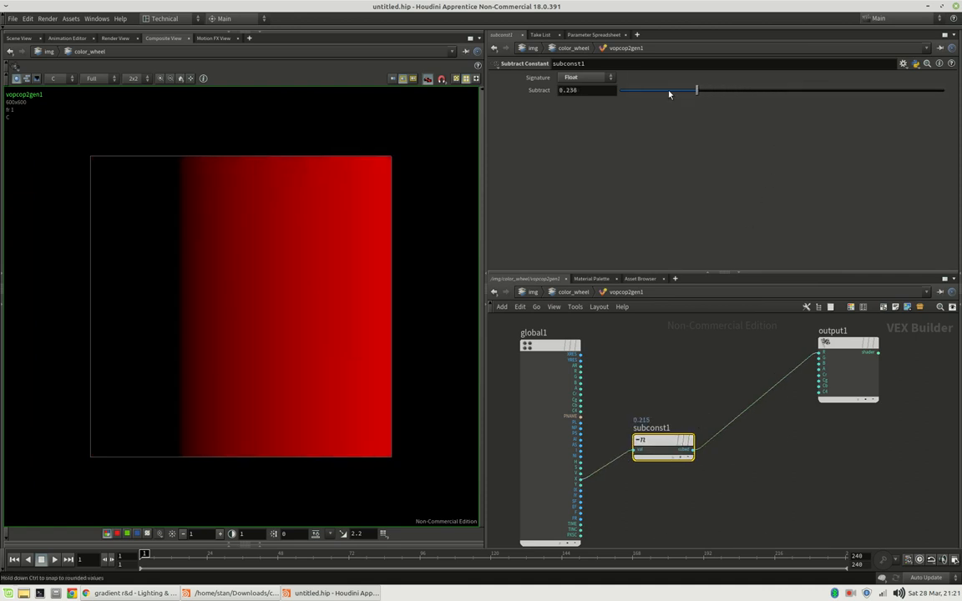
{"action": "left_click_drag", "start_coordinate": [698, 90], "coordinate": [769, 90]}
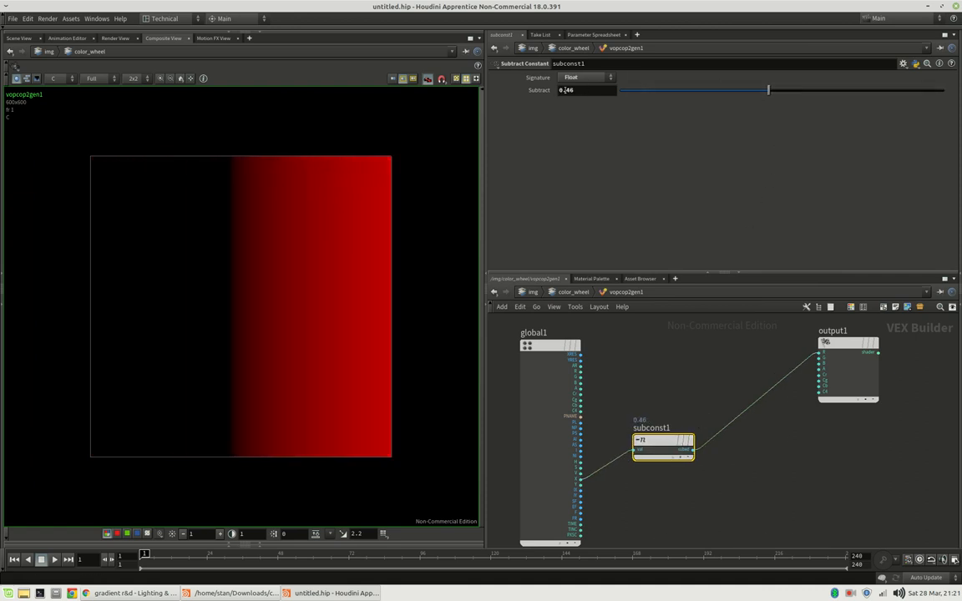
{"action": "left_click_drag", "start_coordinate": [767, 89], "coordinate": [781, 89]}
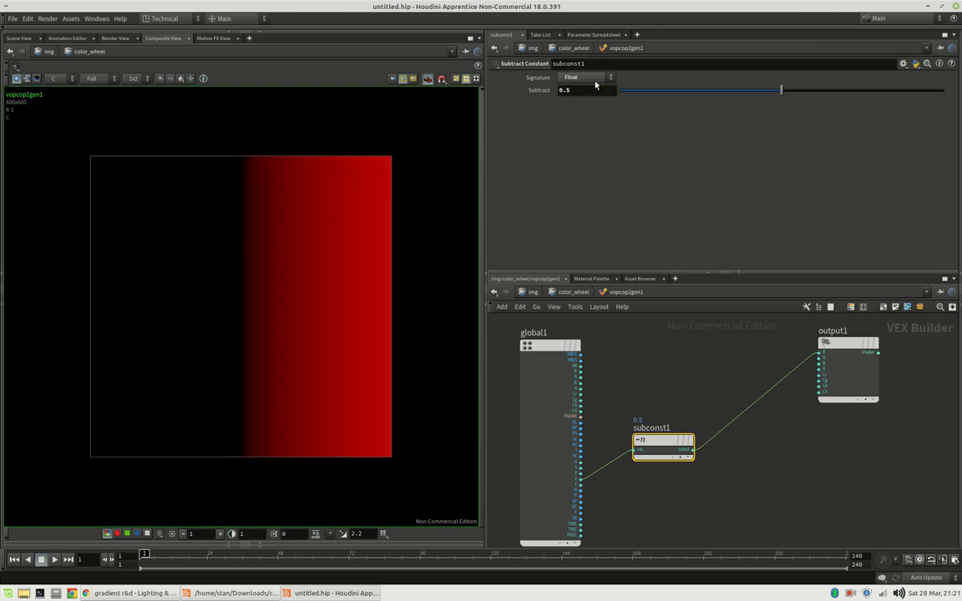
{"action": "left_click_drag", "start_coordinate": [662, 447], "coordinate": [658, 497]}
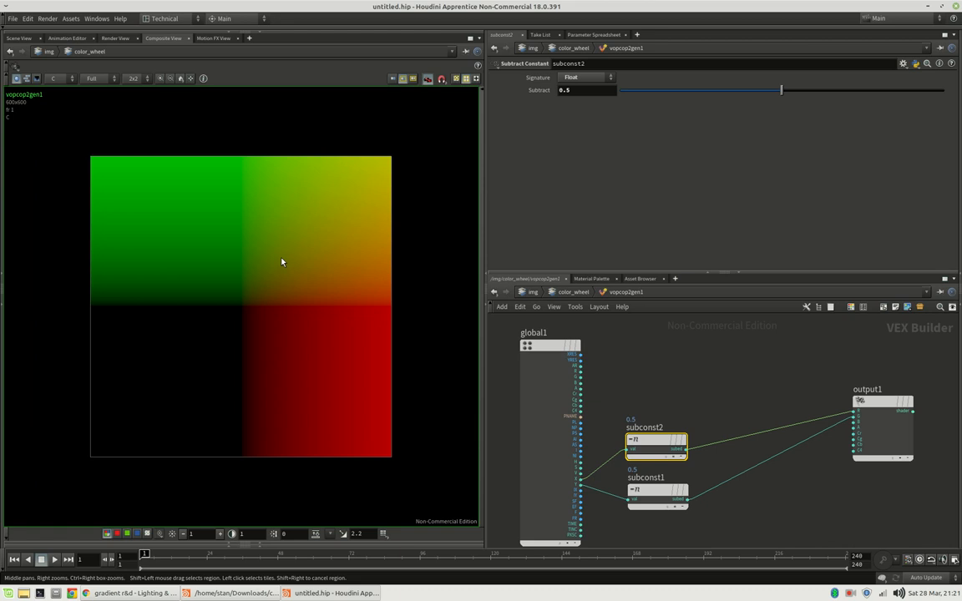
{"action": "mouse_move", "coordinate": [271, 272]}
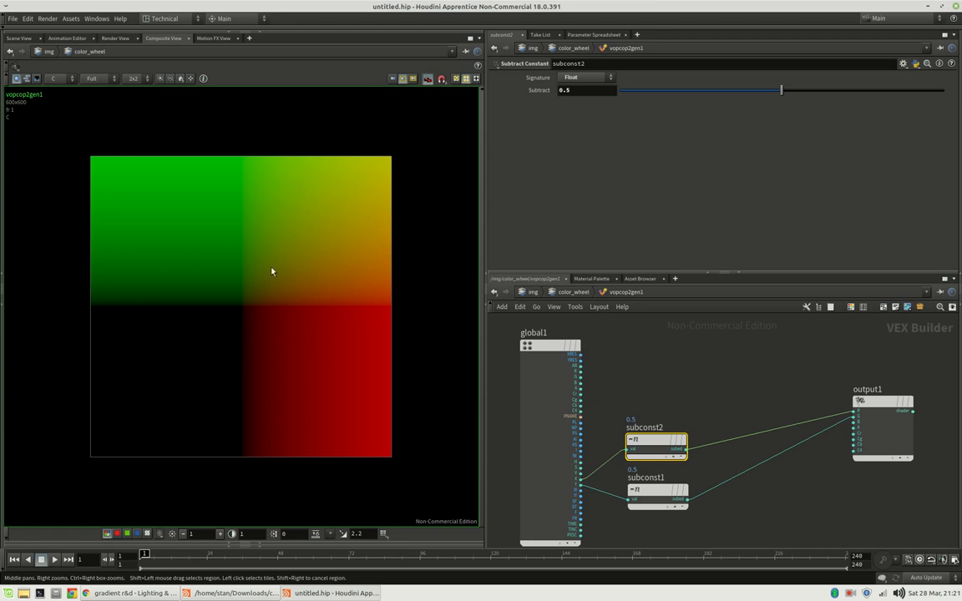
{"action": "key", "text": "Tab"}
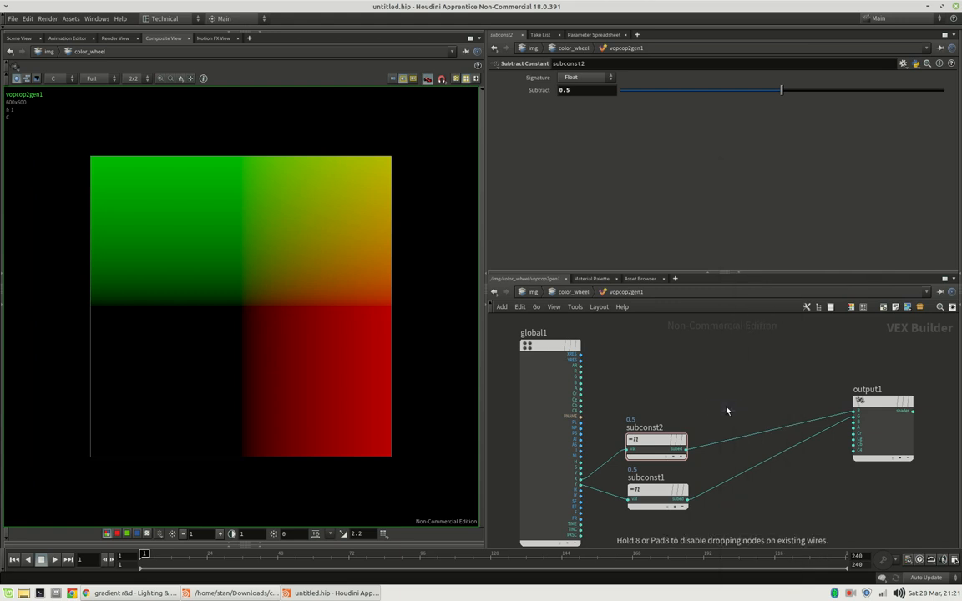
Step: Place the Arc Tangent node and cut the leftover wire into output1
{"action": "left_click", "coordinate": [747, 402]}
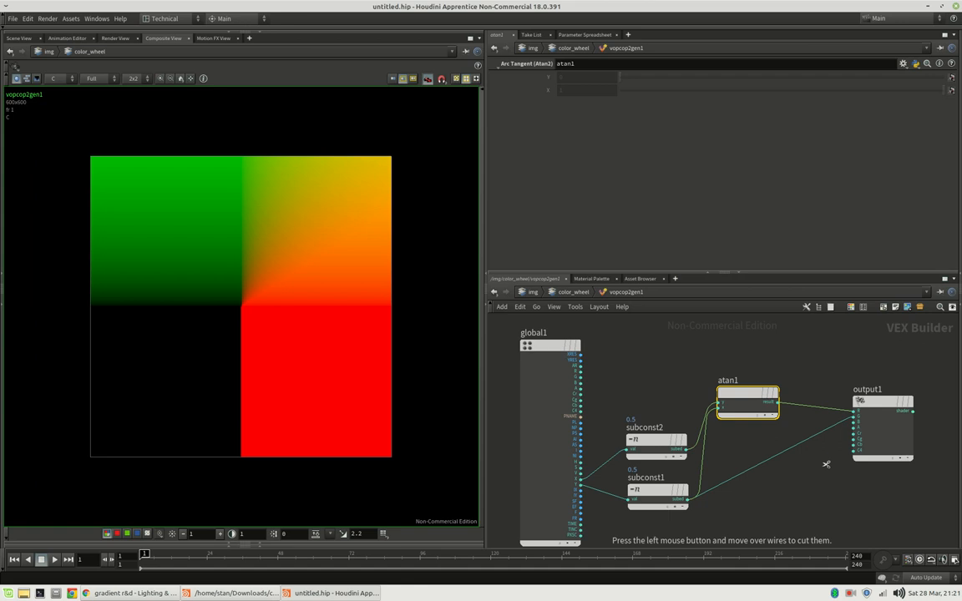
{"action": "left_click_drag", "start_coordinate": [747, 401], "coordinate": [742, 442]}
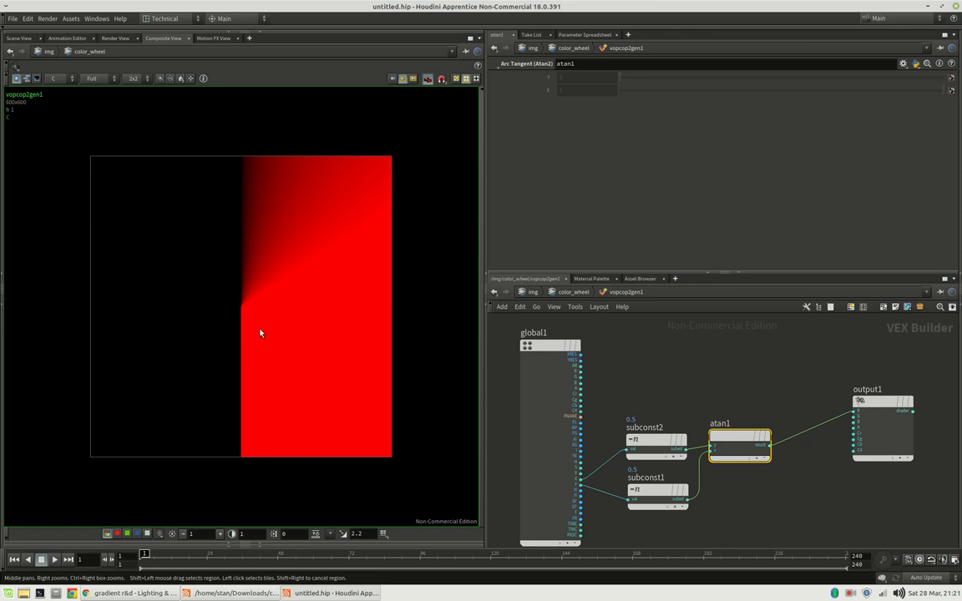
{"action": "mouse_move", "coordinate": [246, 369]}
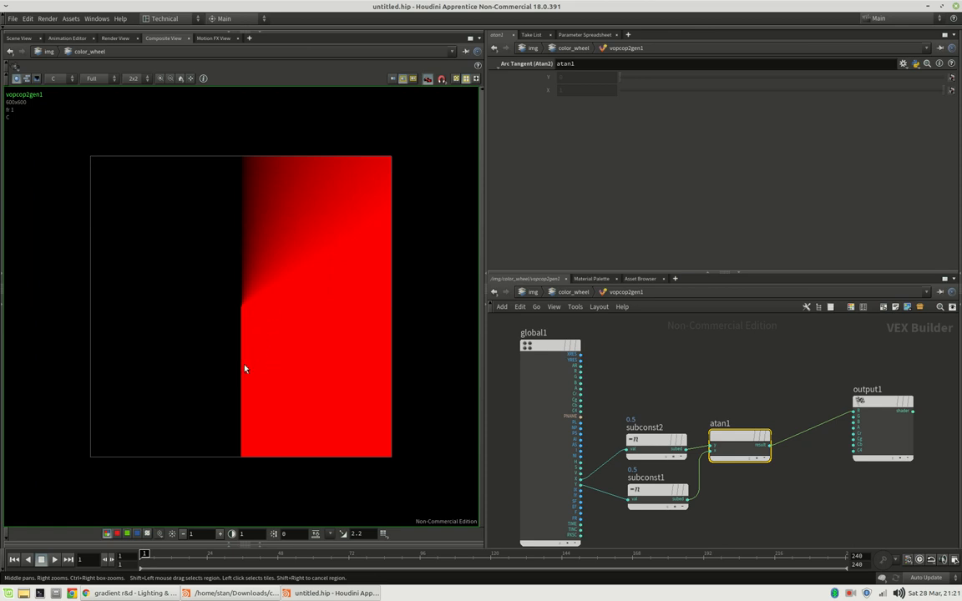
{"action": "mouse_move", "coordinate": [259, 278]}
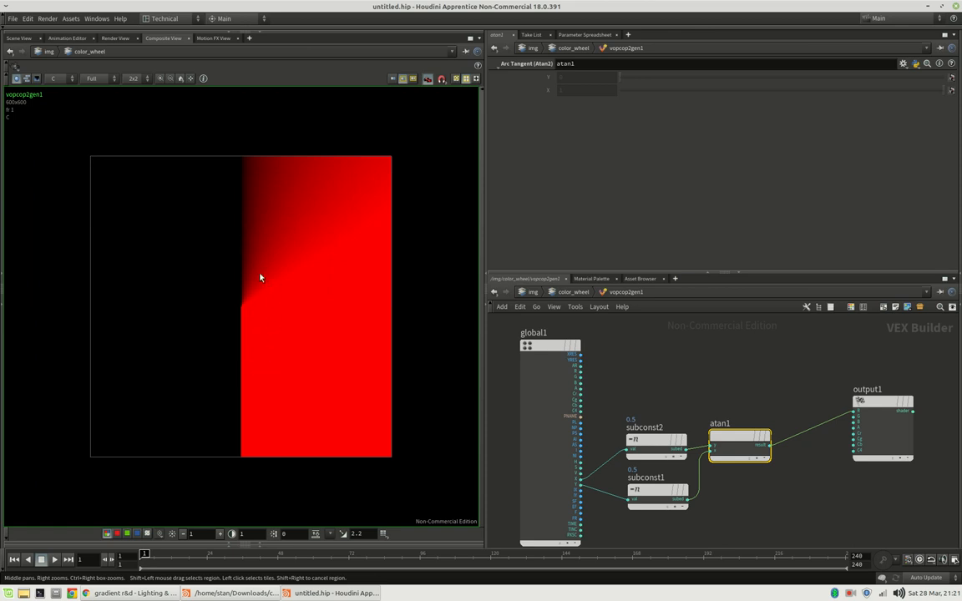
{"action": "mouse_move", "coordinate": [272, 385]}
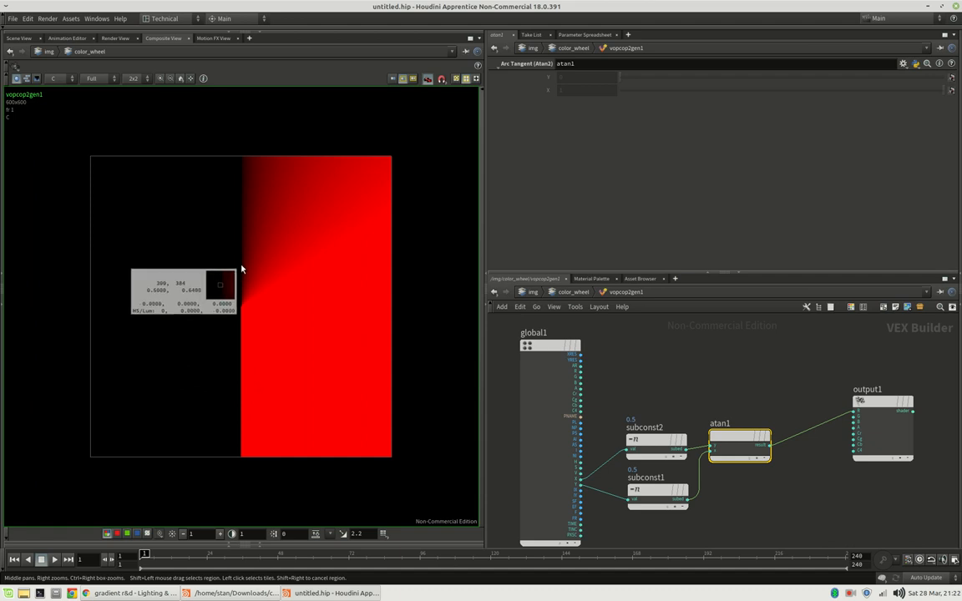
{"action": "mouse_move", "coordinate": [261, 276]}
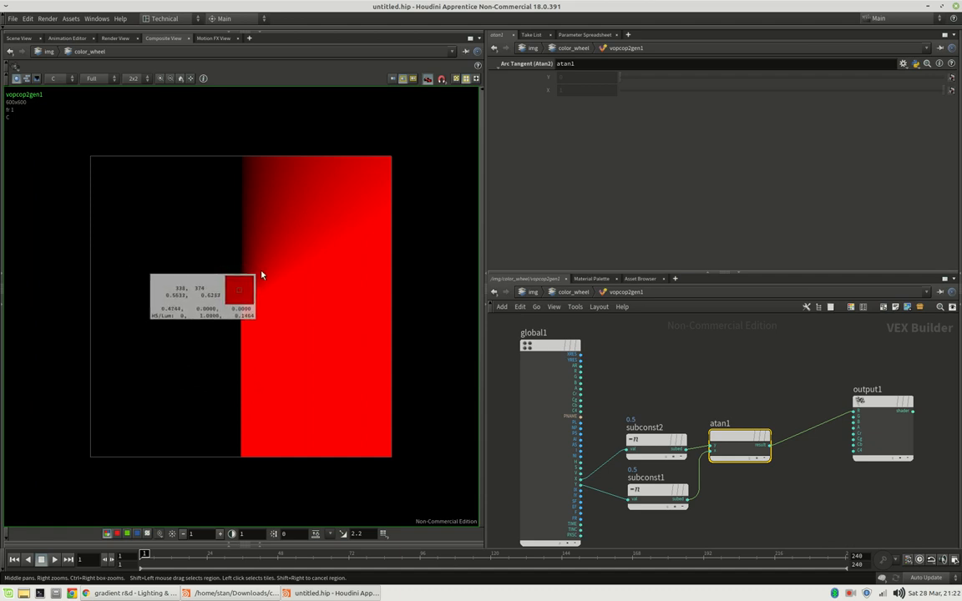
{"action": "mouse_move", "coordinate": [268, 278]}
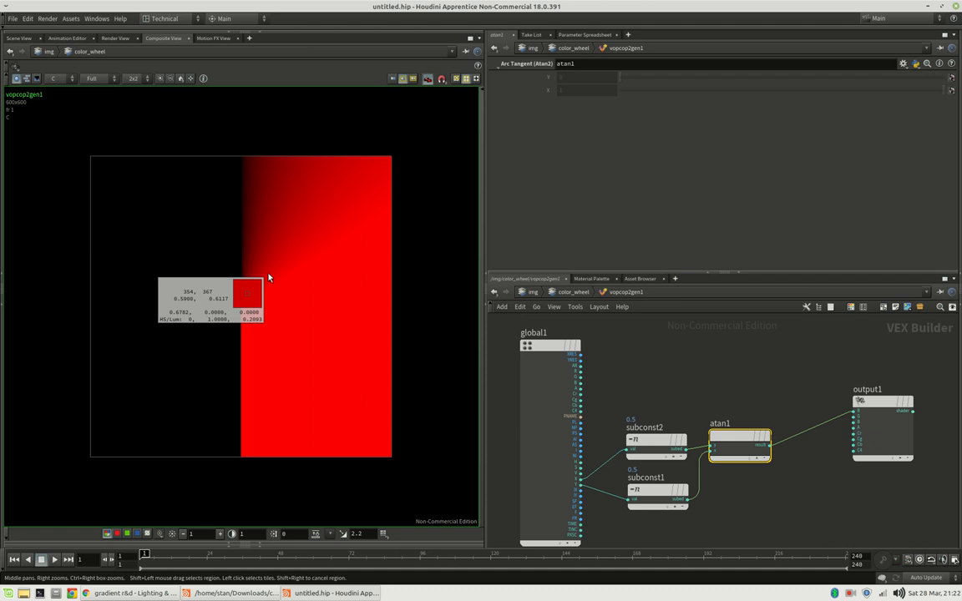
{"action": "mouse_move", "coordinate": [278, 291]}
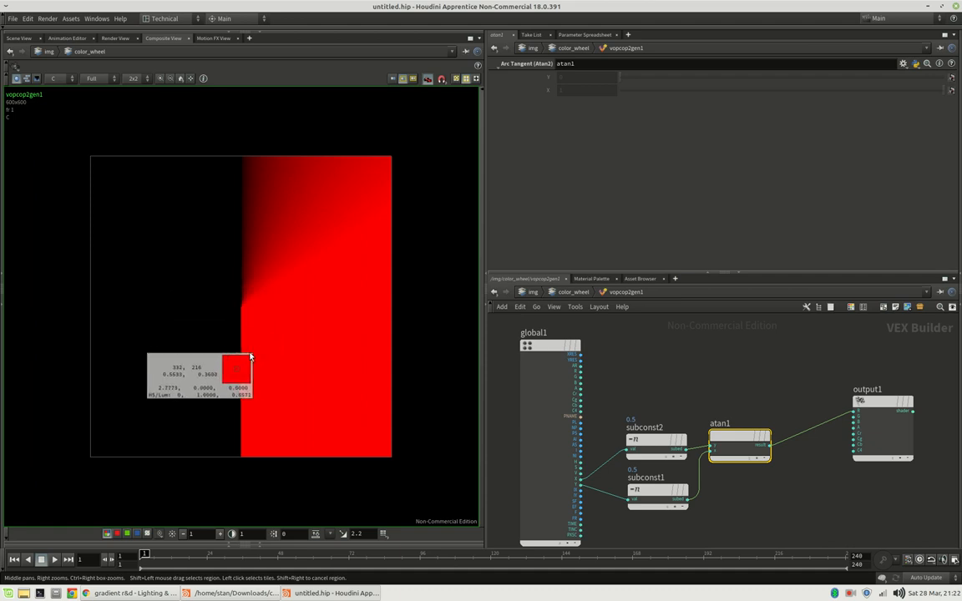
{"action": "mouse_move", "coordinate": [242, 361]}
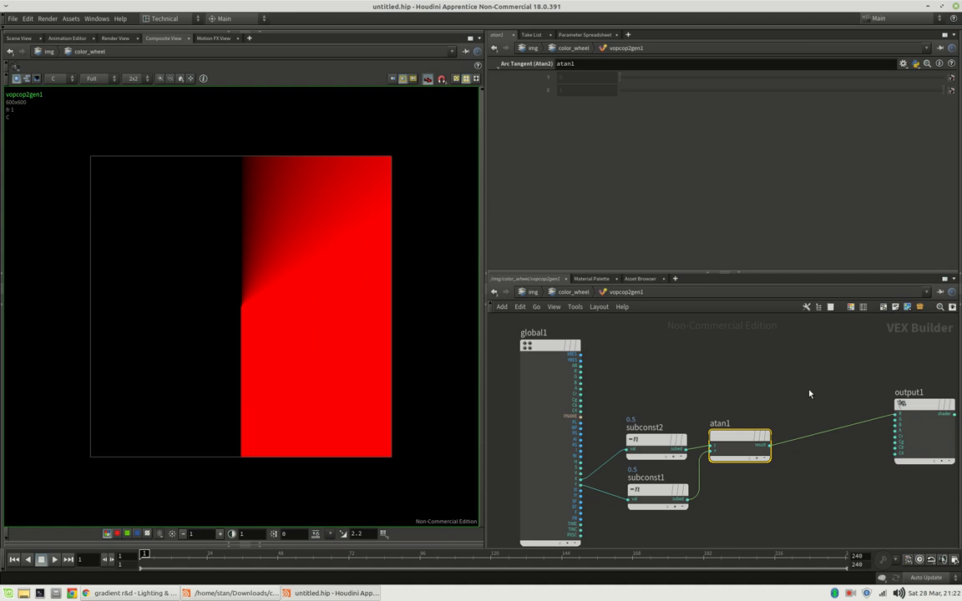
Step: Insert a Fit Range node after atan1 with source range -$PI to $PI, using Hscript expressions
{"action": "key", "text": "Tab"}
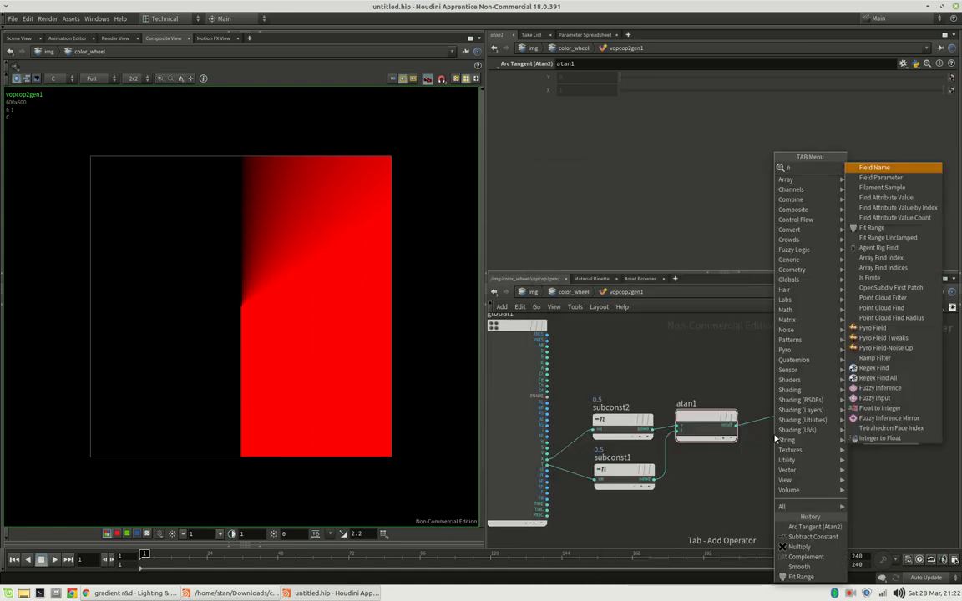
{"action": "left_click", "coordinate": [871, 227]}
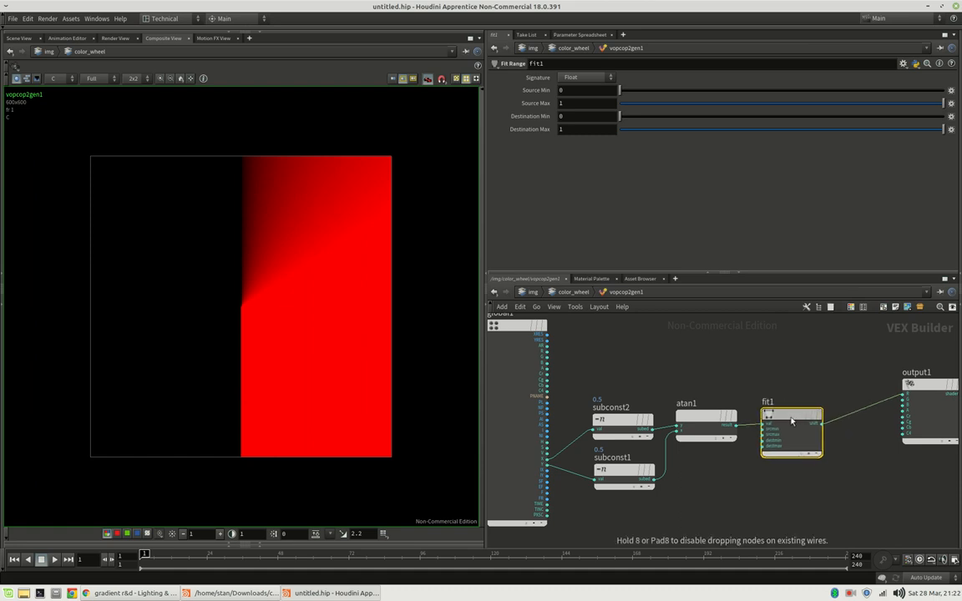
{"action": "left_click", "coordinate": [585, 89]}
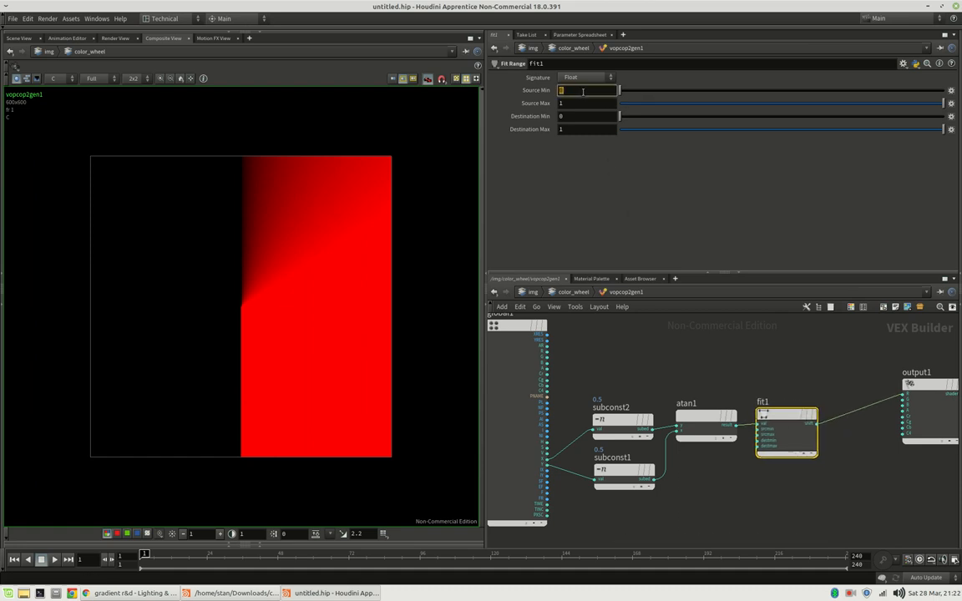
{"action": "type", "text": "-5"}
{"action": "left_click", "coordinate": [588, 103]}
{"action": "type", "text": "$PI"}
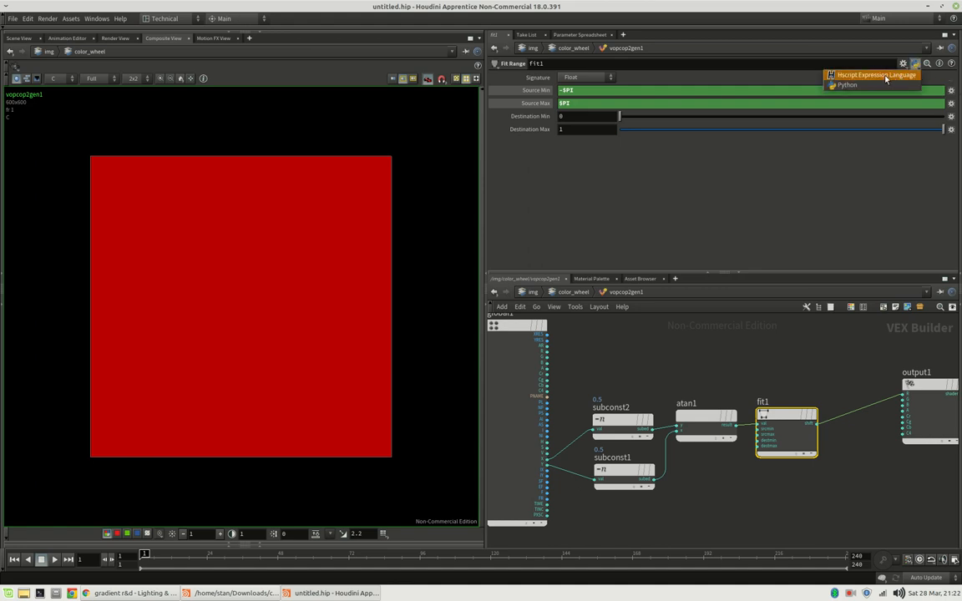
{"action": "right_click", "coordinate": [589, 90]}
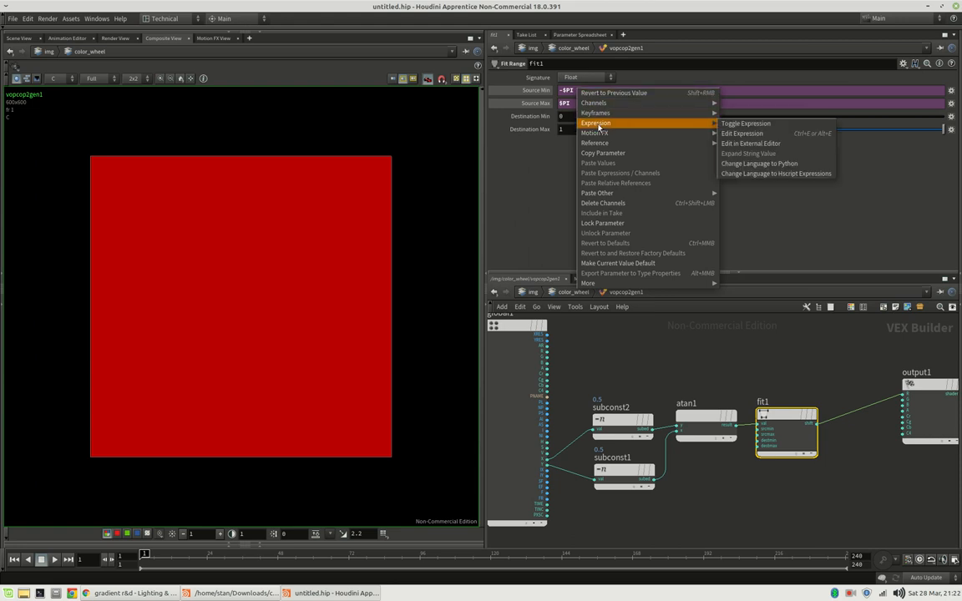
{"action": "mouse_move", "coordinate": [775, 173]}
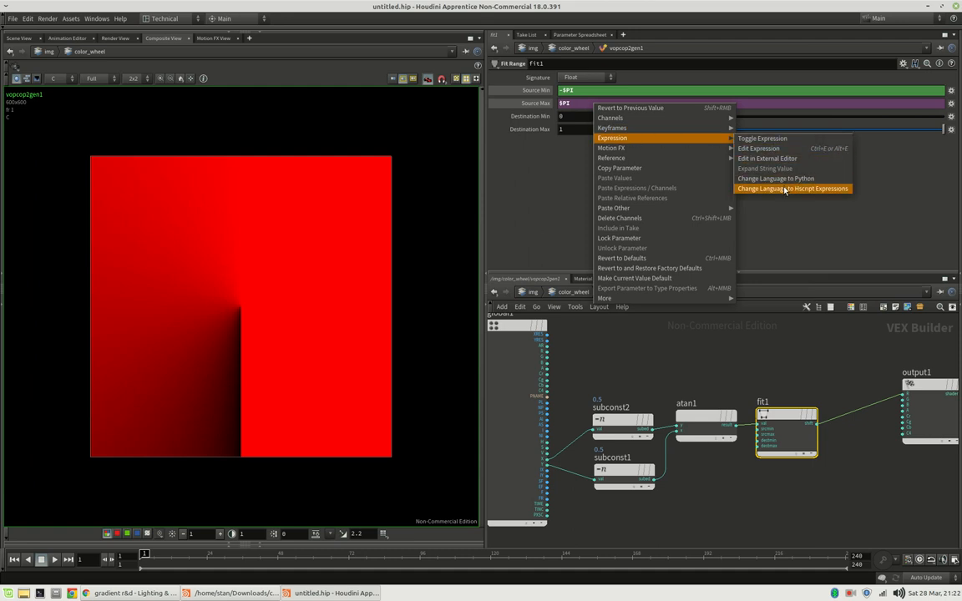
{"action": "left_click", "coordinate": [791, 188]}
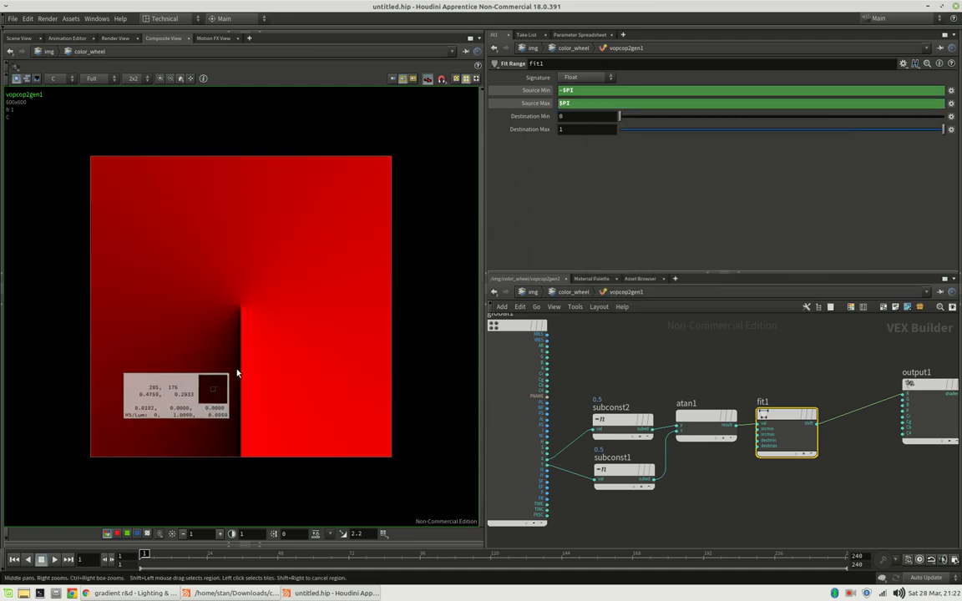
{"action": "mouse_move", "coordinate": [240, 374]}
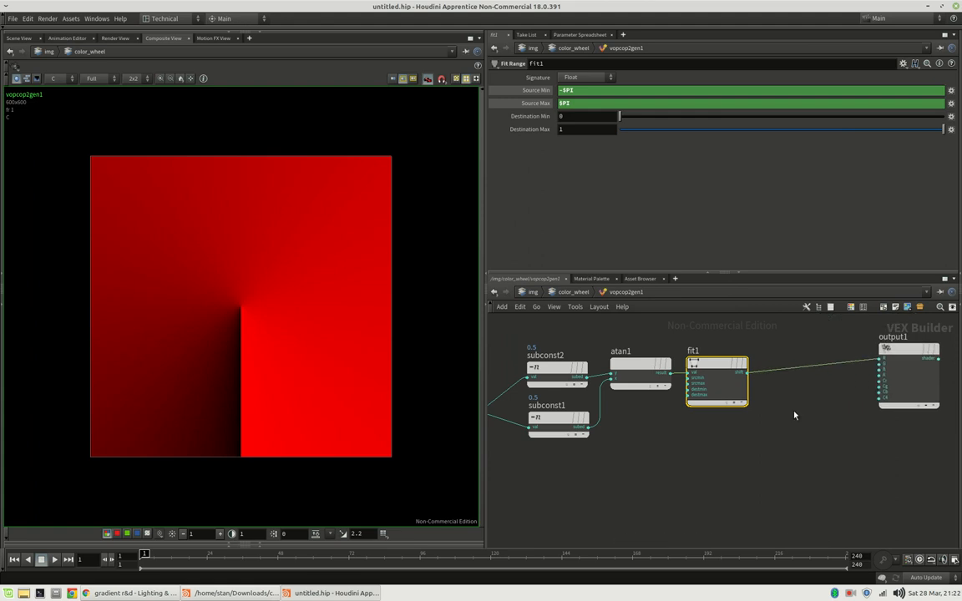
Step: Drop a Ramp Parameter after fit1, named colors with label Colors
{"action": "key", "text": "Tab"}
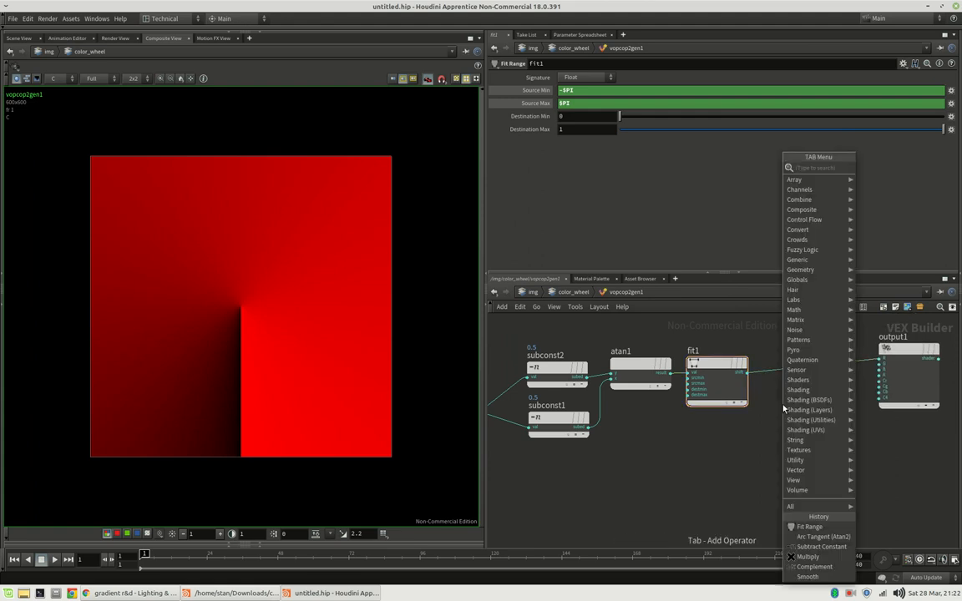
{"action": "type", "text": "ramp"}
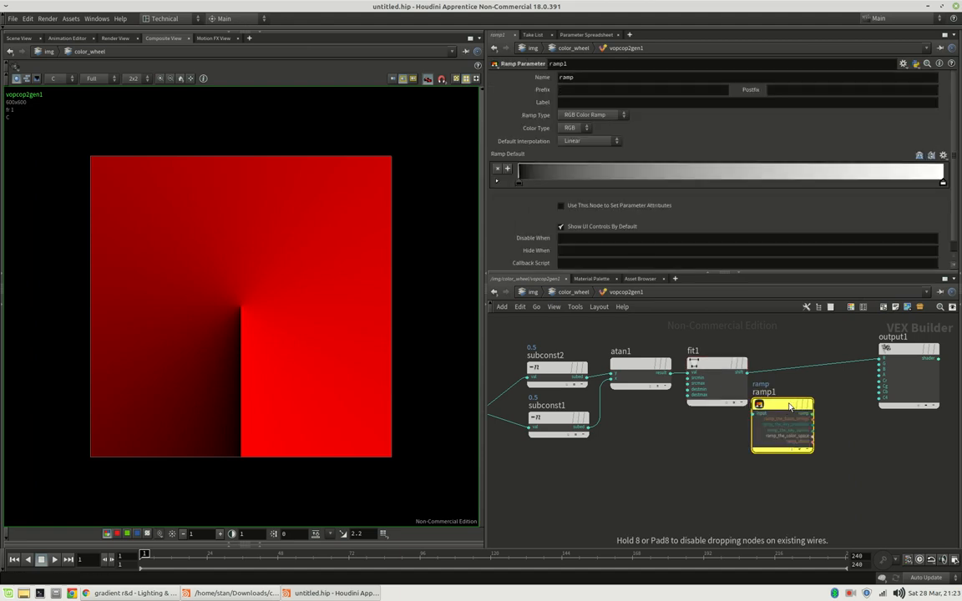
{"action": "left_click_drag", "start_coordinate": [782, 426], "coordinate": [827, 384]}
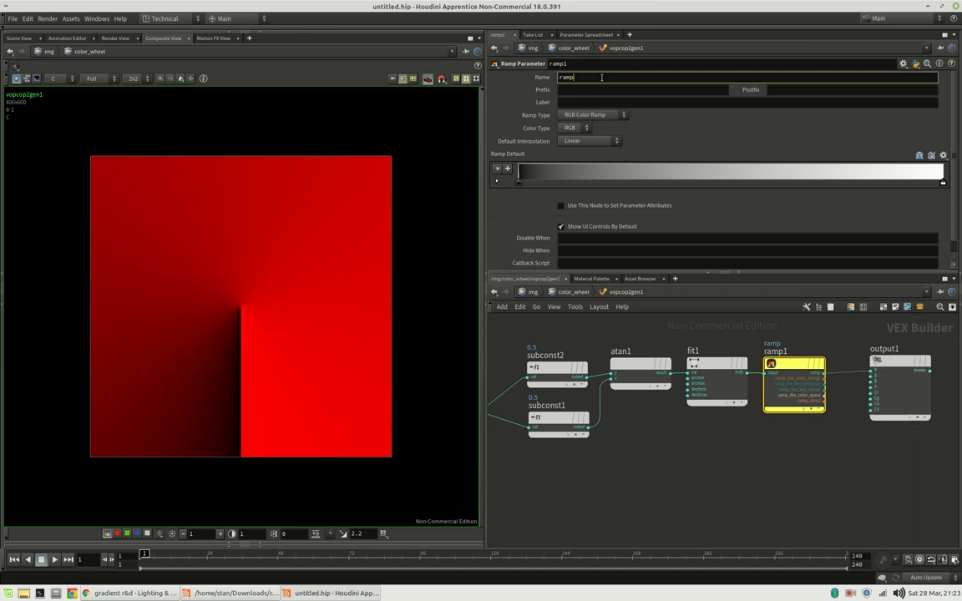
{"action": "type", "text": "colors"}
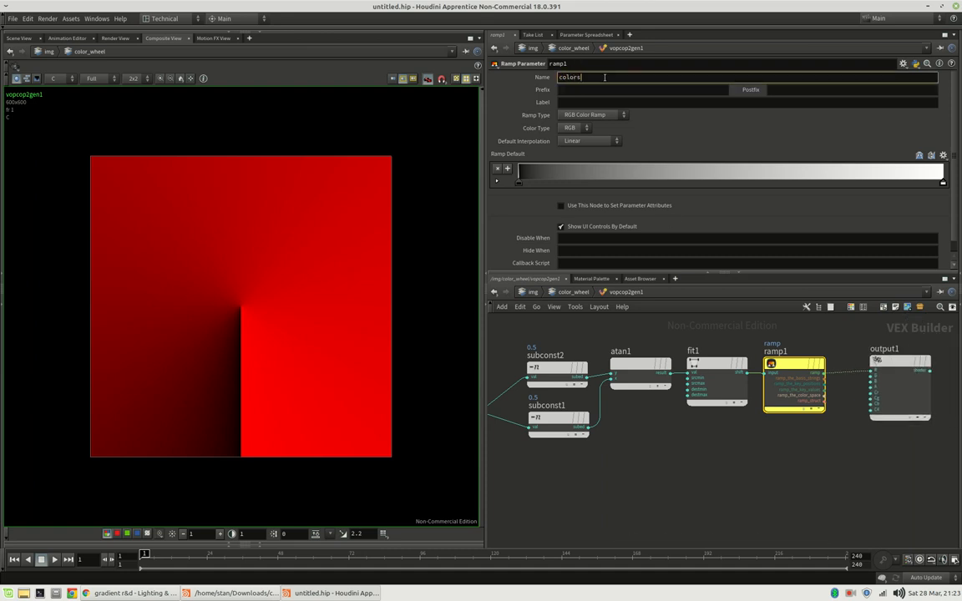
{"action": "type", "text": "Col"}
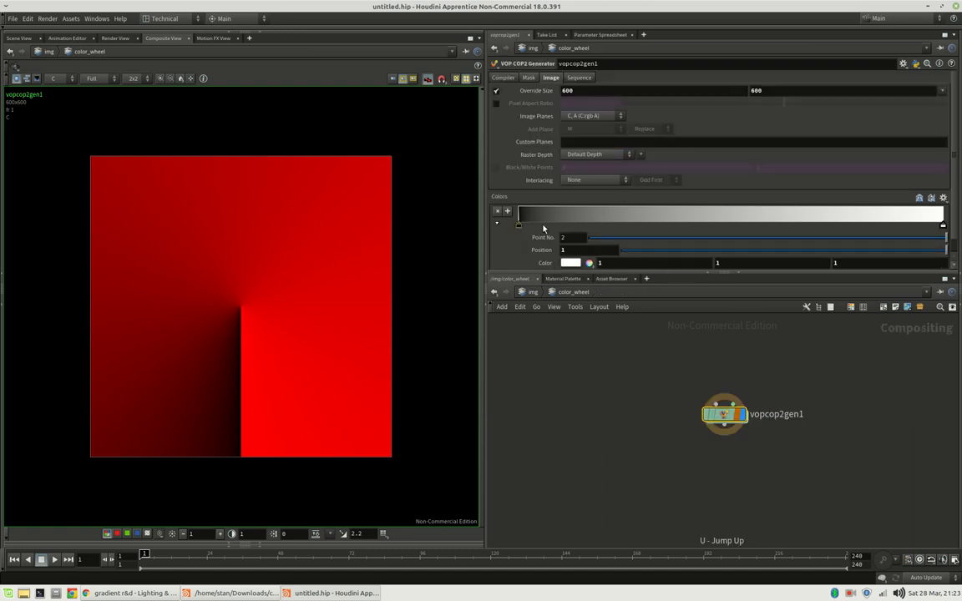
{"action": "left_click", "coordinate": [943, 198]}
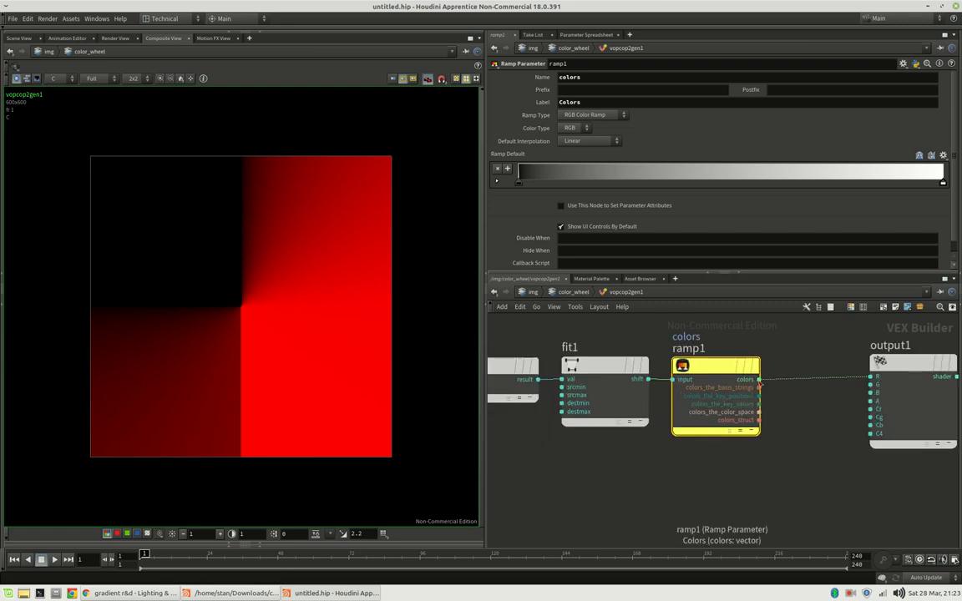
{"action": "mouse_move", "coordinate": [759, 382]}
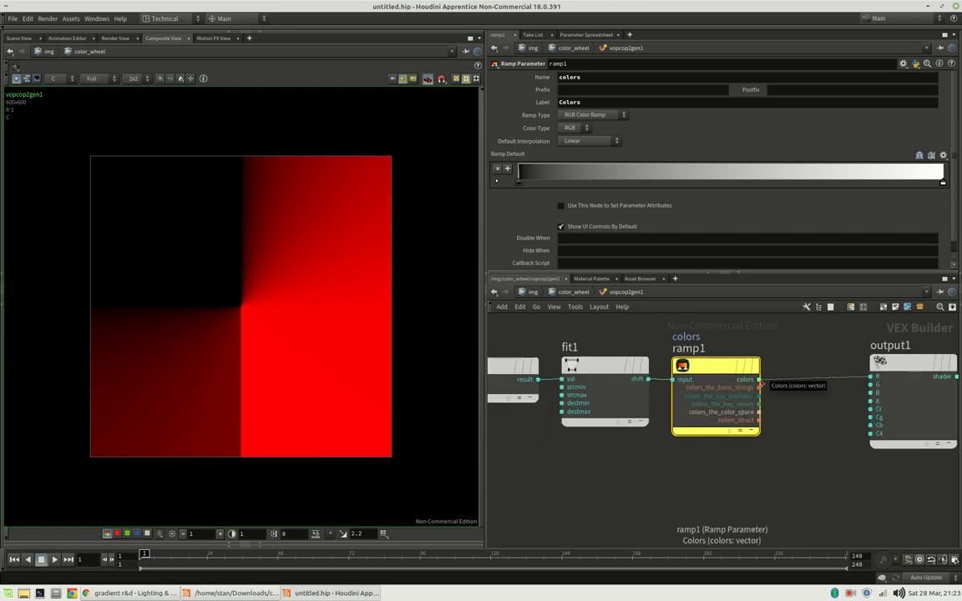
Step: Insert a Vector to Float node between ramp1 and output1 to feed R, G and B
{"action": "key", "text": "tab"}
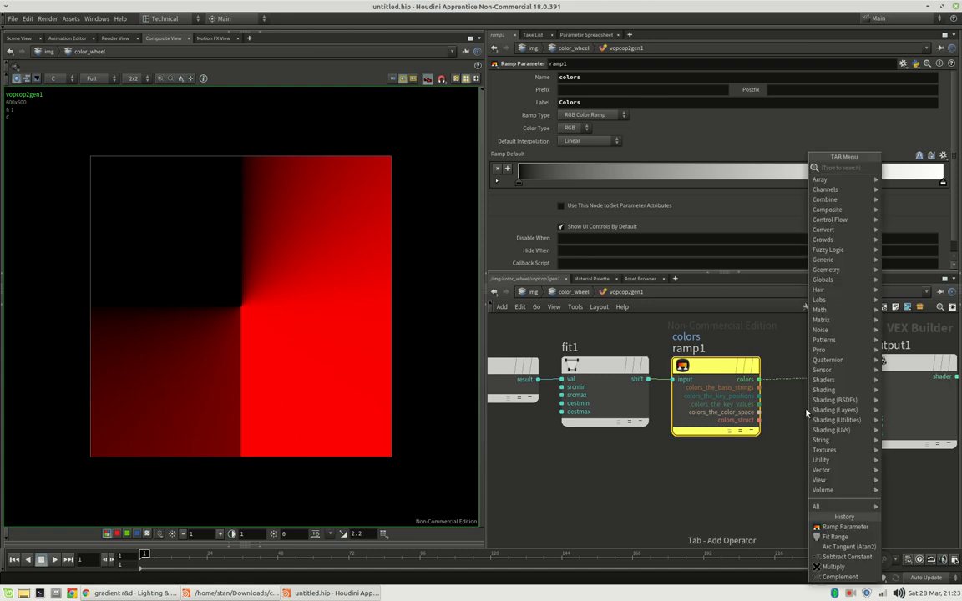
{"action": "type", "text": "vt"}
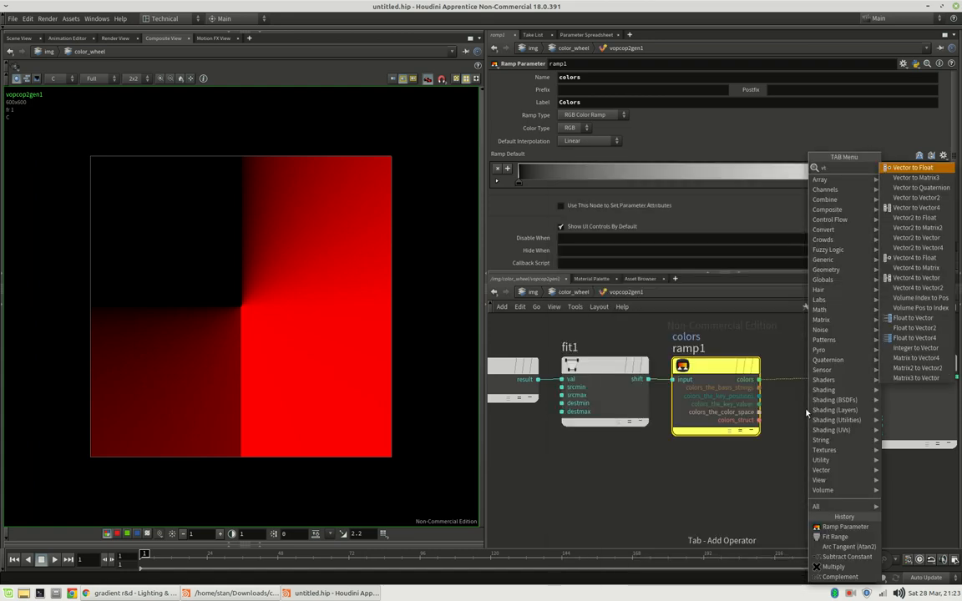
{"action": "left_click", "coordinate": [909, 167]}
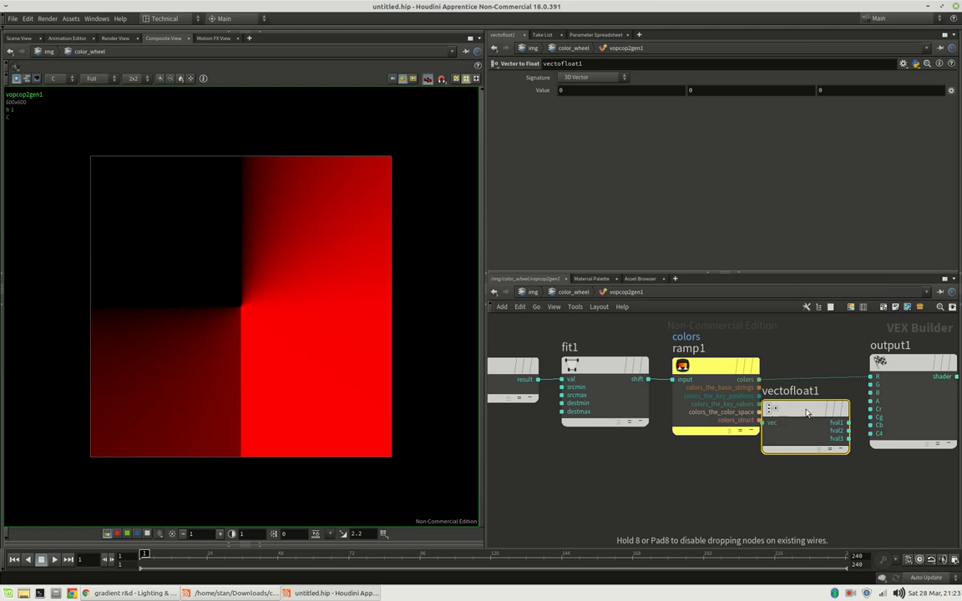
{"action": "left_click_drag", "start_coordinate": [806, 409], "coordinate": [843, 368]}
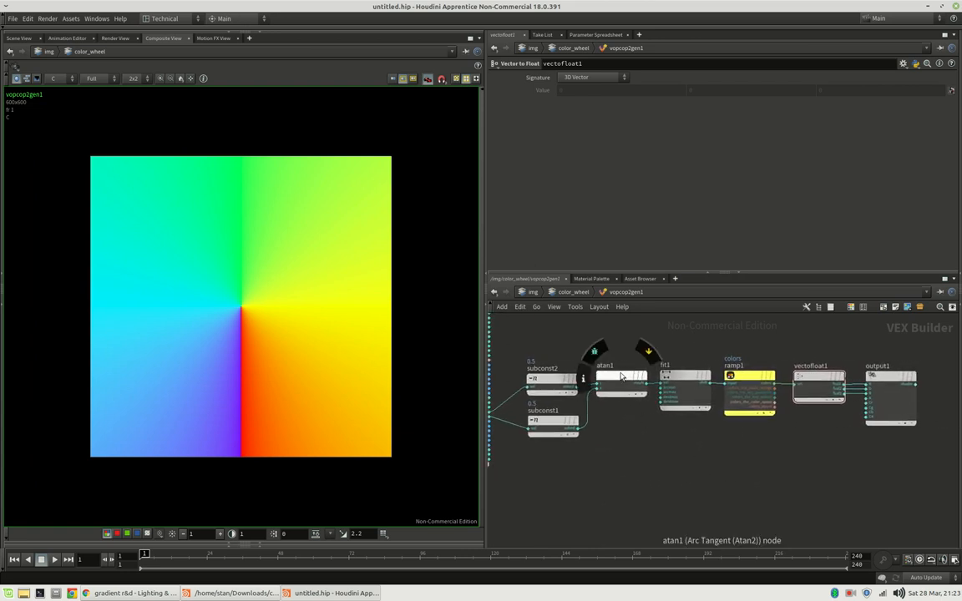
{"action": "left_click", "coordinate": [621, 377]}
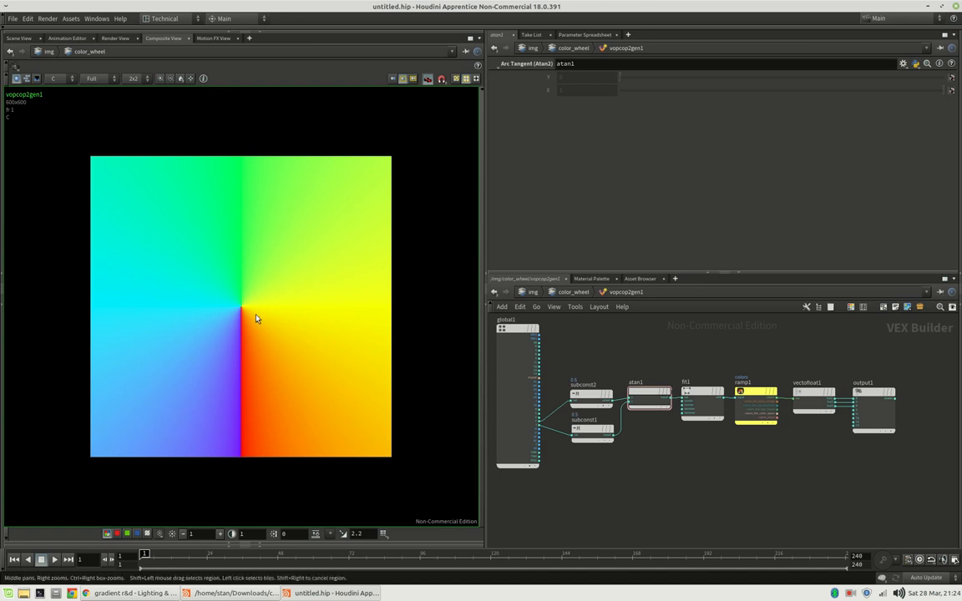
{"action": "mouse_move", "coordinate": [247, 325]}
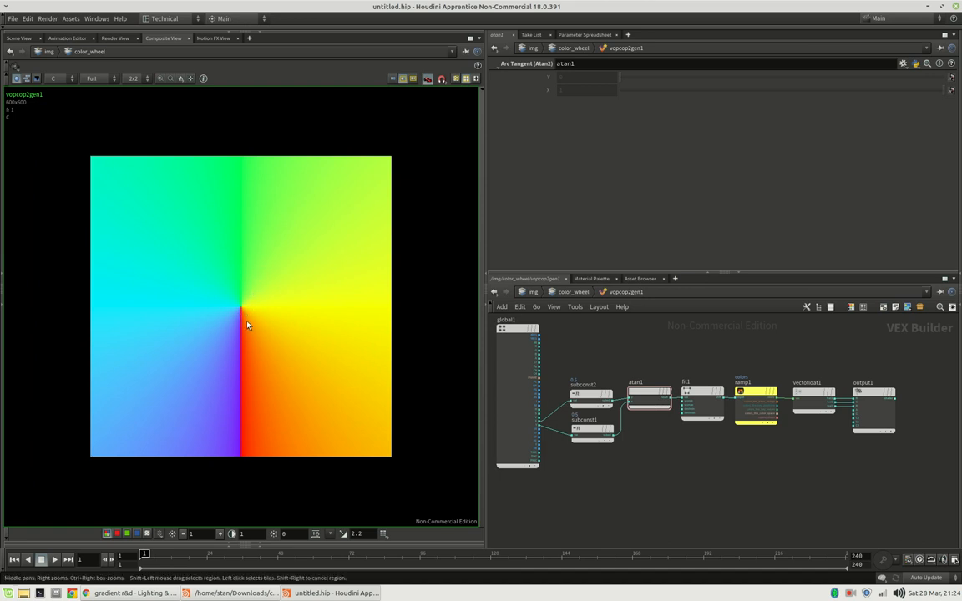
{"action": "mouse_move", "coordinate": [241, 291]}
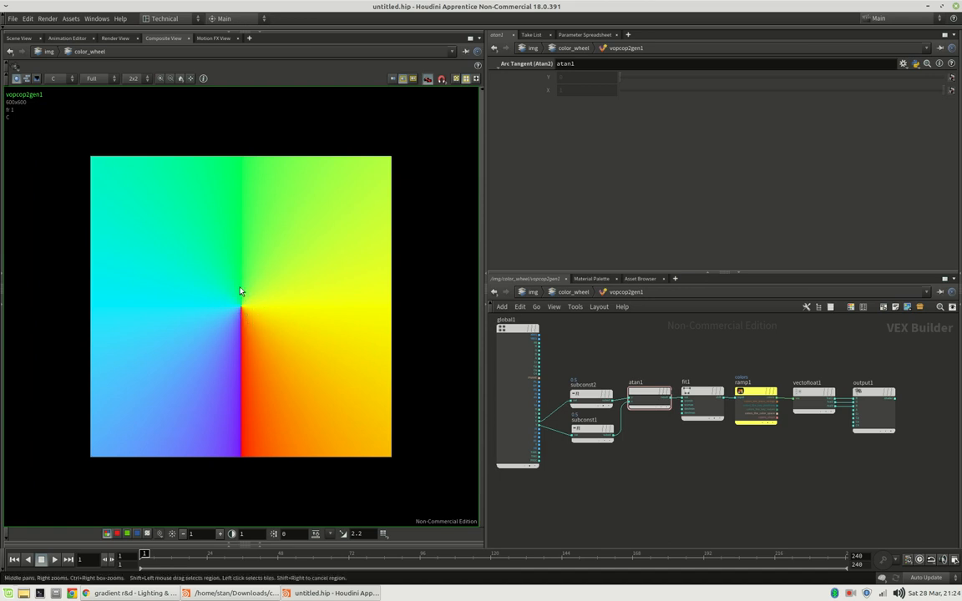
{"action": "mouse_move", "coordinate": [309, 328]}
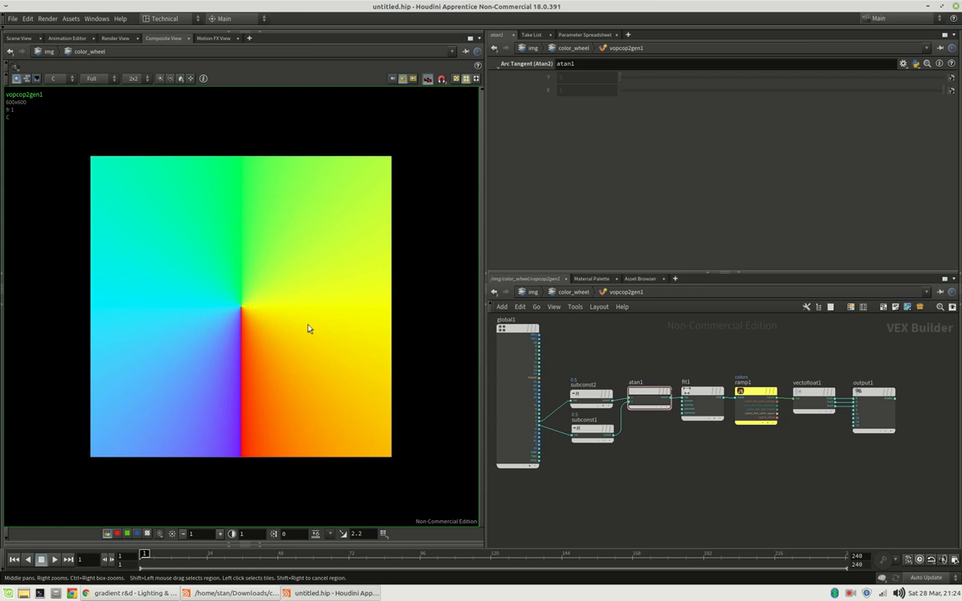
{"action": "mouse_move", "coordinate": [655, 418]}
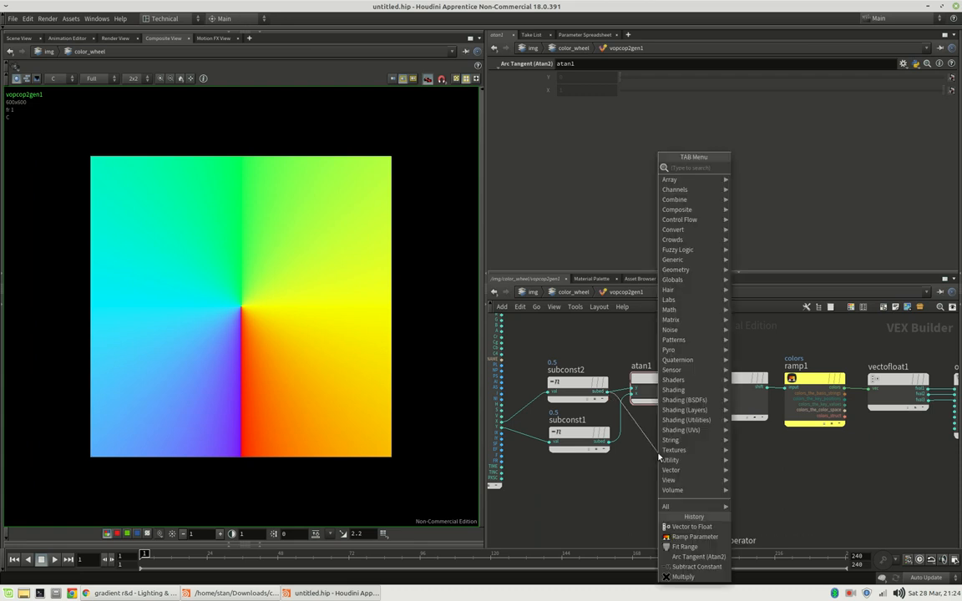
Step: Add a Float to Vector node and wire both centred coordinates into it
{"action": "type", "text": "flo"}
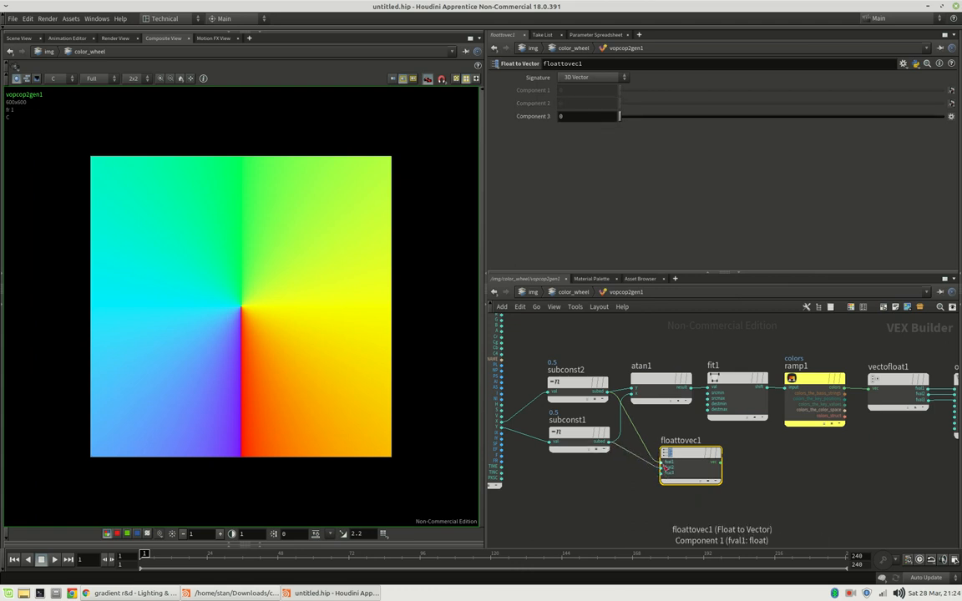
{"action": "left_click_drag", "start_coordinate": [691, 463], "coordinate": [678, 484]}
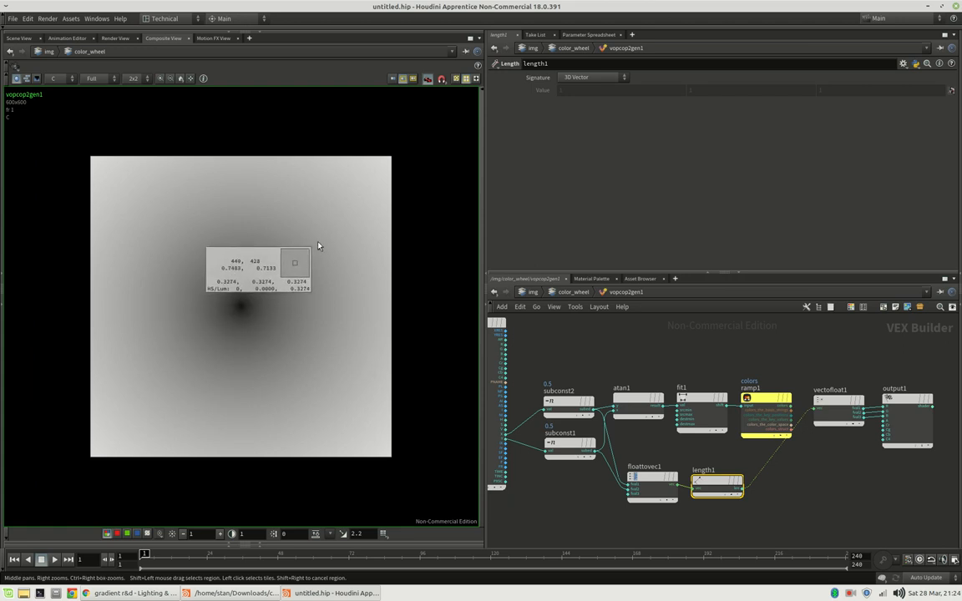
{"action": "mouse_move", "coordinate": [362, 206]}
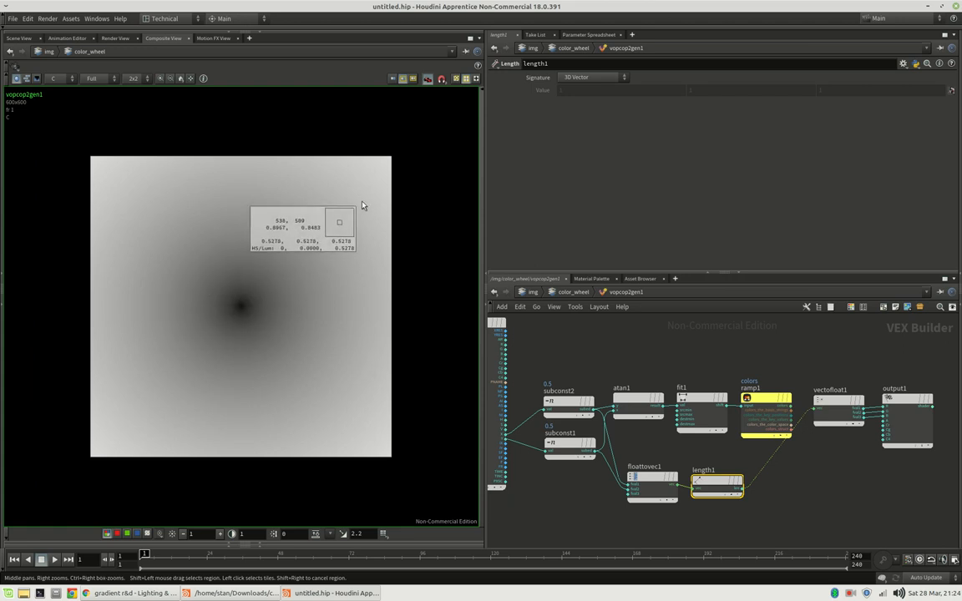
{"action": "mouse_move", "coordinate": [393, 162]}
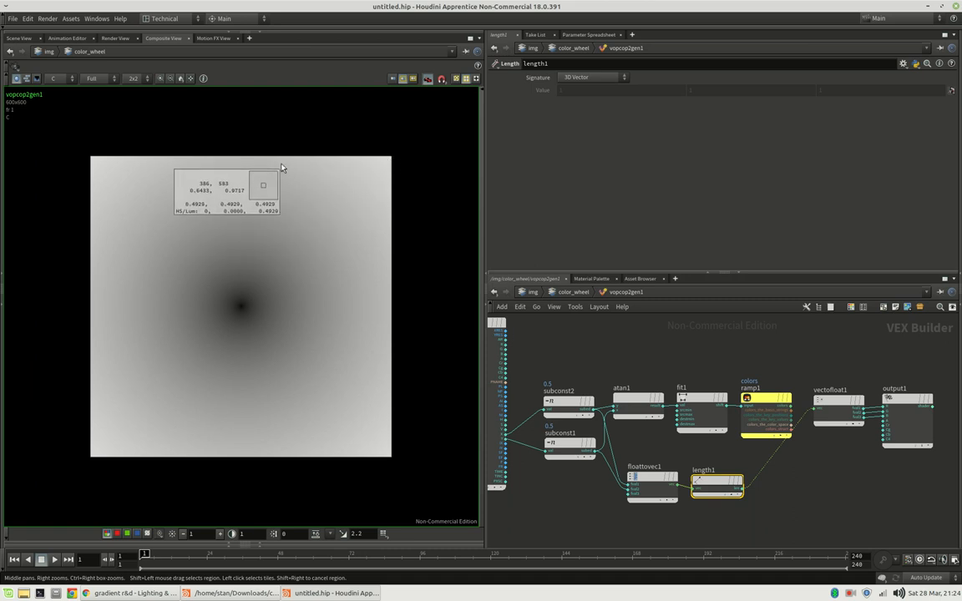
{"action": "mouse_move", "coordinate": [238, 209]}
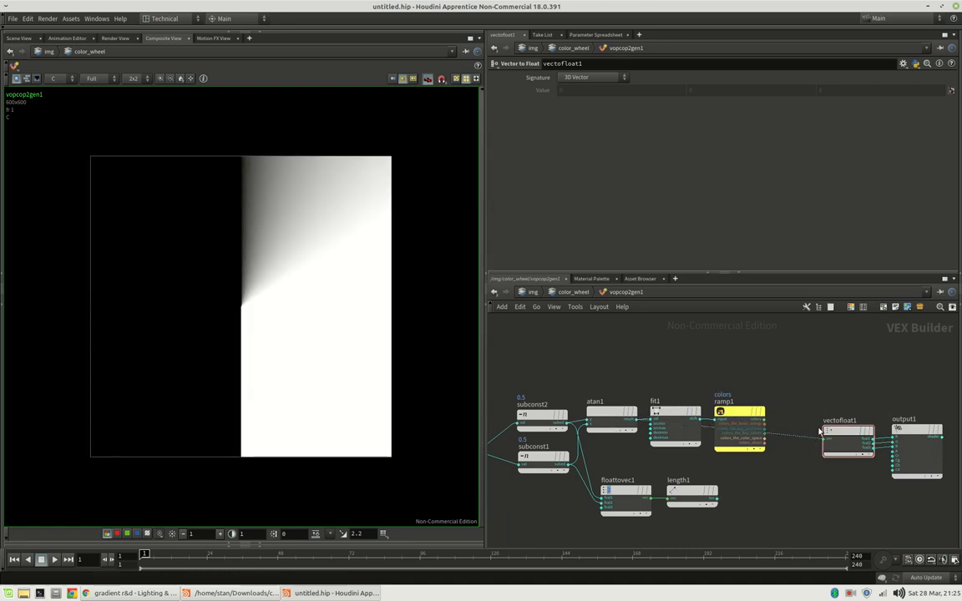
{"action": "mouse_move", "coordinate": [240, 368]}
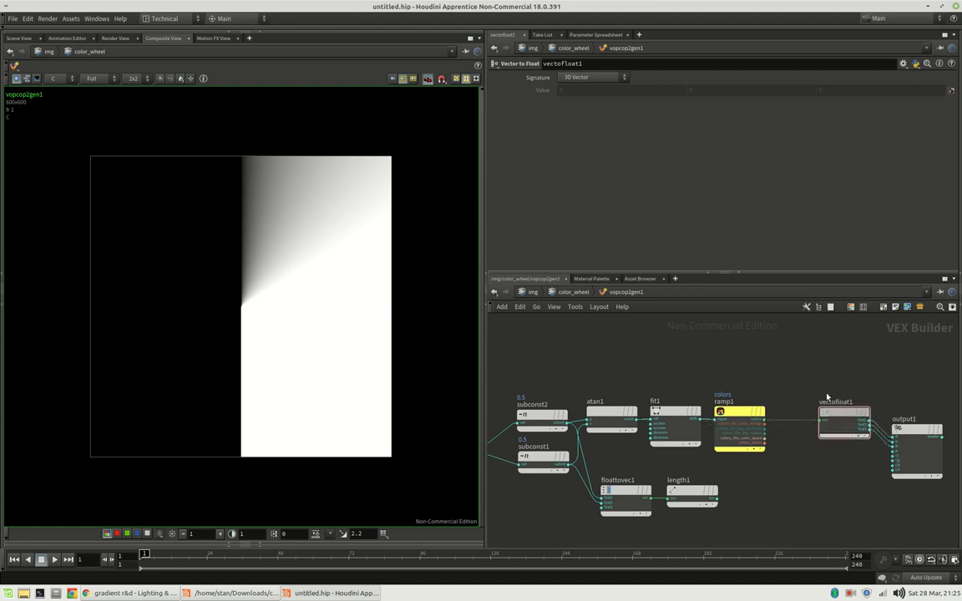
Step: Insert a Cosine node on the arc tangent angle wire
{"action": "key", "text": "Tab"}
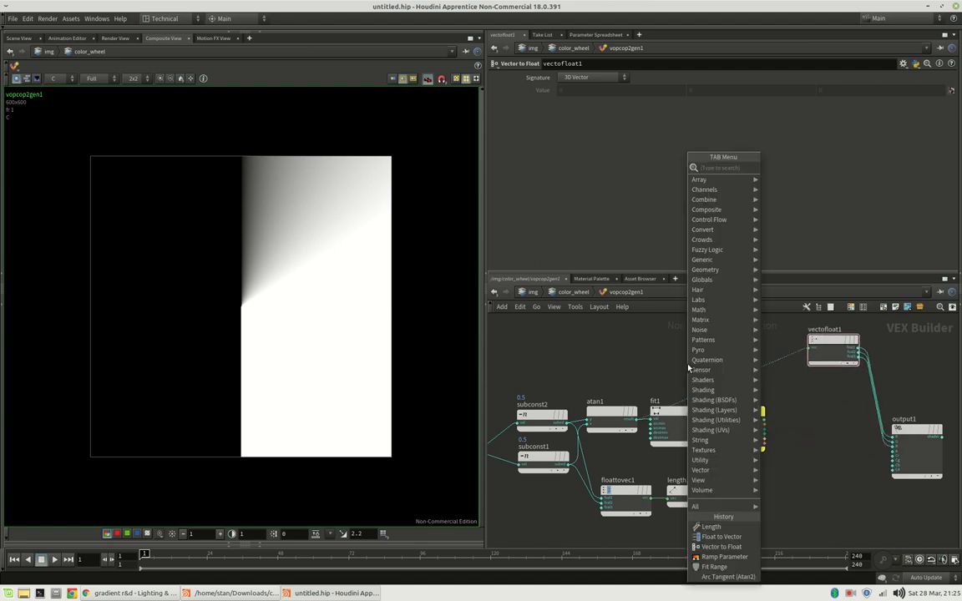
{"action": "type", "text": "cos"}
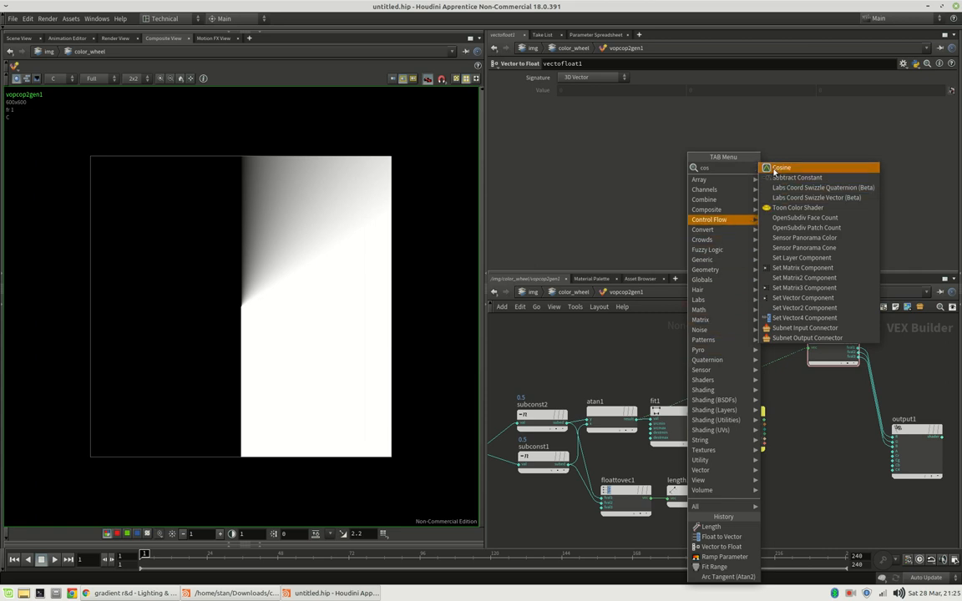
{"action": "mouse_move", "coordinate": [770, 170]}
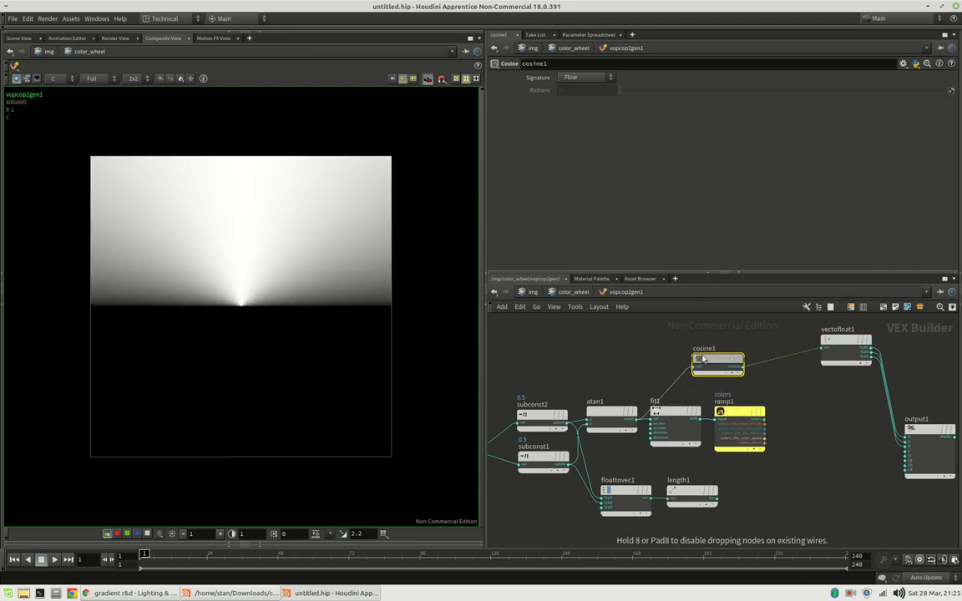
{"action": "left_click_drag", "start_coordinate": [716, 360], "coordinate": [668, 347]}
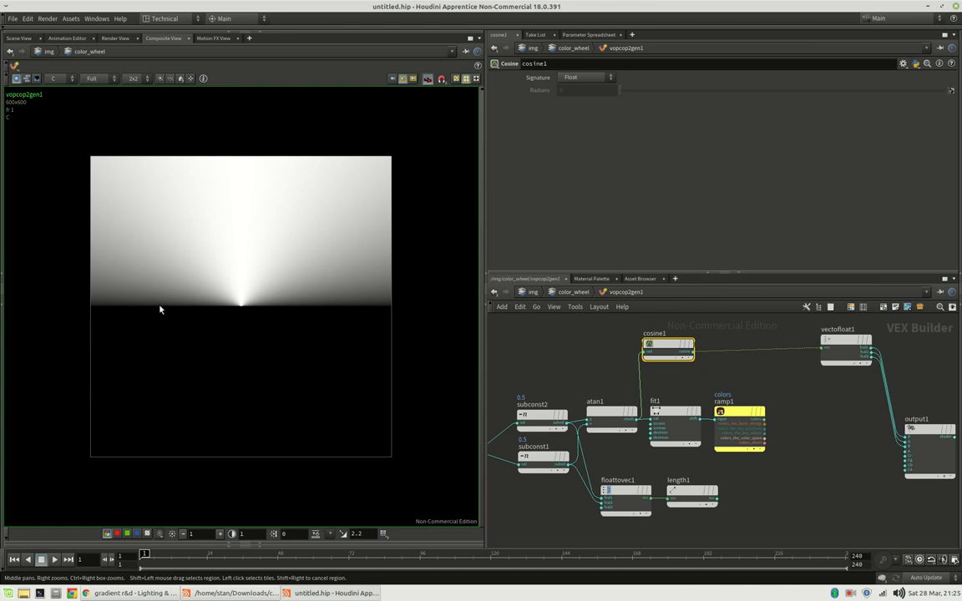
{"action": "mouse_move", "coordinate": [244, 223]}
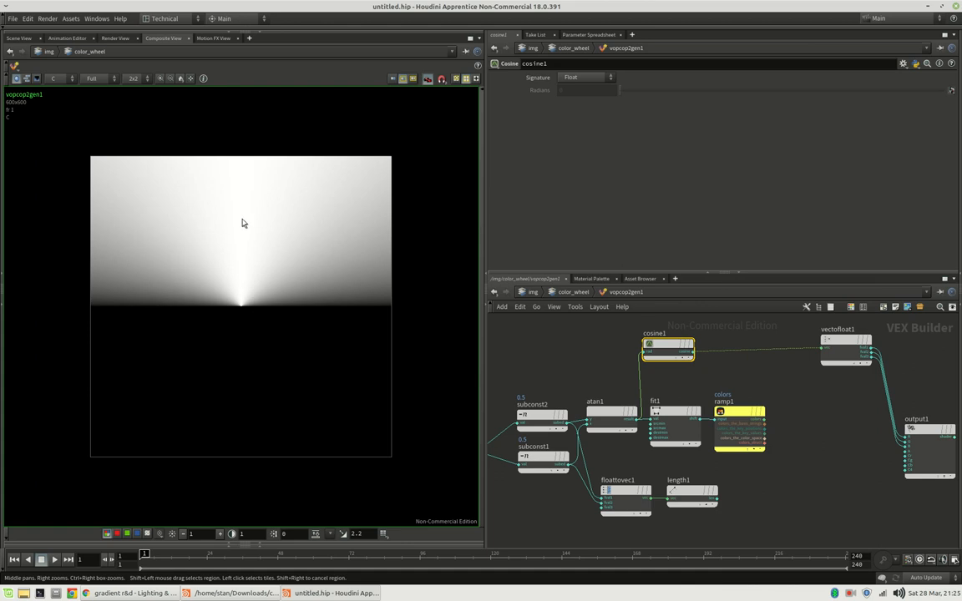
{"action": "mouse_move", "coordinate": [338, 306]}
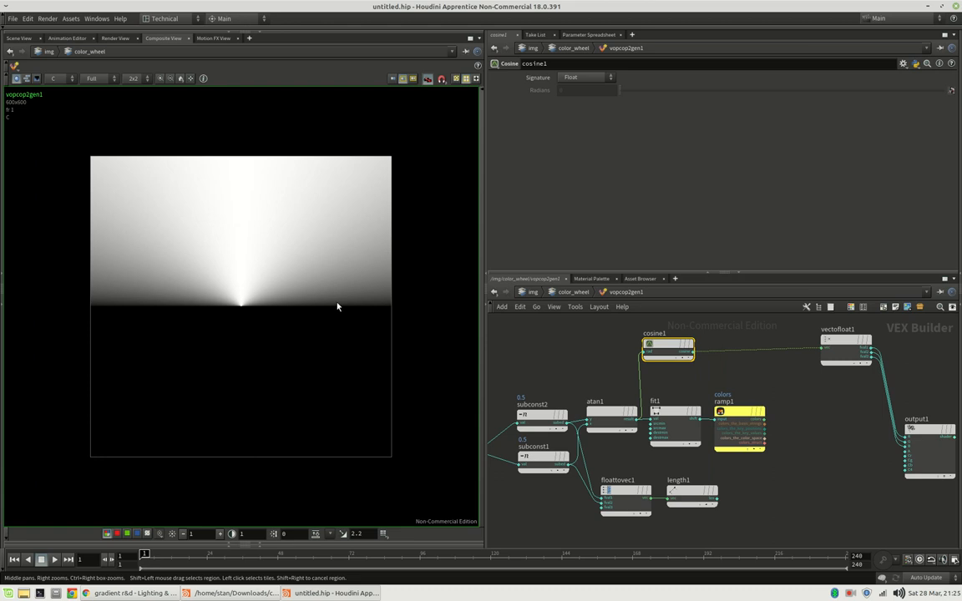
{"action": "mouse_move", "coordinate": [334, 319]}
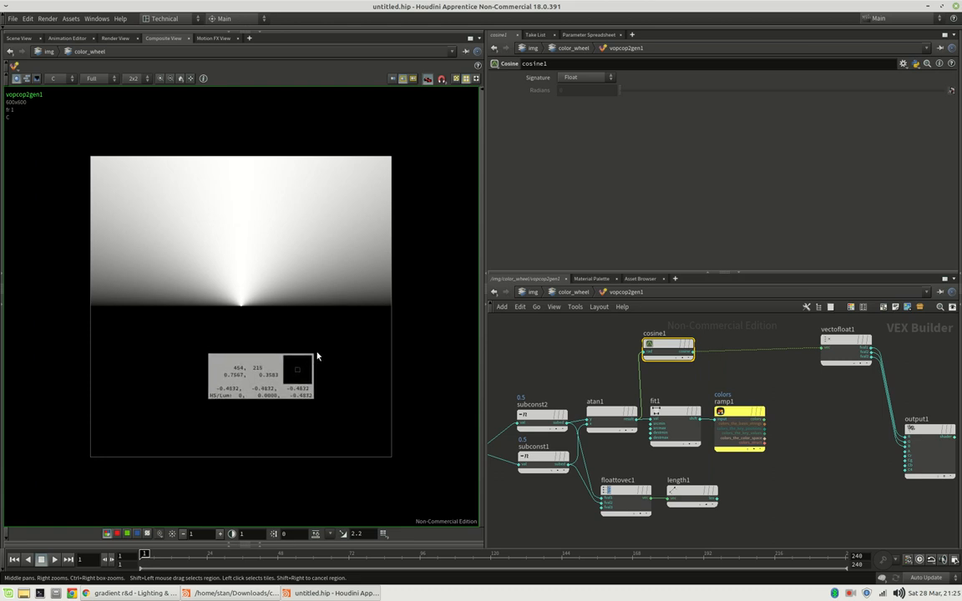
{"action": "mouse_move", "coordinate": [257, 402]}
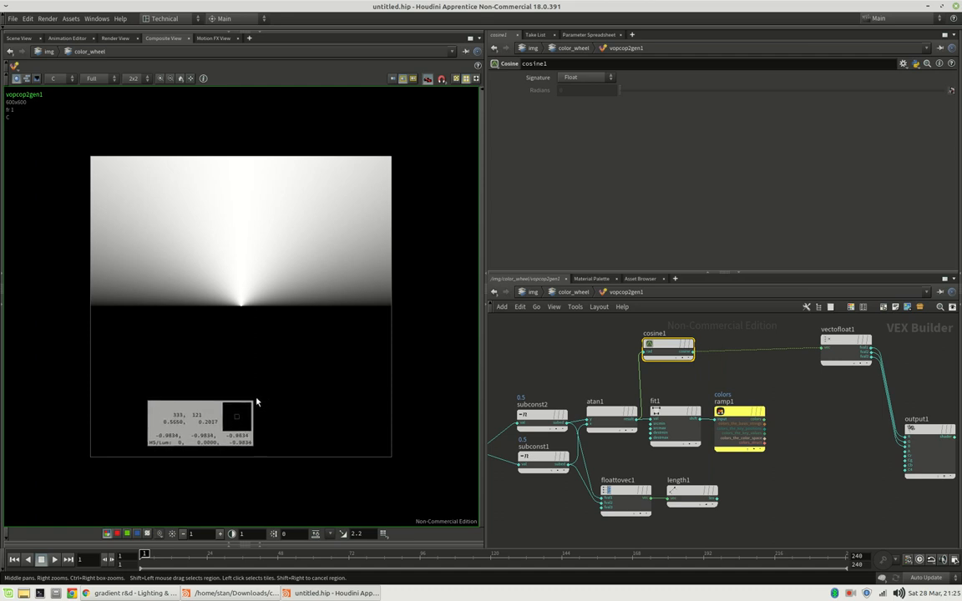
{"action": "mouse_move", "coordinate": [242, 406]}
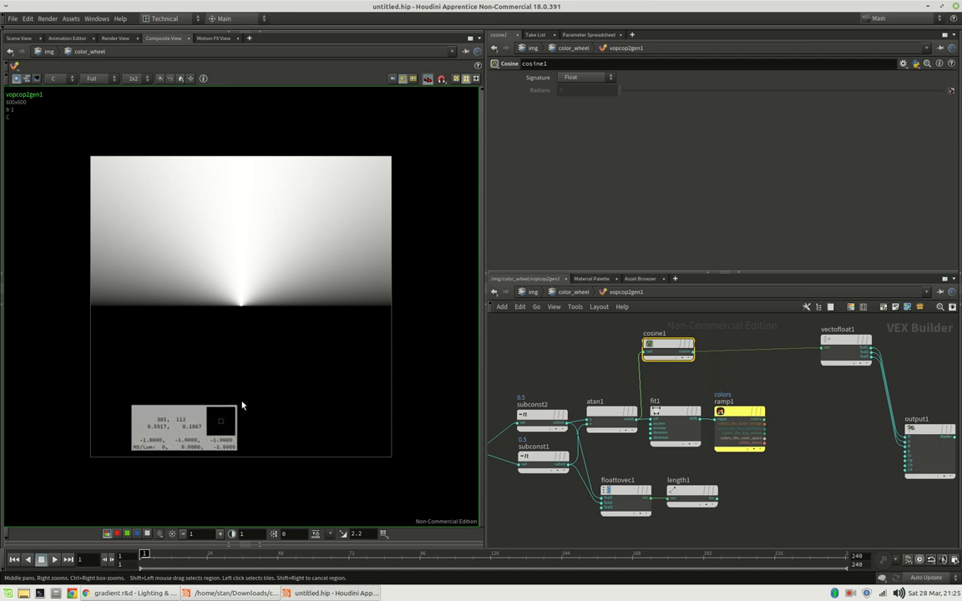
{"action": "mouse_move", "coordinate": [313, 251]}
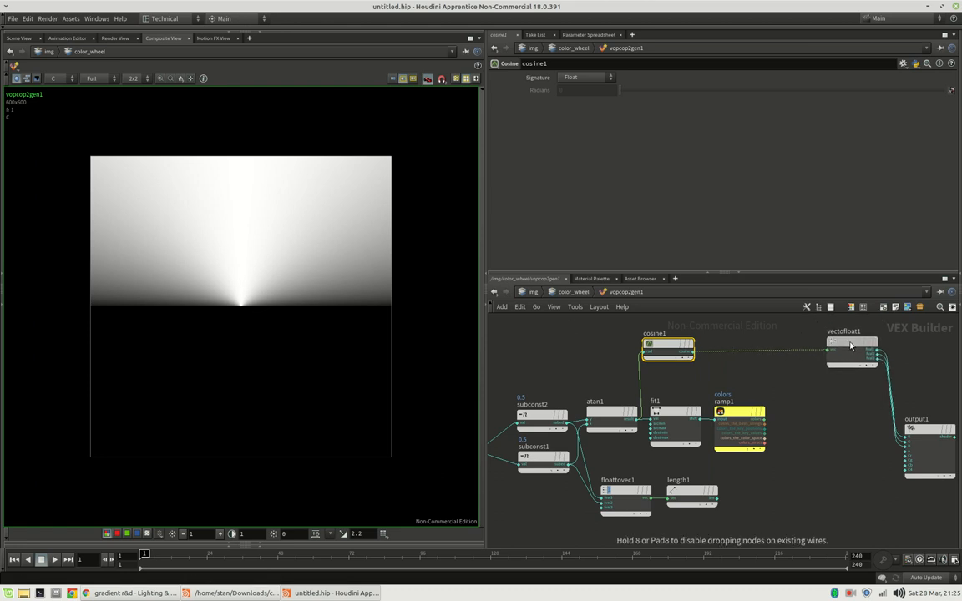
Step: Add a Fit Range node after the cosine with Source Min set to -1
{"action": "key", "text": "Tab"}
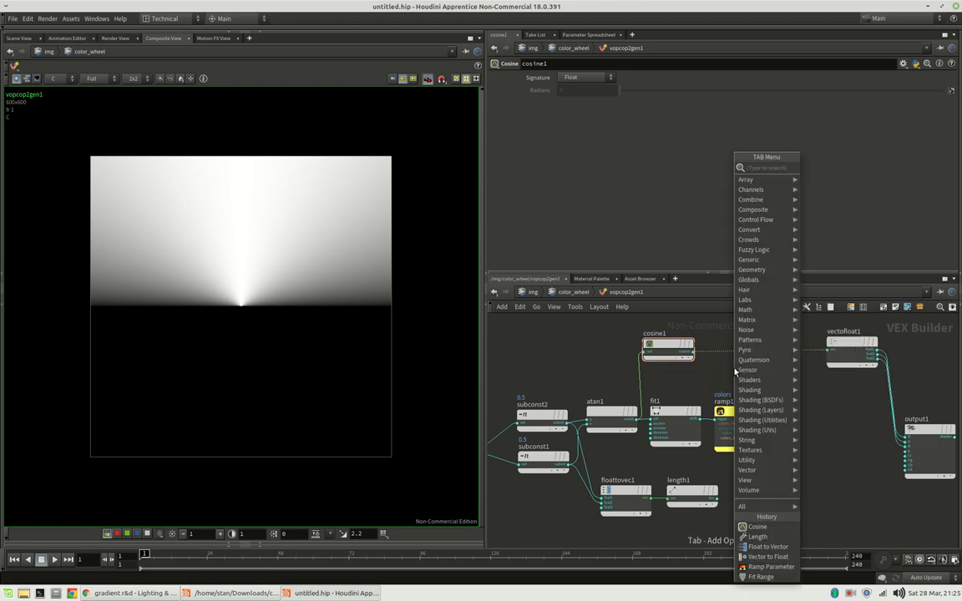
{"action": "type", "text": "ft"}
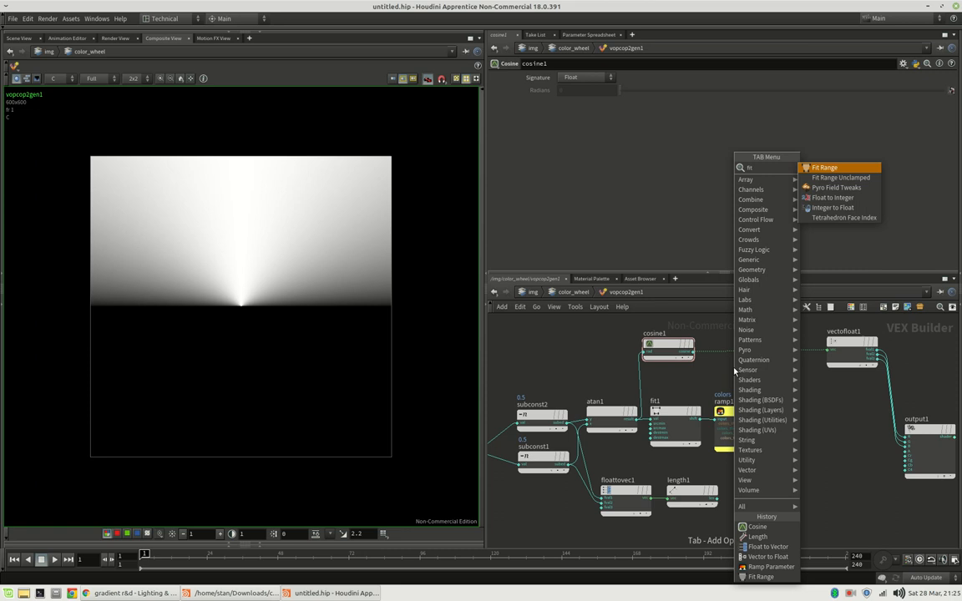
{"action": "left_click", "coordinate": [824, 167]}
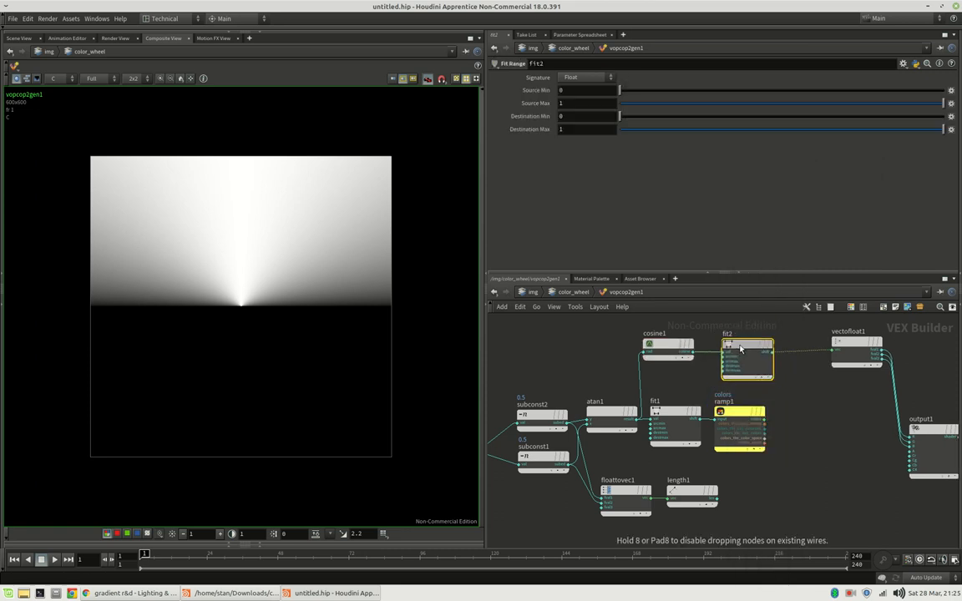
{"action": "left_click", "coordinate": [587, 89]}
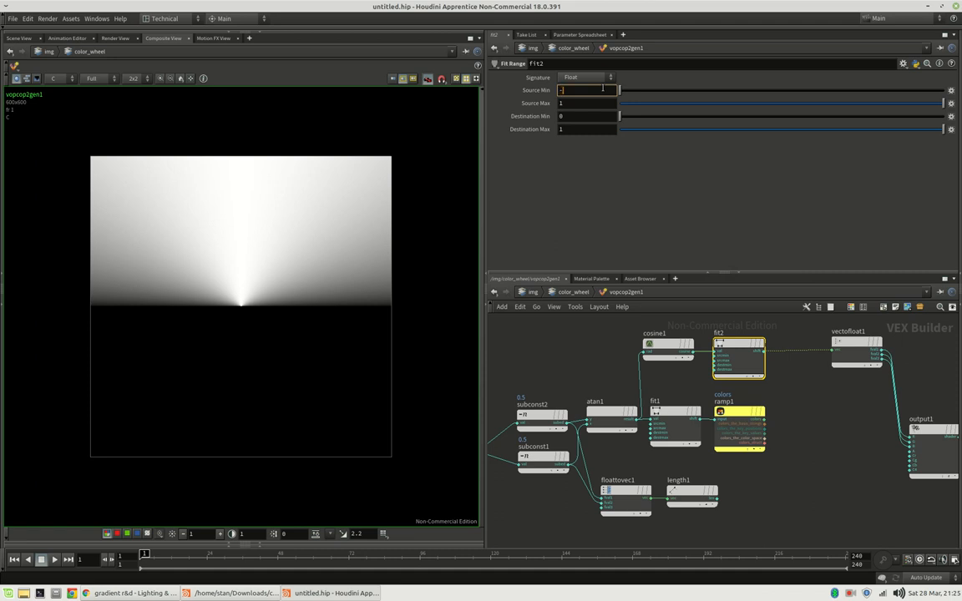
{"action": "type", "text": "-1"}
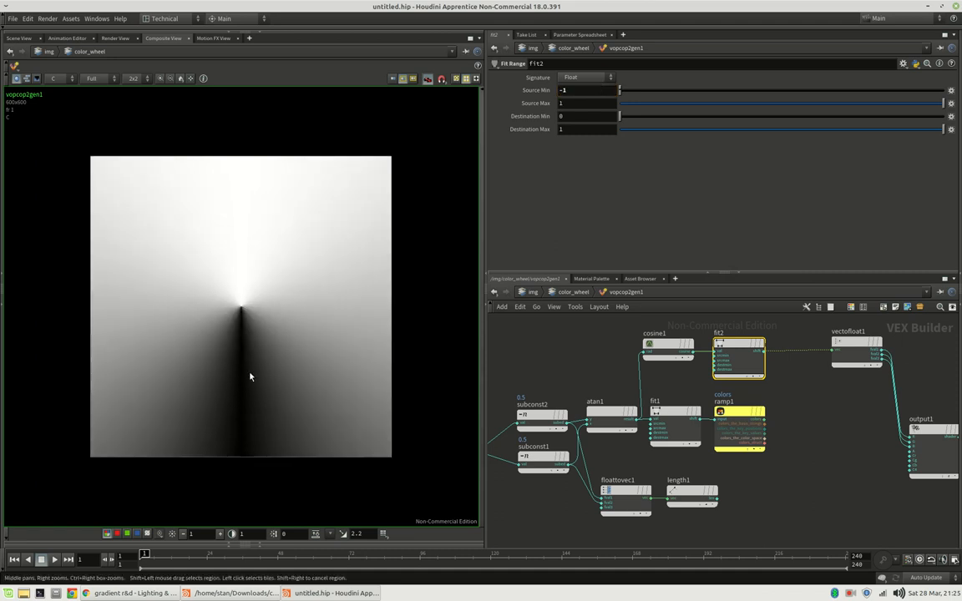
{"action": "mouse_move", "coordinate": [258, 409]}
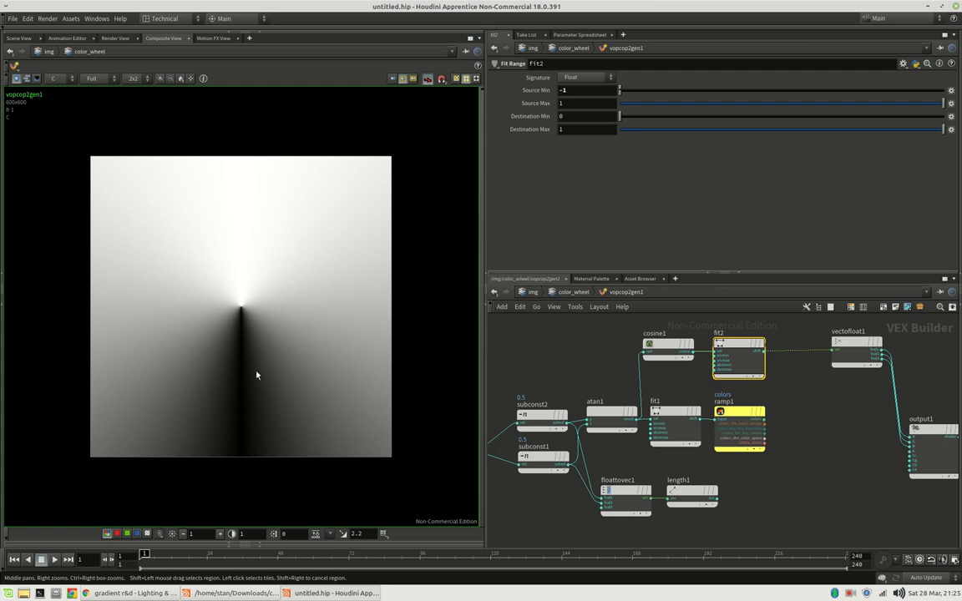
{"action": "mouse_move", "coordinate": [843, 430]}
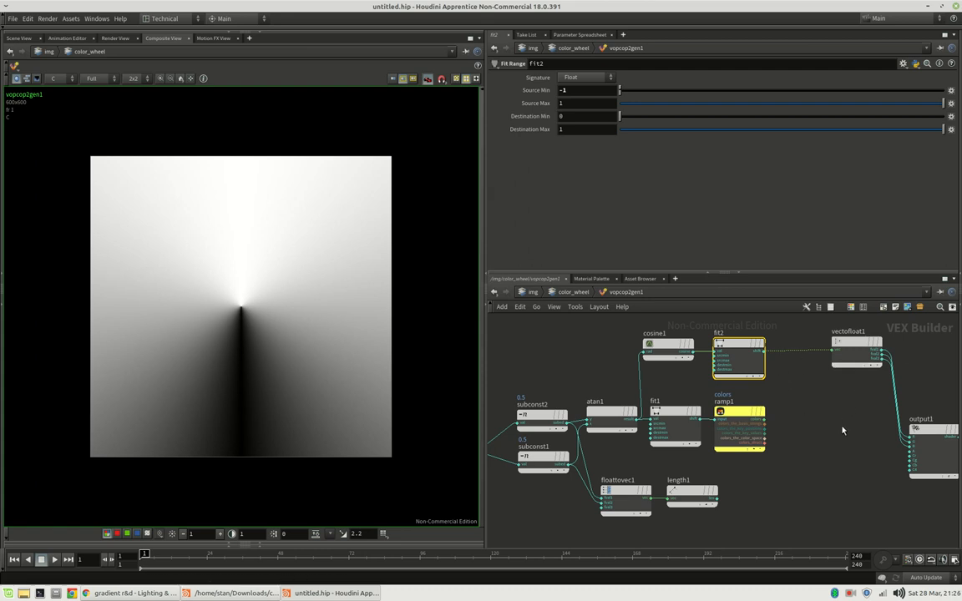
{"action": "mouse_move", "coordinate": [832, 416]}
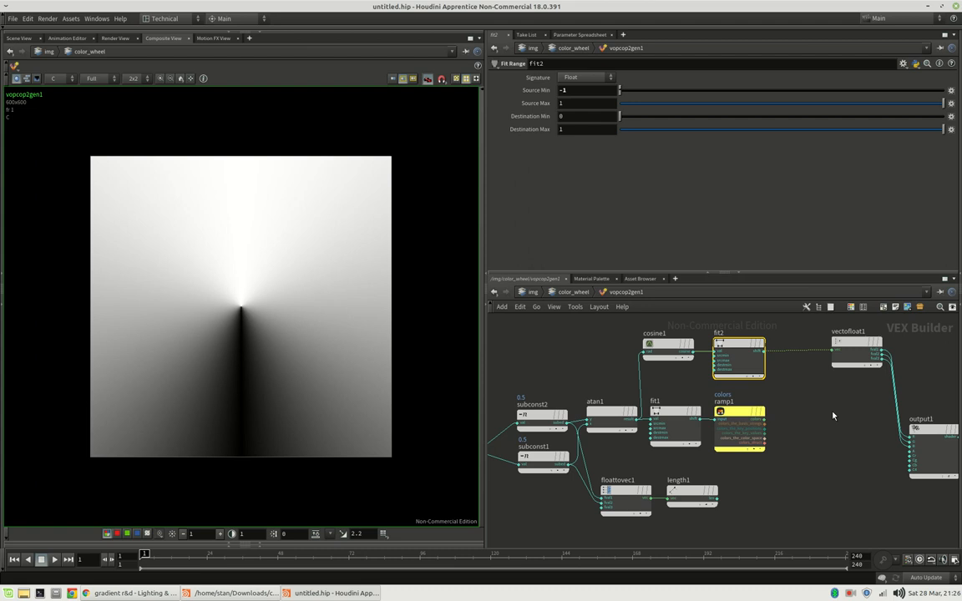
{"action": "mouse_move", "coordinate": [835, 415]}
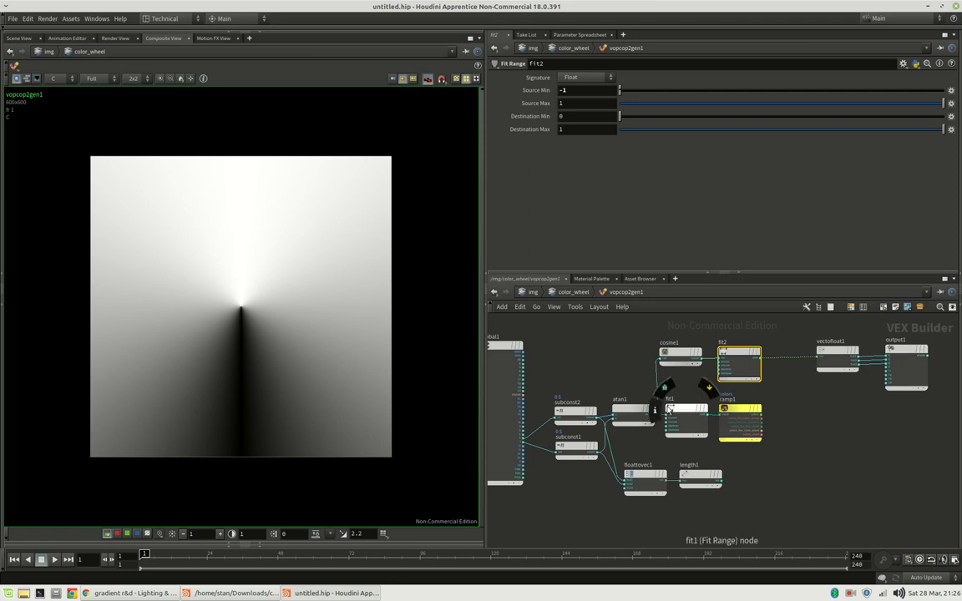
Step: Route the distance result toward the output and select the Vector to Float node
{"action": "left_click_drag", "start_coordinate": [706, 434], "coordinate": [808, 381]}
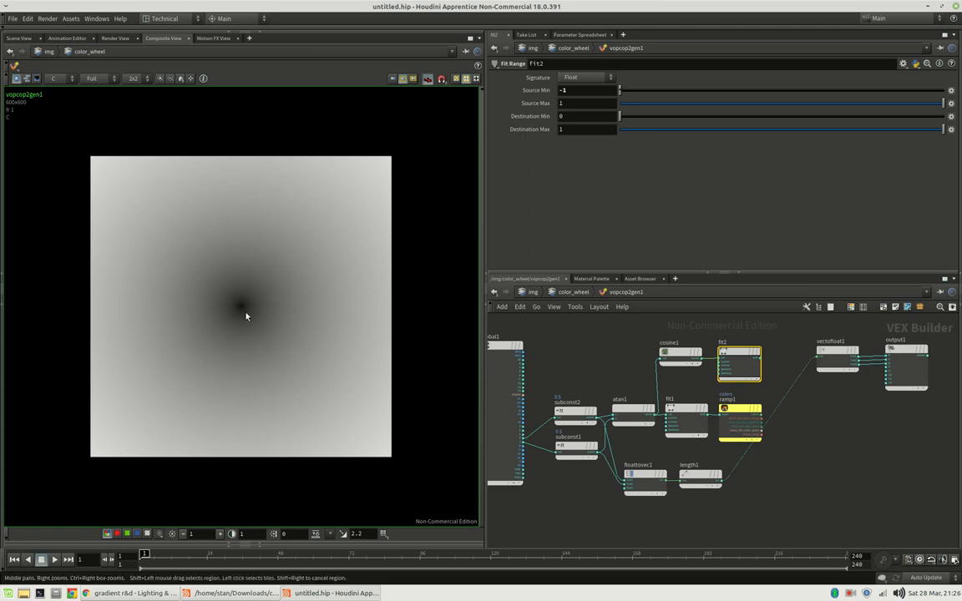
{"action": "mouse_move", "coordinate": [846, 333]}
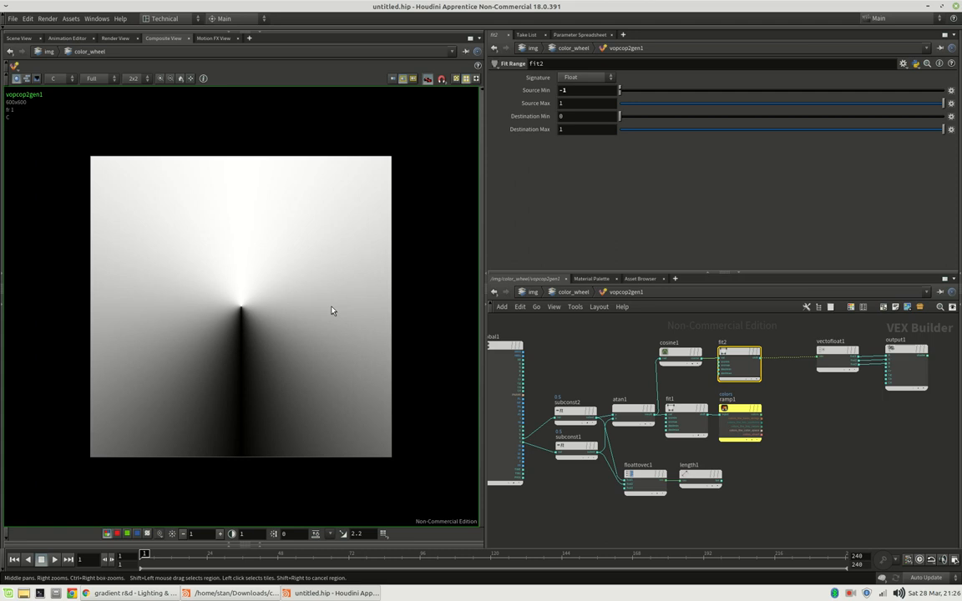
{"action": "mouse_move", "coordinate": [301, 326]}
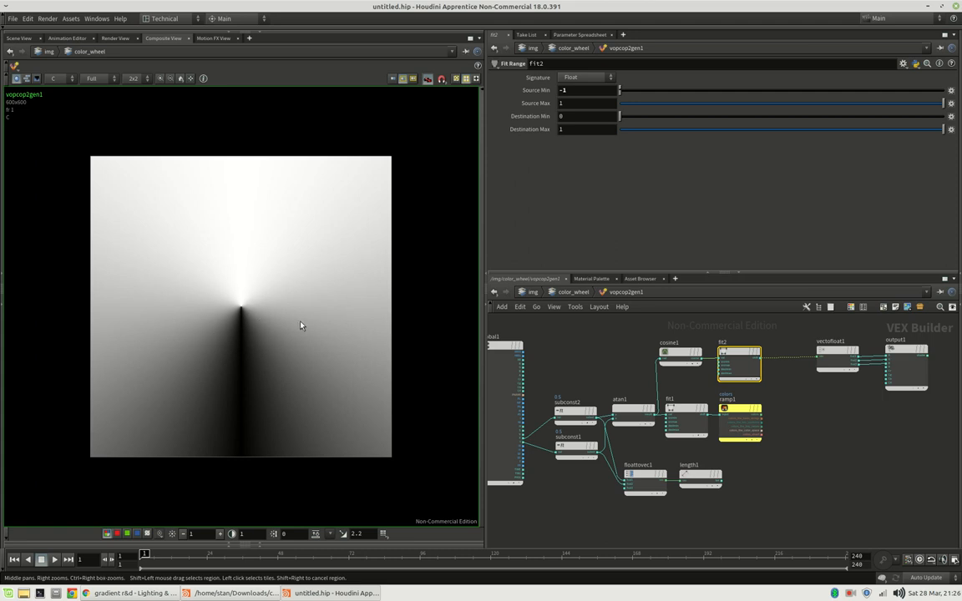
{"action": "mouse_move", "coordinate": [290, 269]}
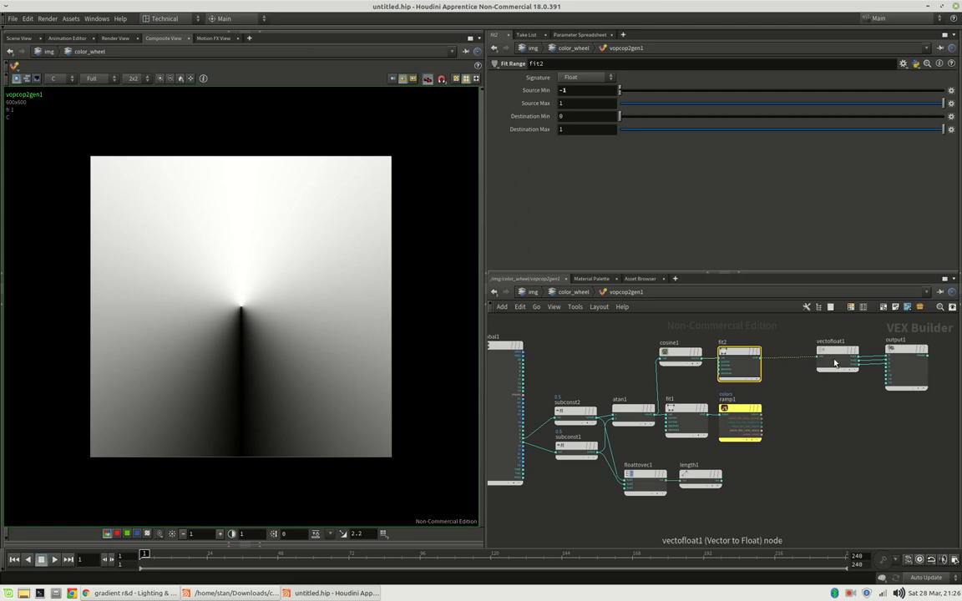
{"action": "left_click", "coordinate": [837, 359]}
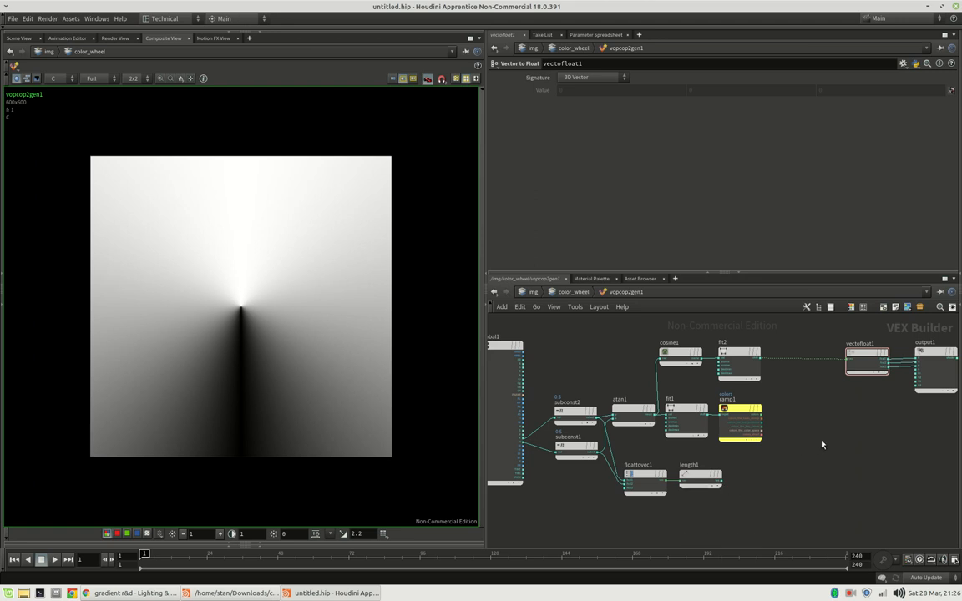
{"action": "mouse_move", "coordinate": [760, 419]}
{"action": "type", "text": "cmix"}
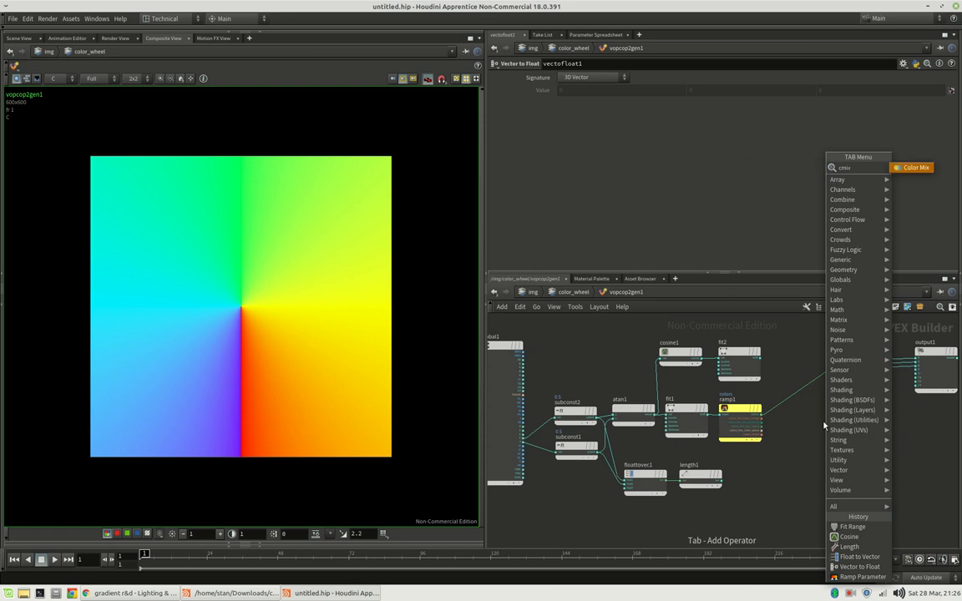
Step: Add a Color Mix node and wire it between the ramp and Vector to Float
{"action": "left_click", "coordinate": [912, 167]}
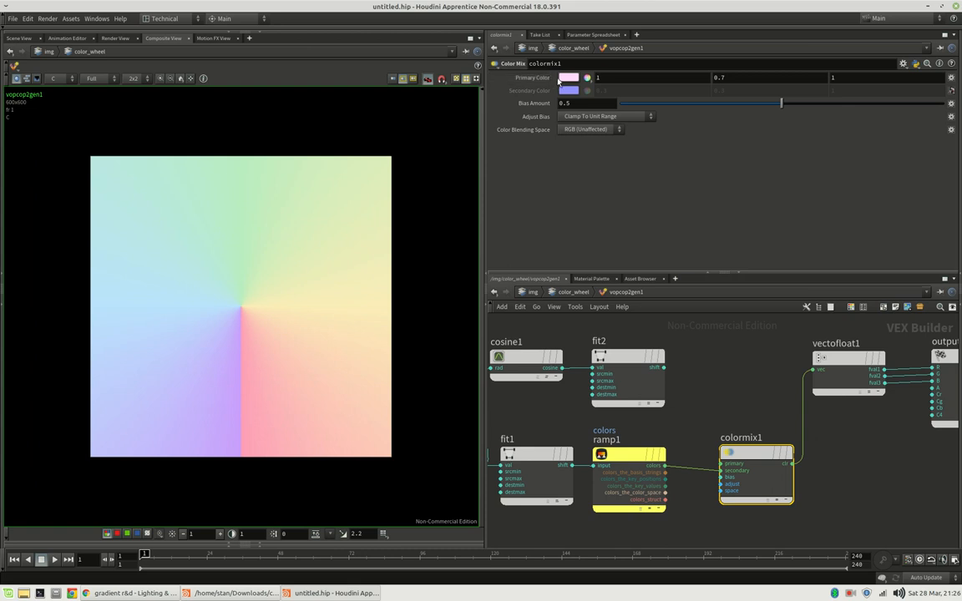
{"action": "mouse_move", "coordinate": [752, 385]}
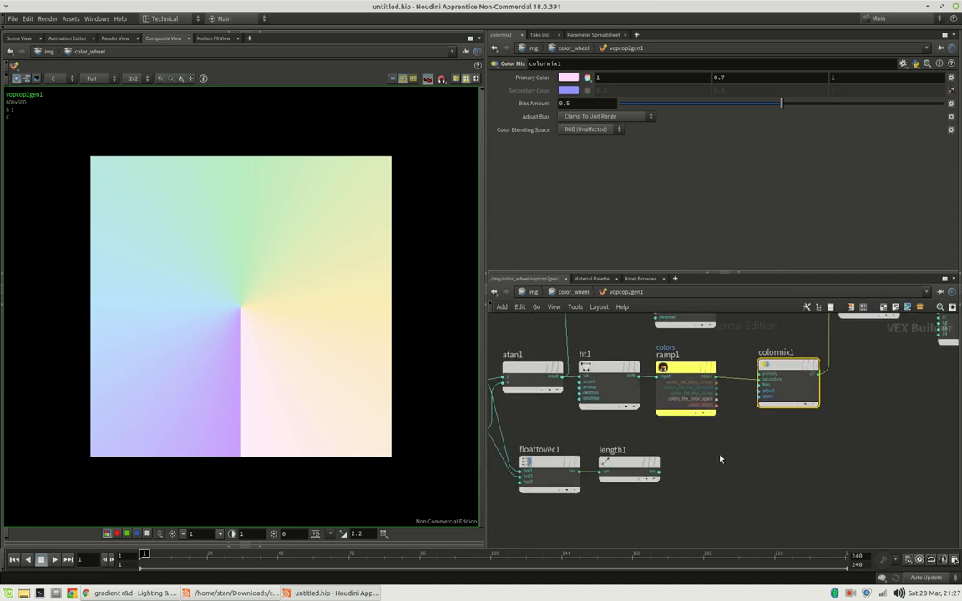
{"action": "left_click_drag", "start_coordinate": [655, 476], "coordinate": [739, 422]}
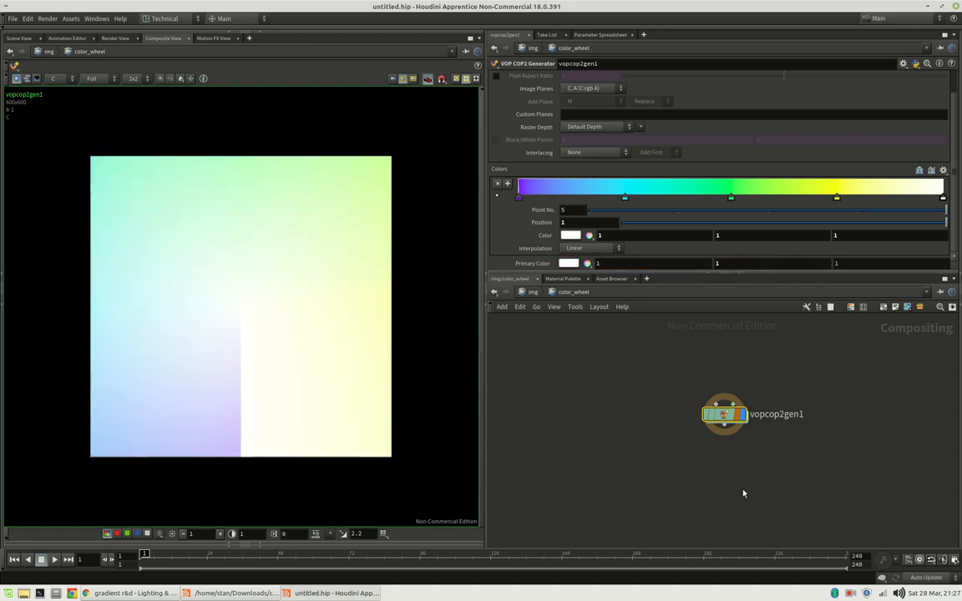
Step: Dive back inside the vopcop2gen1 color wheel generator network
{"action": "double_click", "coordinate": [723, 414]}
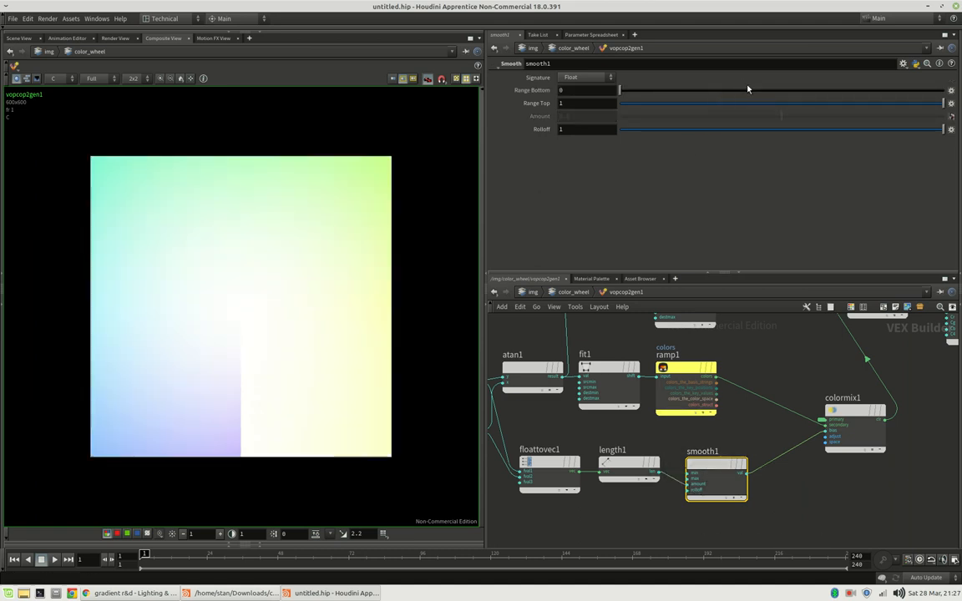
Step: Set smooth1's range to 0.215–0.22 for a small crisp white centre disc
{"action": "left_click_drag", "start_coordinate": [623, 91], "coordinate": [740, 90]}
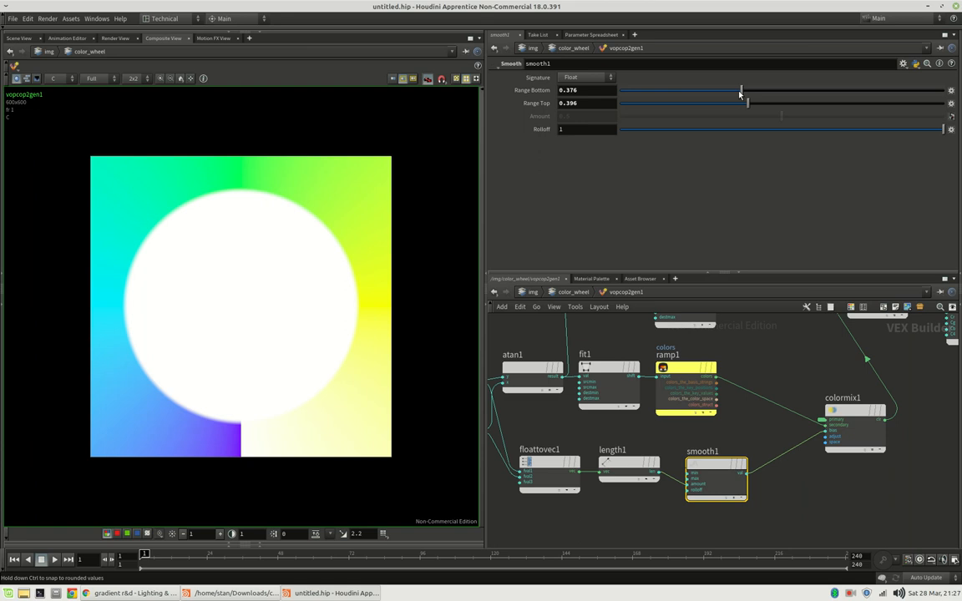
{"action": "left_click_drag", "start_coordinate": [747, 103], "coordinate": [767, 103]}
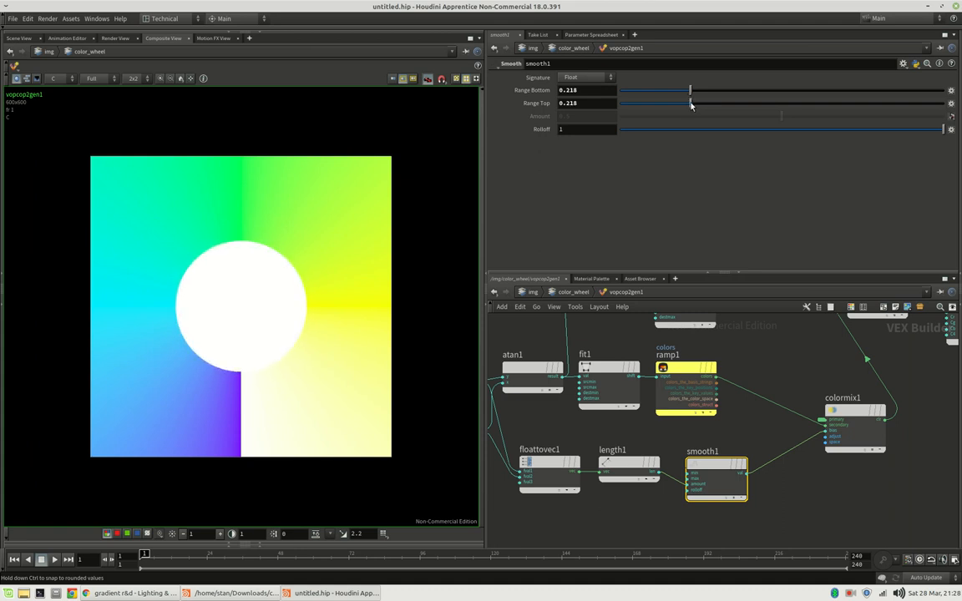
{"action": "left_click_drag", "start_coordinate": [691, 102], "coordinate": [691, 102]}
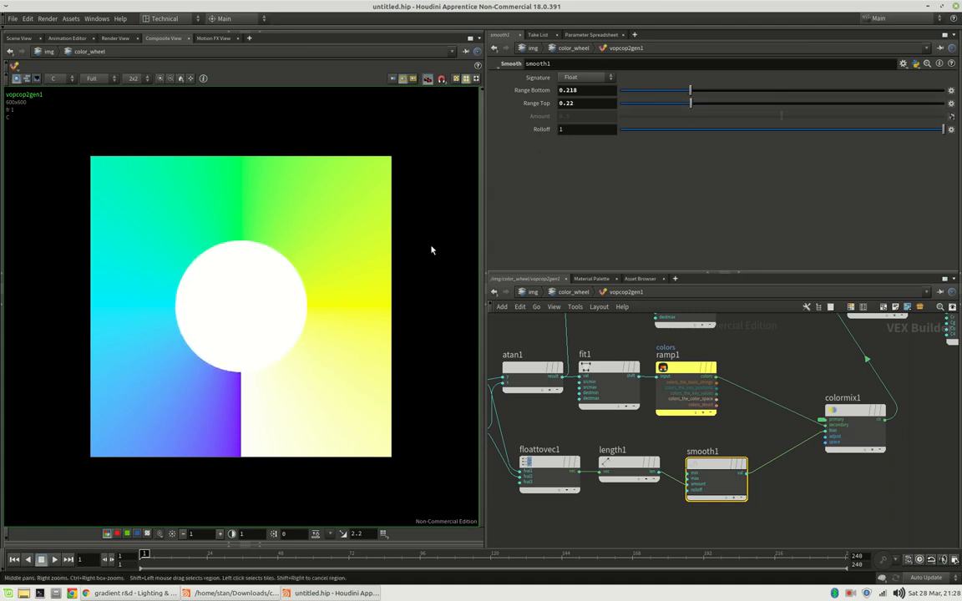
{"action": "mouse_move", "coordinate": [332, 245]}
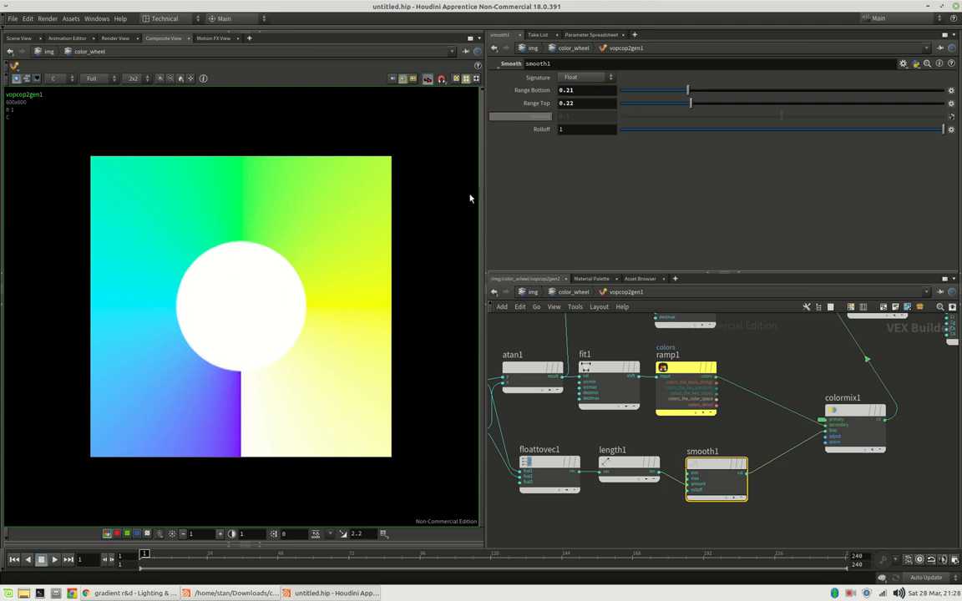
{"action": "left_click", "coordinate": [587, 90]}
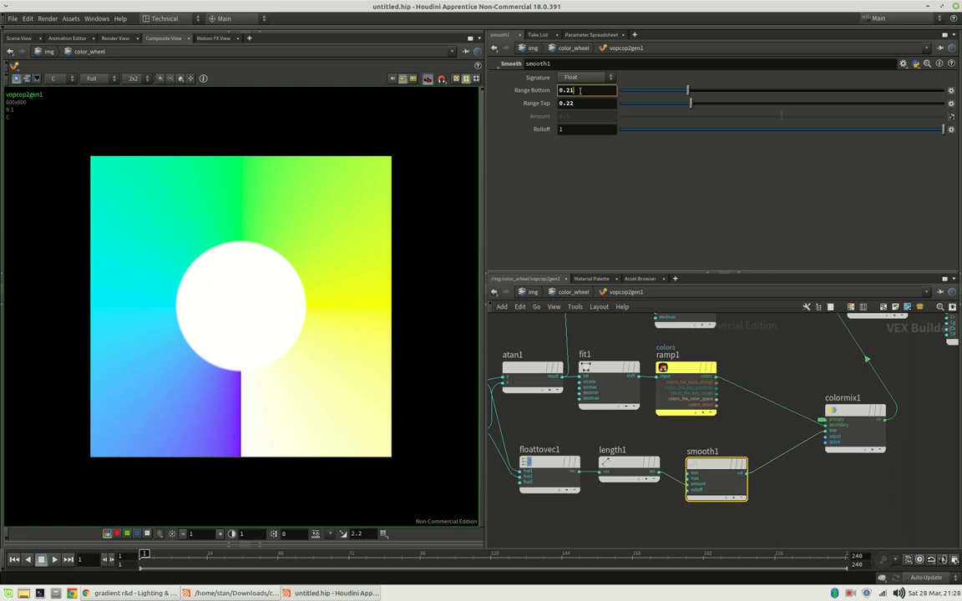
{"action": "type", "text": "0.215"}
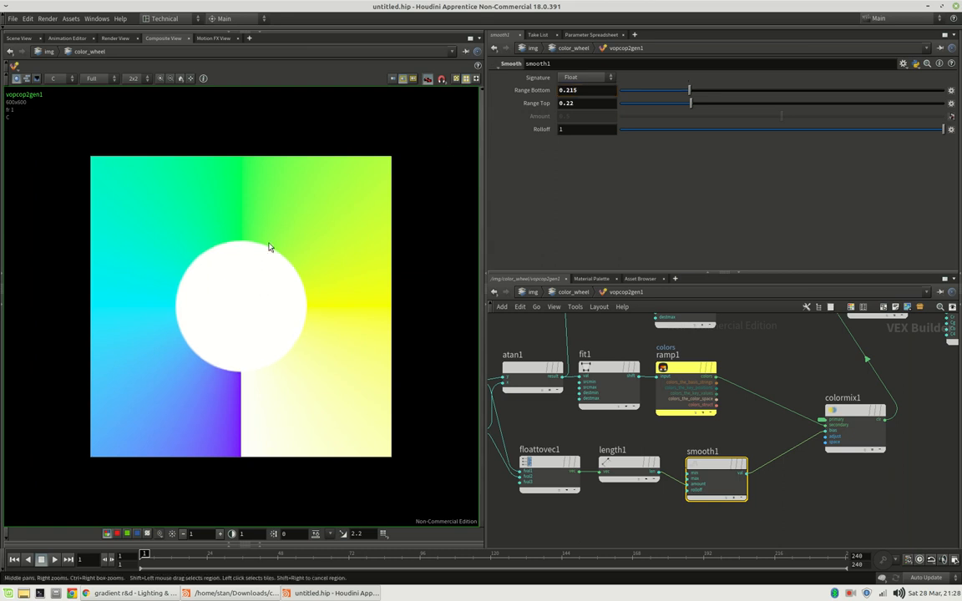
{"action": "mouse_move", "coordinate": [716, 480]}
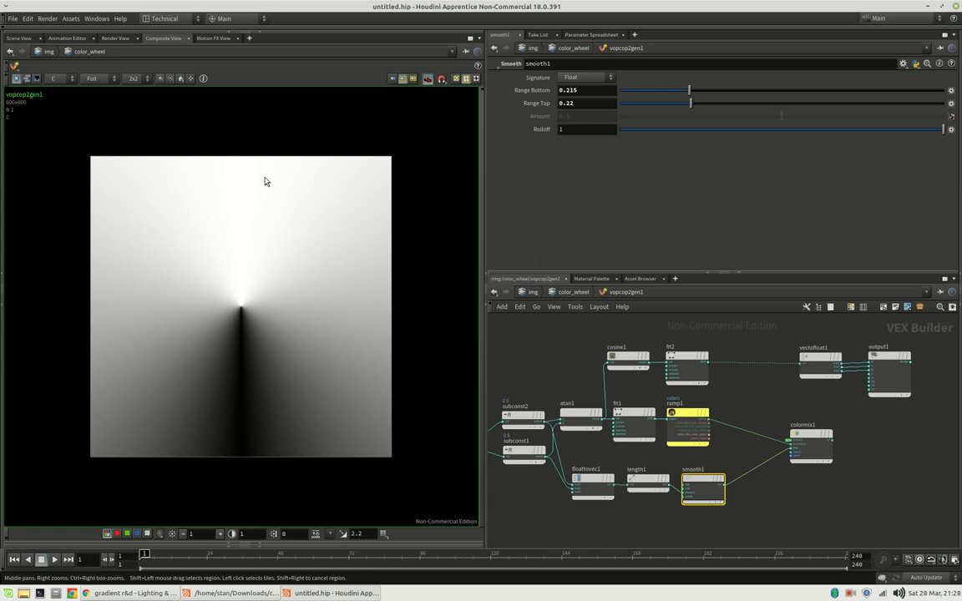
{"action": "mouse_move", "coordinate": [276, 182]}
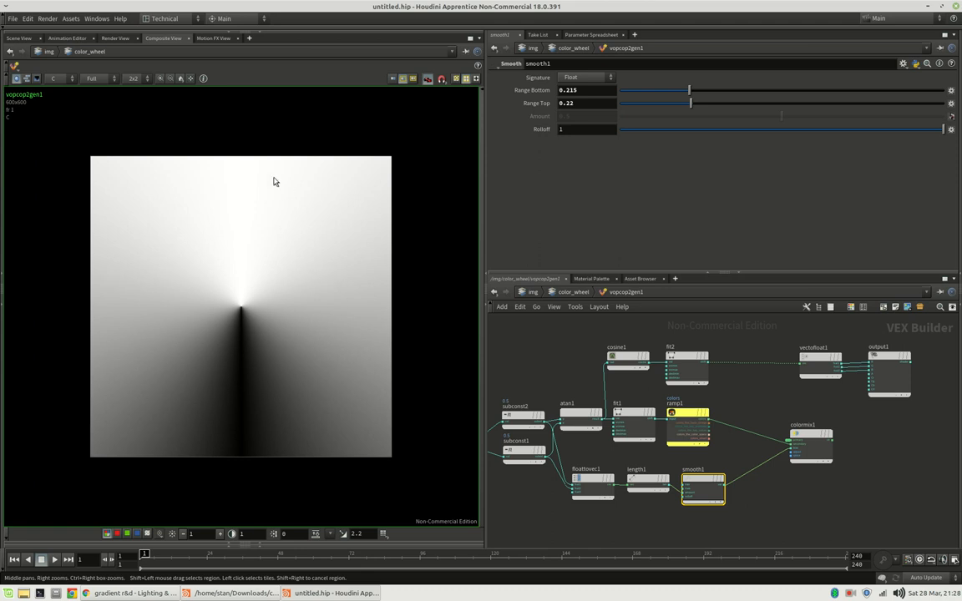
{"action": "mouse_move", "coordinate": [766, 381]}
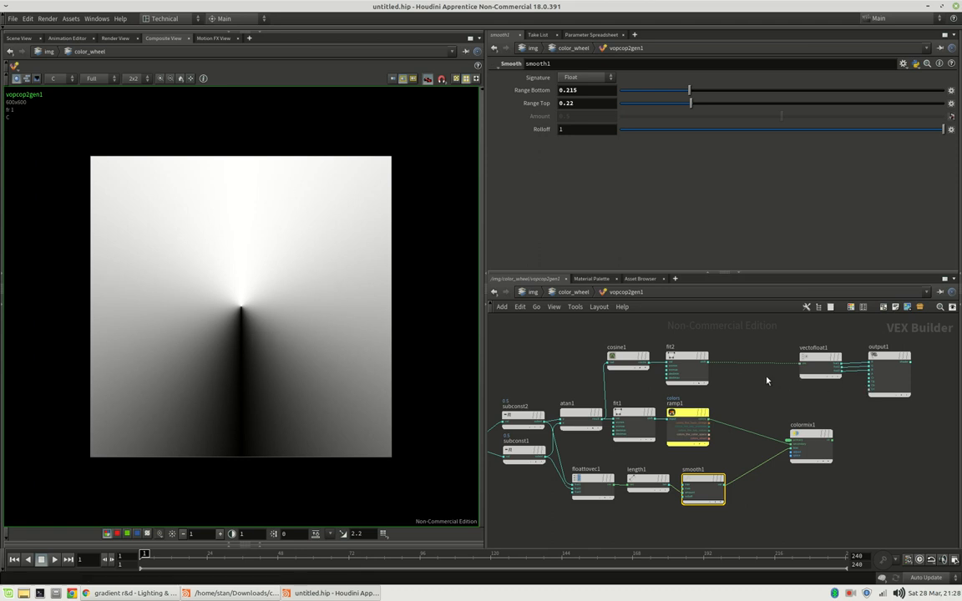
Step: Create smooth2 by picking Smooth from the node search list
{"action": "key", "text": "tab"}
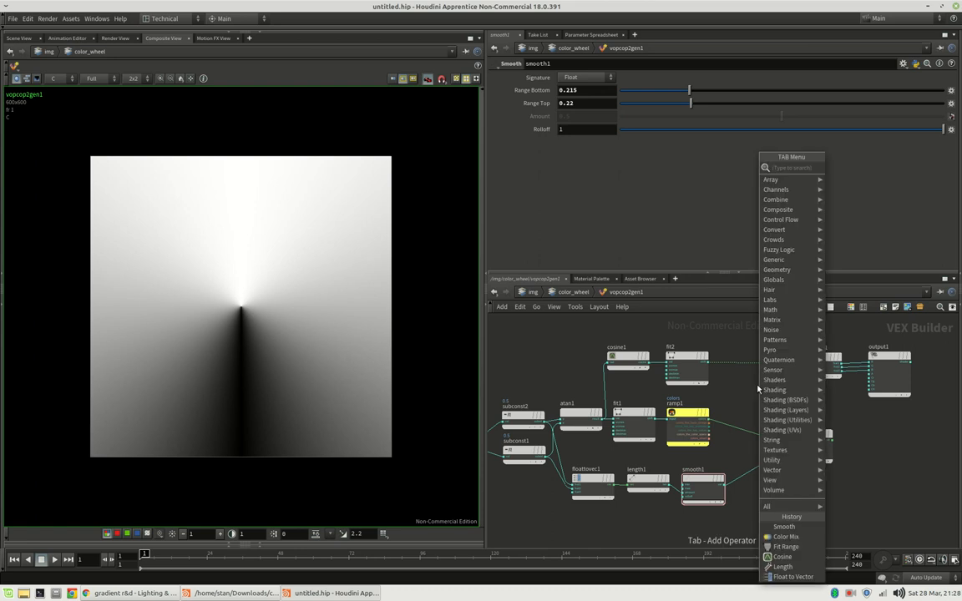
{"action": "left_click", "coordinate": [794, 577]}
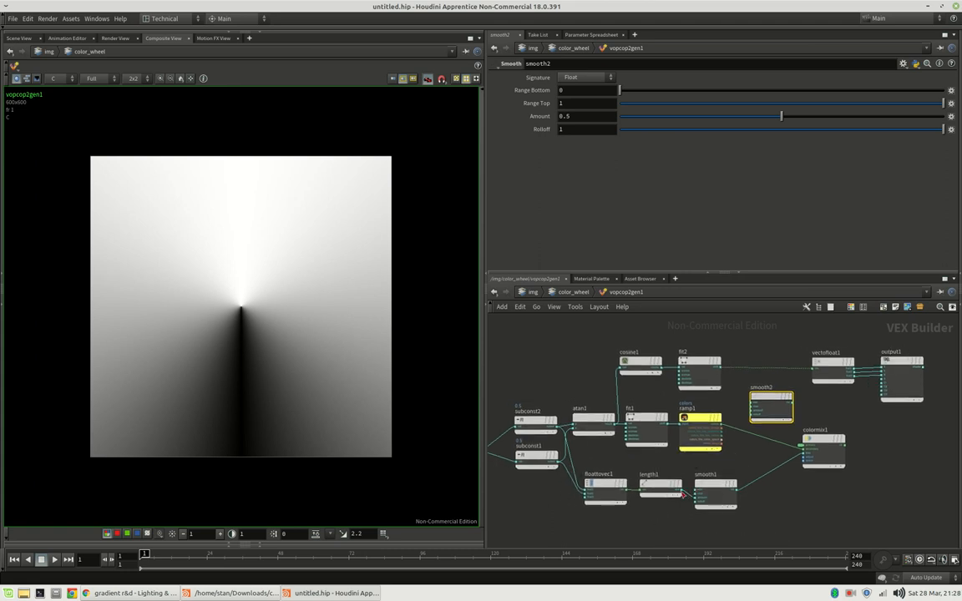
Step: Wire distance into smooth2 and drag its range to form a dark disc
{"action": "left_click_drag", "start_coordinate": [680, 497], "coordinate": [743, 426]}
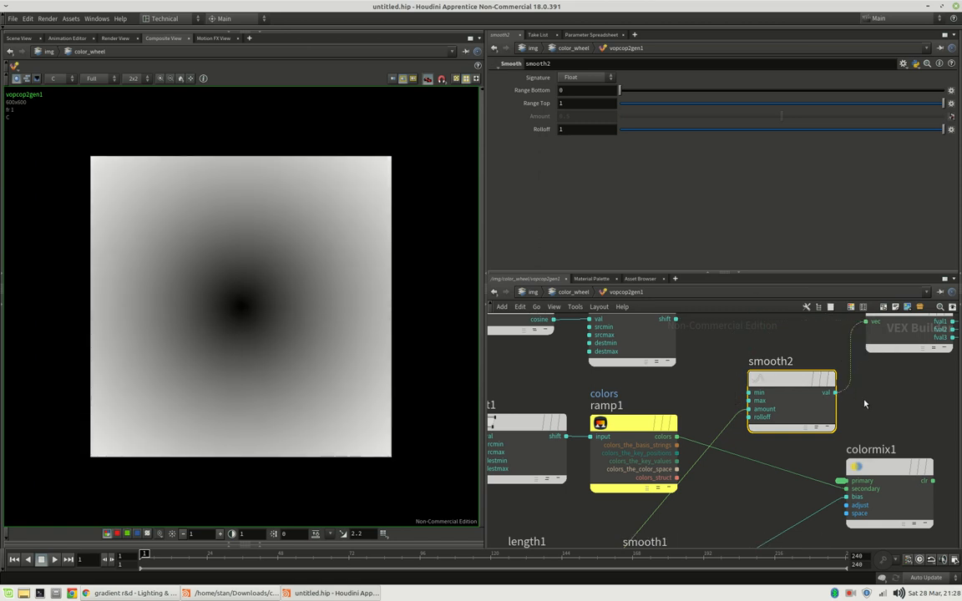
{"action": "left_click_drag", "start_coordinate": [619, 90], "coordinate": [695, 90]}
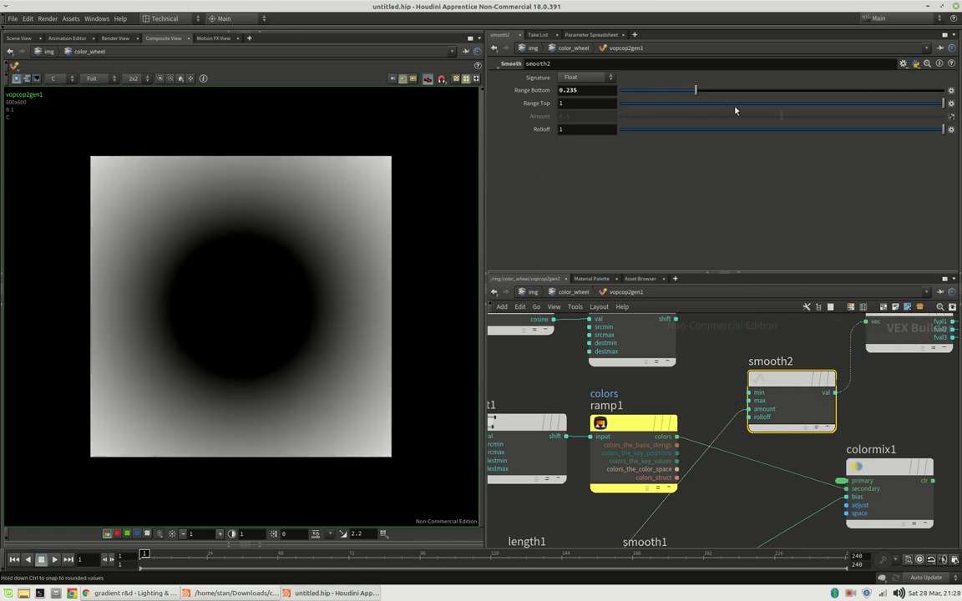
{"action": "left_click_drag", "start_coordinate": [943, 103], "coordinate": [741, 102]}
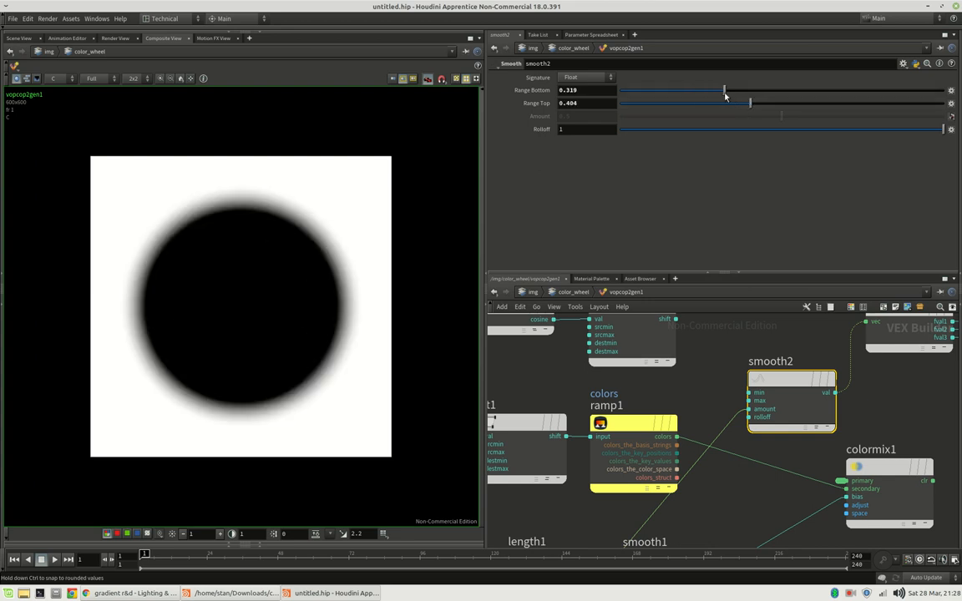
{"action": "left_click_drag", "start_coordinate": [750, 102], "coordinate": [773, 103]}
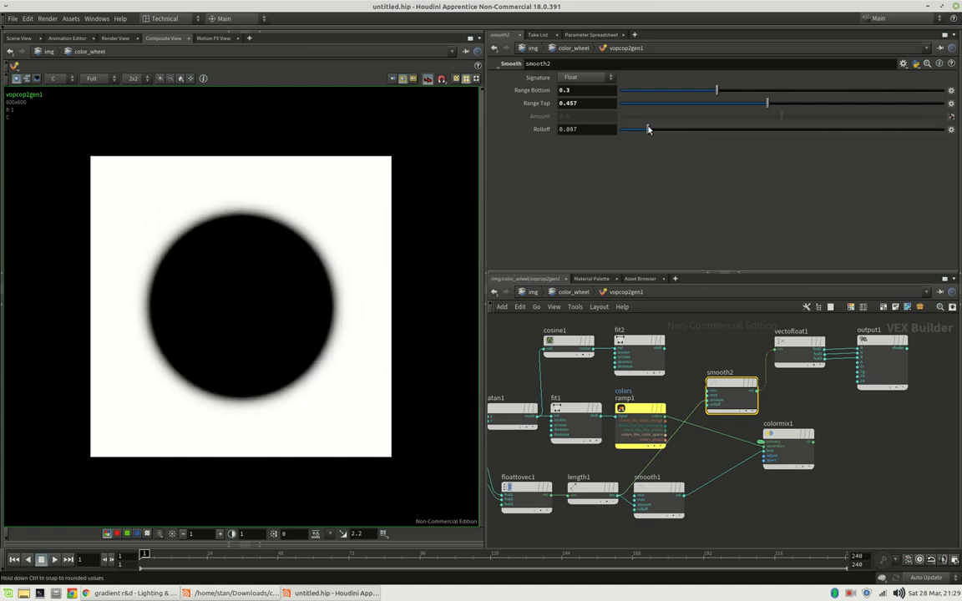
Step: Settle smooth2's rolloff near 0.381 and refine its range to 0.336–0.443
{"action": "left_click_drag", "start_coordinate": [647, 128], "coordinate": [789, 129]}
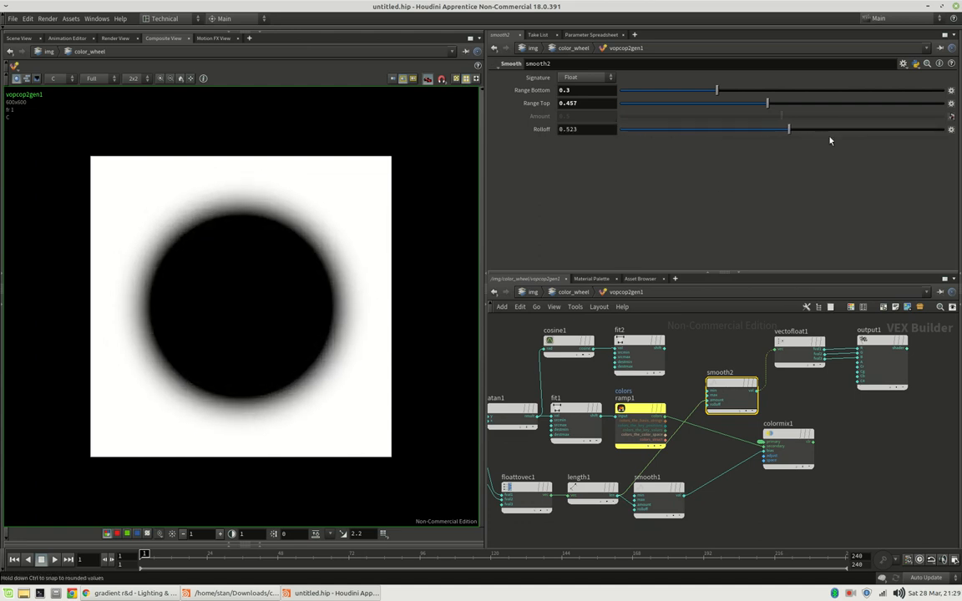
{"action": "left_click_drag", "start_coordinate": [789, 129], "coordinate": [620, 129]}
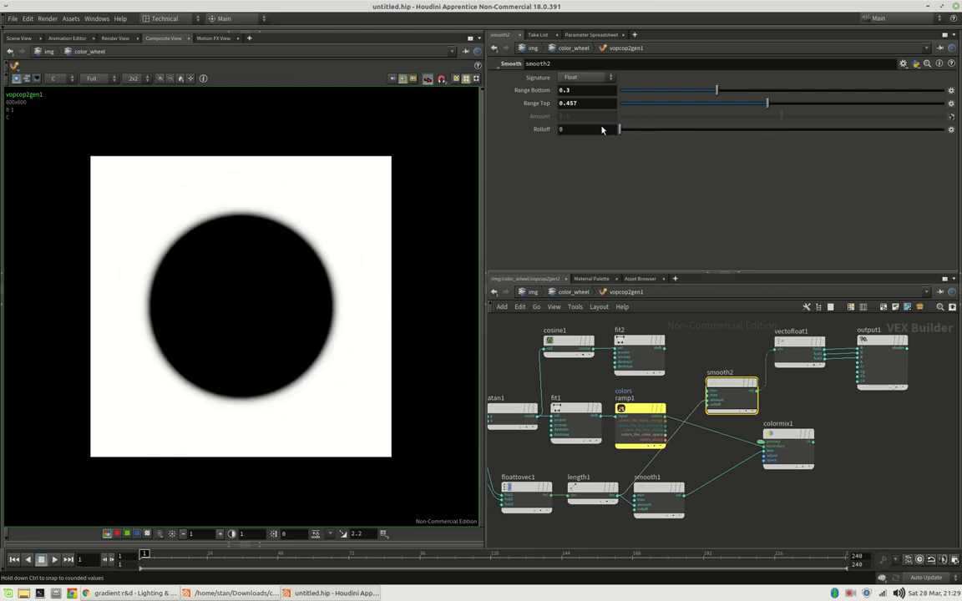
{"action": "left_click_drag", "start_coordinate": [619, 129], "coordinate": [656, 128]}
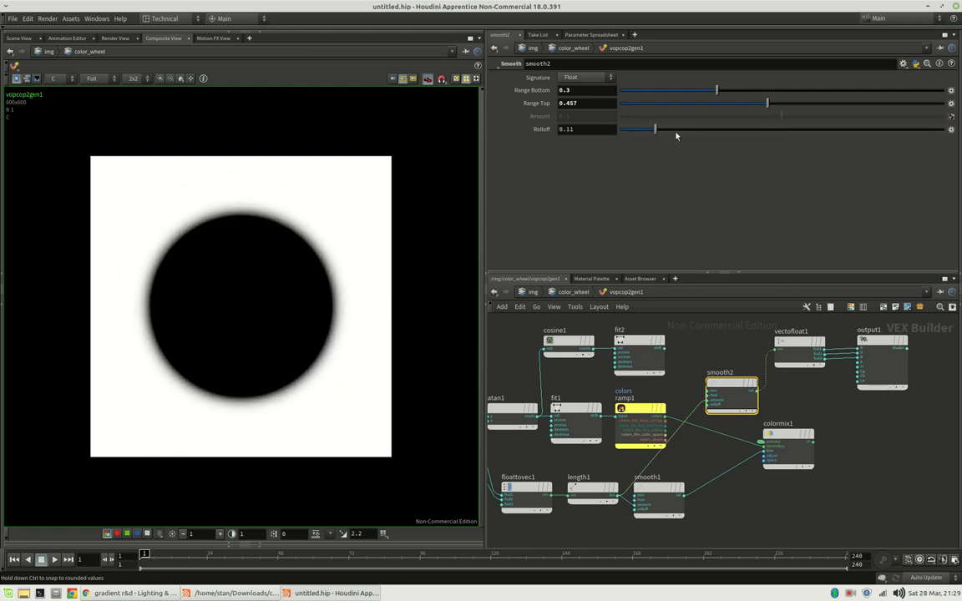
{"action": "left_click_drag", "start_coordinate": [656, 128], "coordinate": [742, 128]}
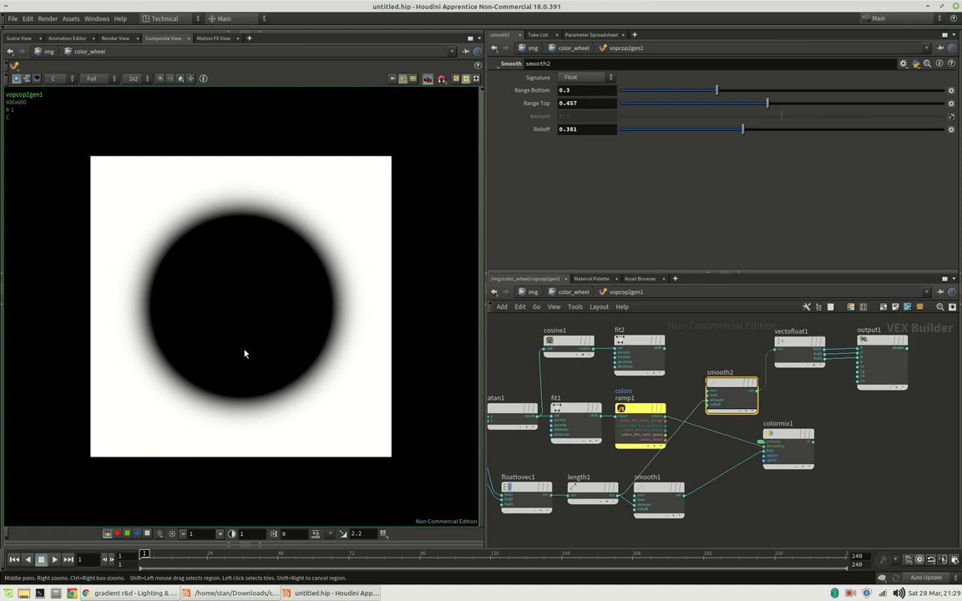
{"action": "mouse_move", "coordinate": [298, 380]}
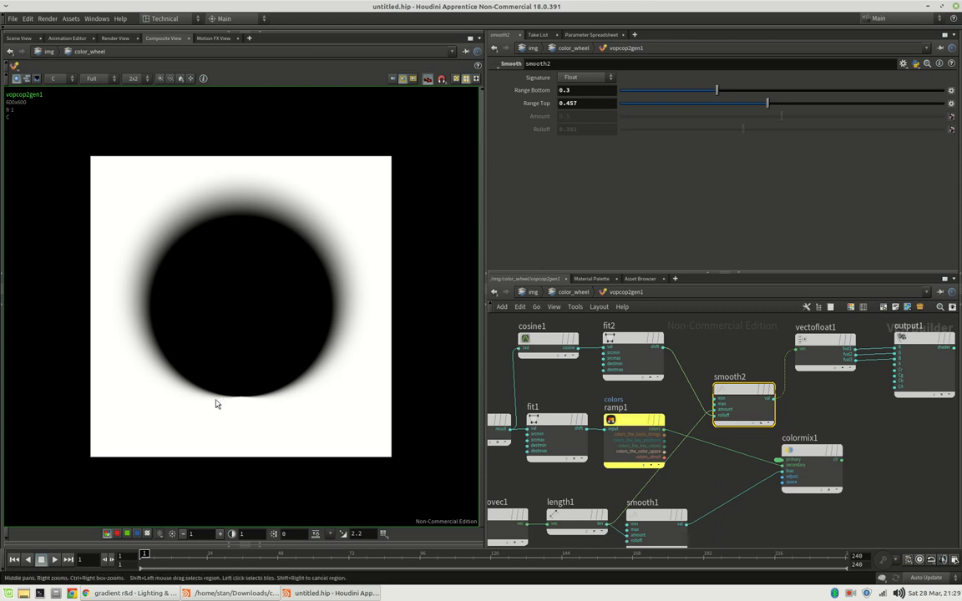
{"action": "mouse_move", "coordinate": [286, 392]}
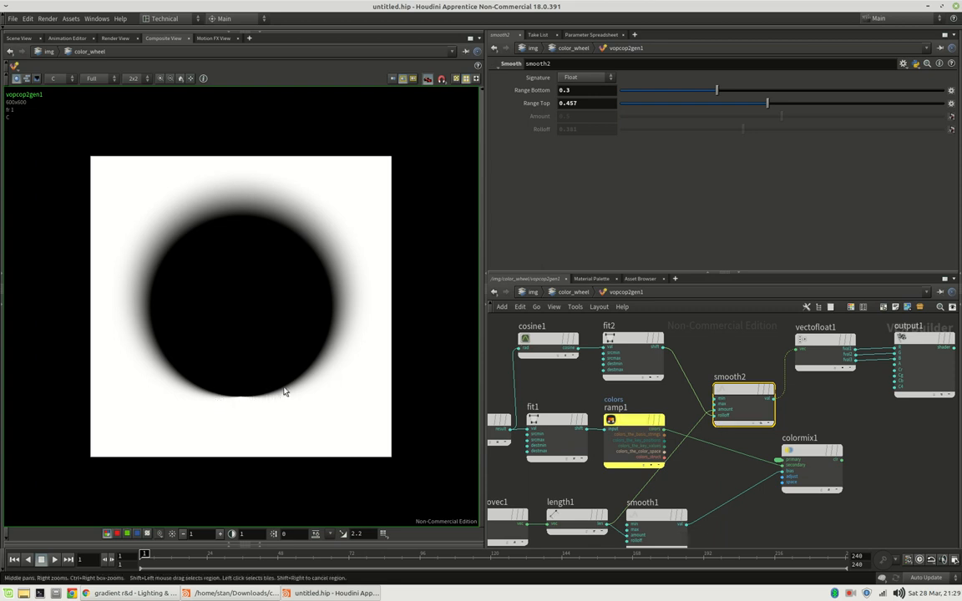
{"action": "left_click_drag", "start_coordinate": [717, 89], "coordinate": [716, 90]}
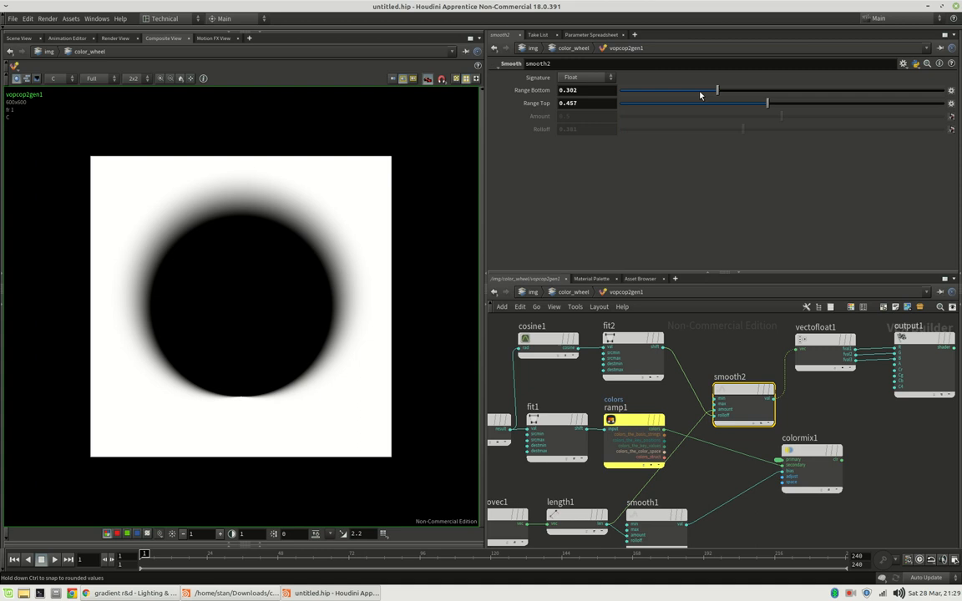
{"action": "left_click_drag", "start_coordinate": [716, 90], "coordinate": [698, 90]}
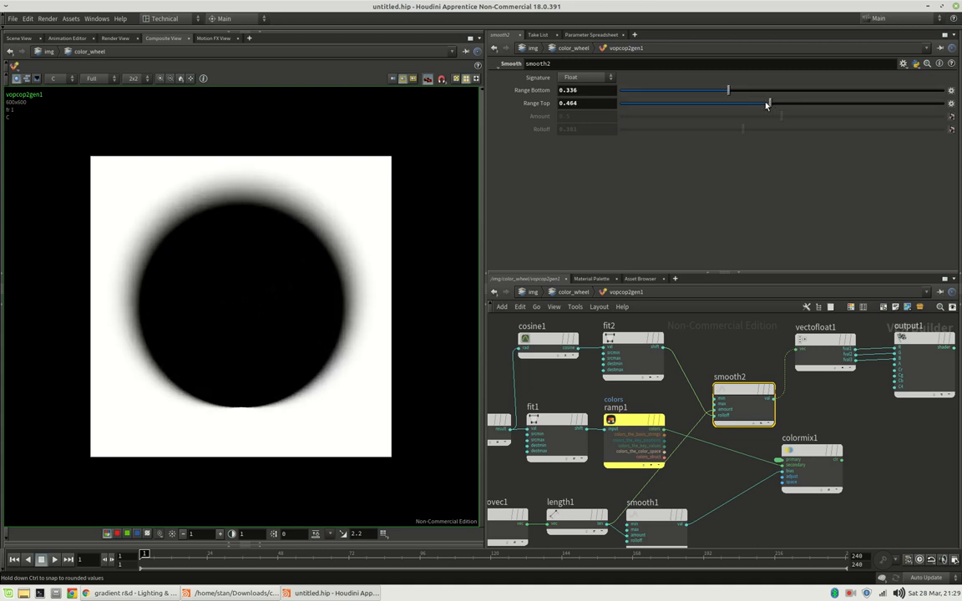
{"action": "left_click_drag", "start_coordinate": [768, 102], "coordinate": [762, 102]}
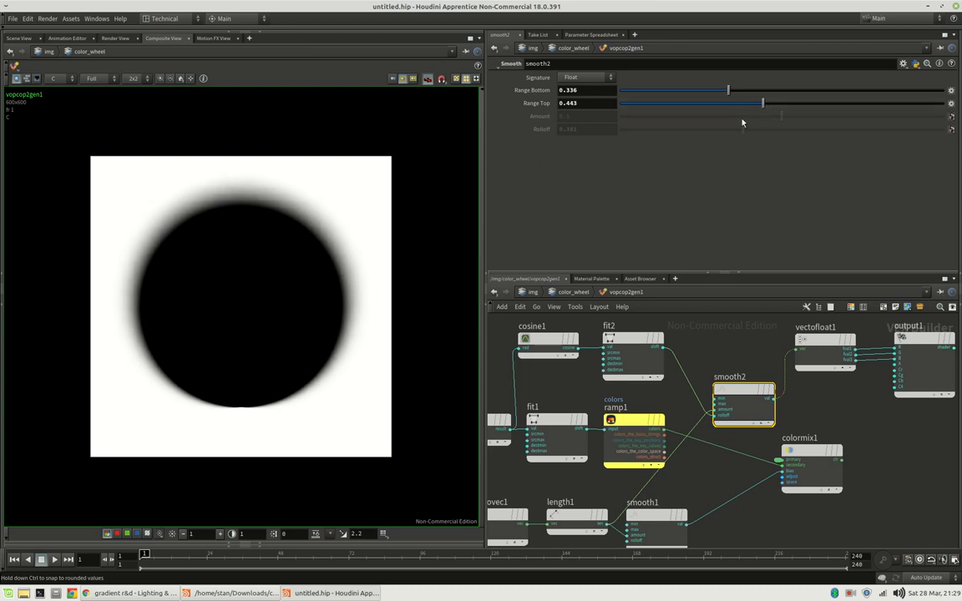
{"action": "mouse_move", "coordinate": [690, 406]}
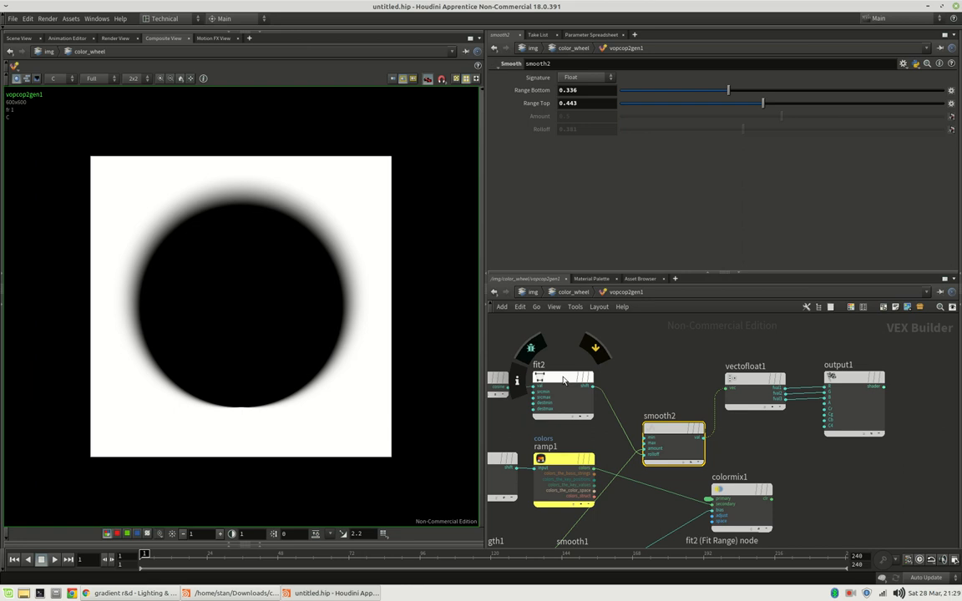
Step: Select the fit2 node to show its parameters
{"action": "left_click", "coordinate": [563, 393]}
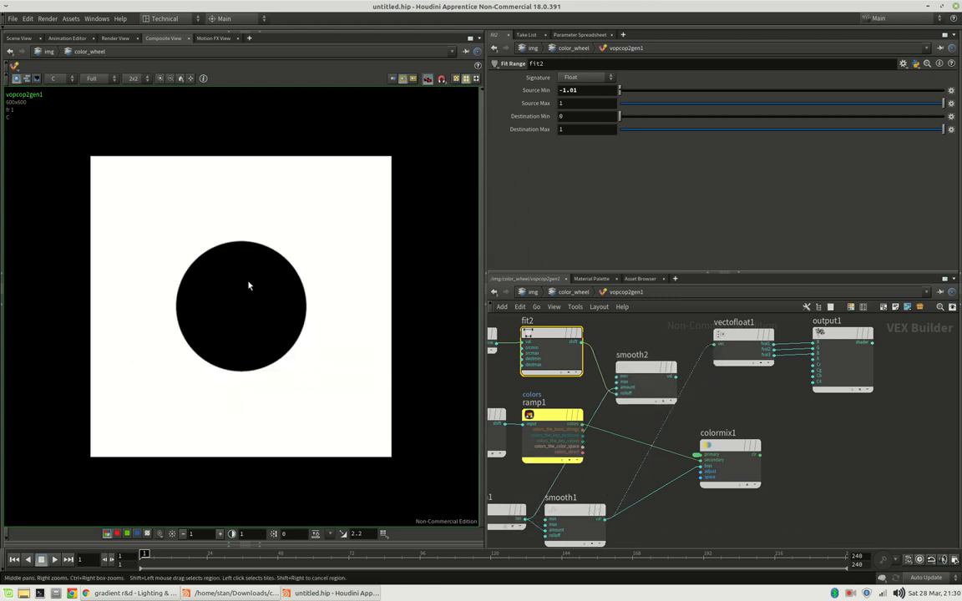
{"action": "mouse_move", "coordinate": [256, 331]}
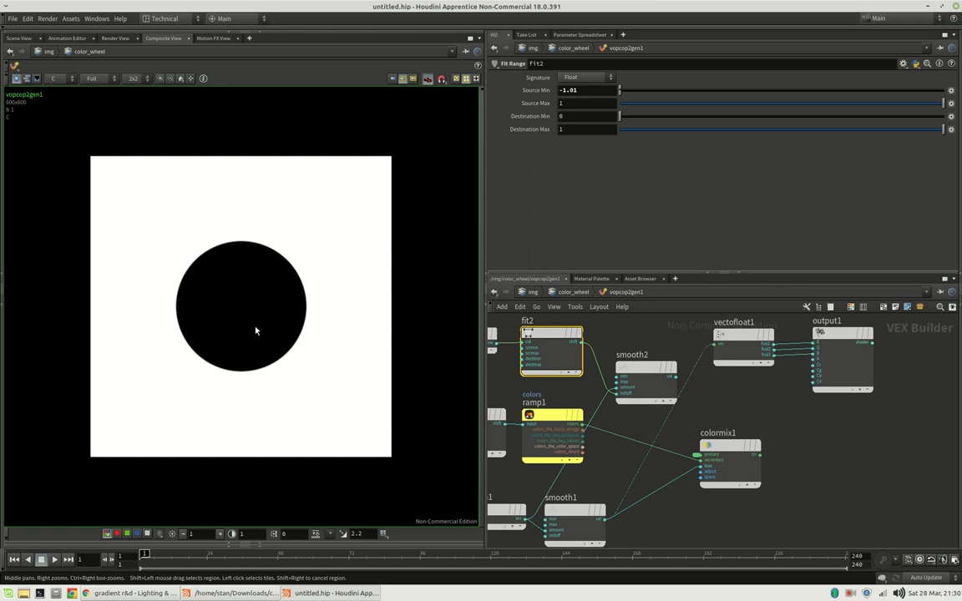
{"action": "mouse_move", "coordinate": [253, 208]}
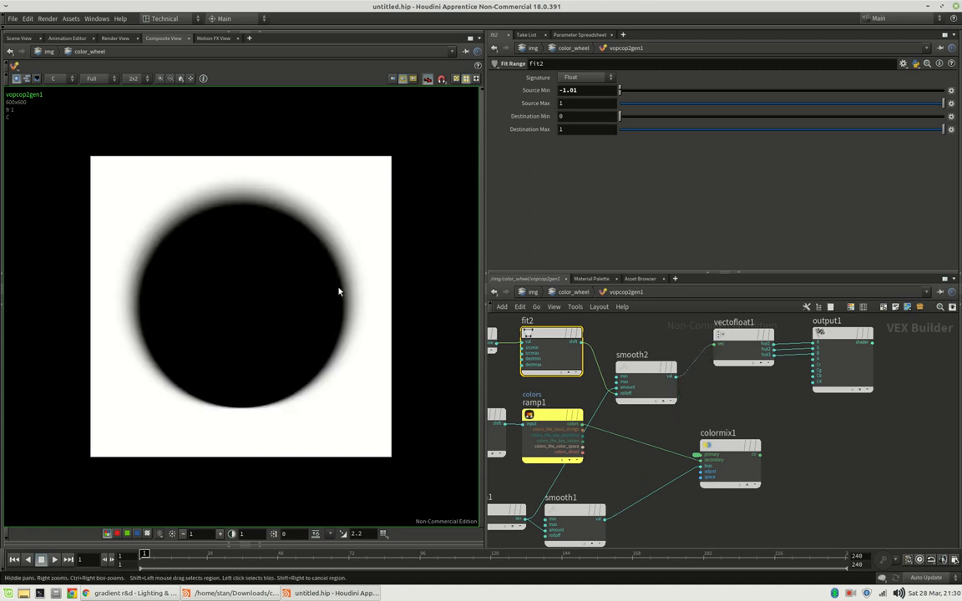
{"action": "mouse_move", "coordinate": [331, 320]}
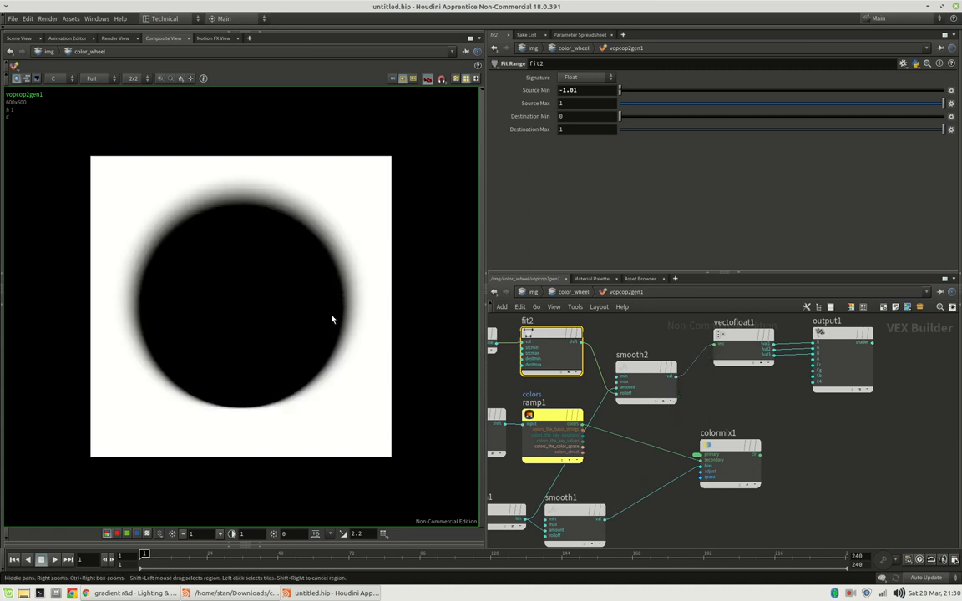
{"action": "mouse_move", "coordinate": [266, 221]}
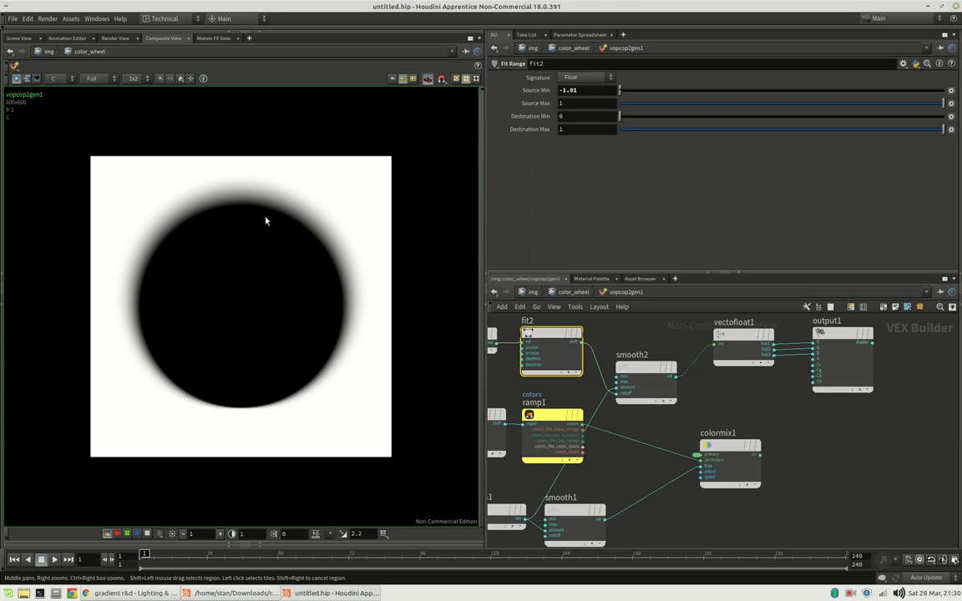
{"action": "mouse_move", "coordinate": [304, 241]}
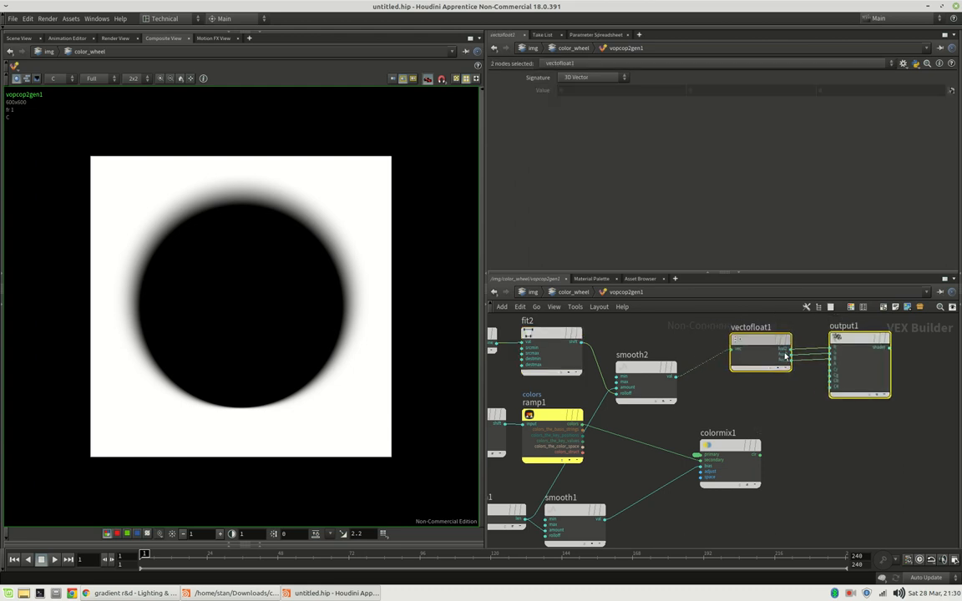
Step: Add a Complement node after smooth2 to invert the falloff
{"action": "key", "text": "Tab"}
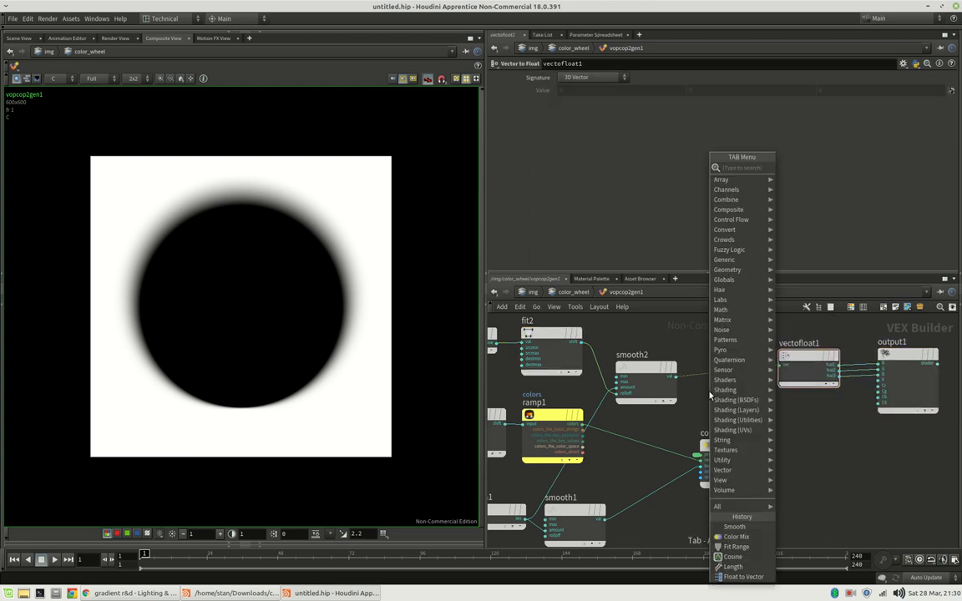
{"action": "type", "text": "compl"}
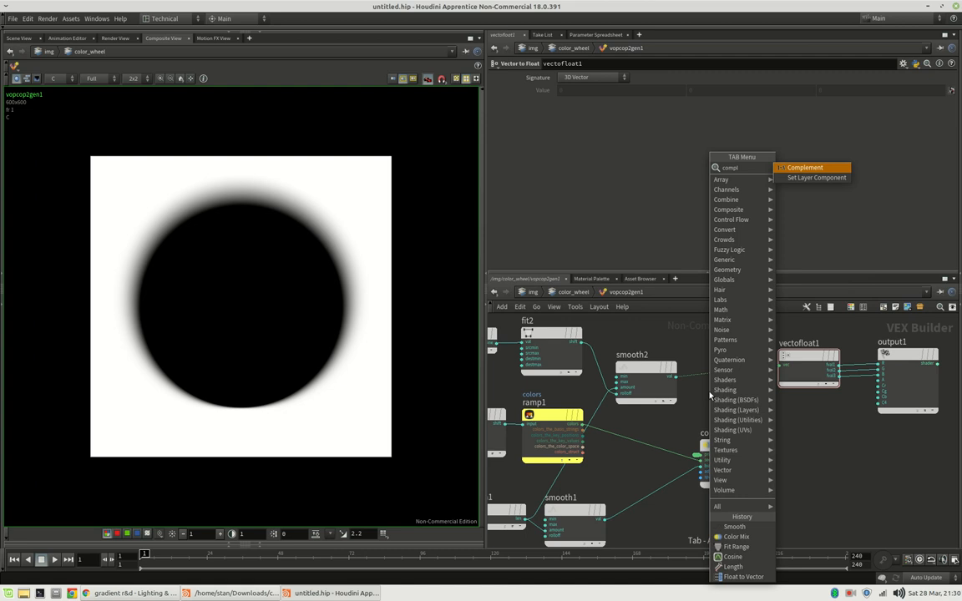
{"action": "left_click", "coordinate": [804, 168]}
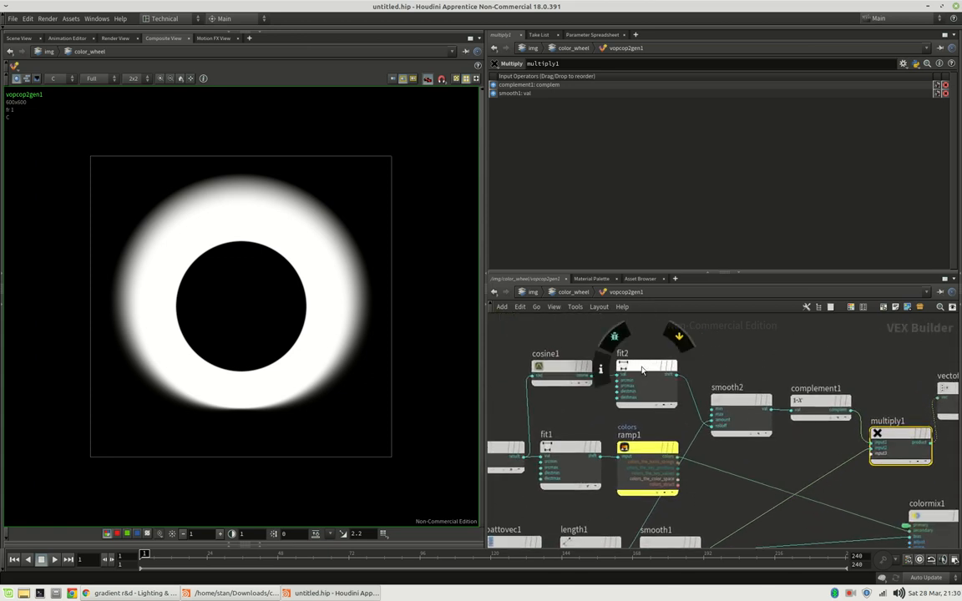
Step: Lower smooth2's range to about 0.209–0.334, checking fit2's settings along the way
{"action": "left_click", "coordinate": [647, 365]}
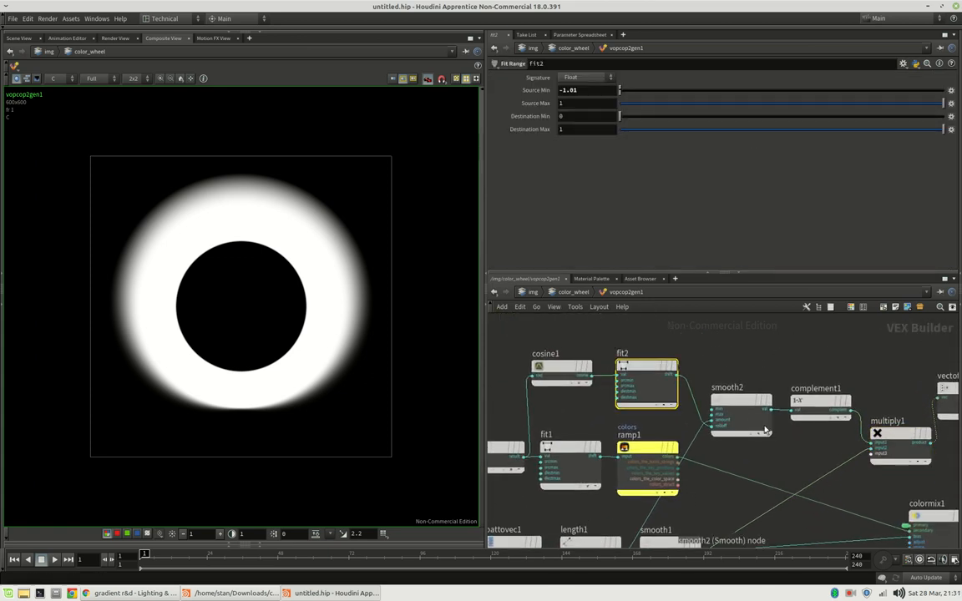
{"action": "left_click", "coordinate": [726, 415]}
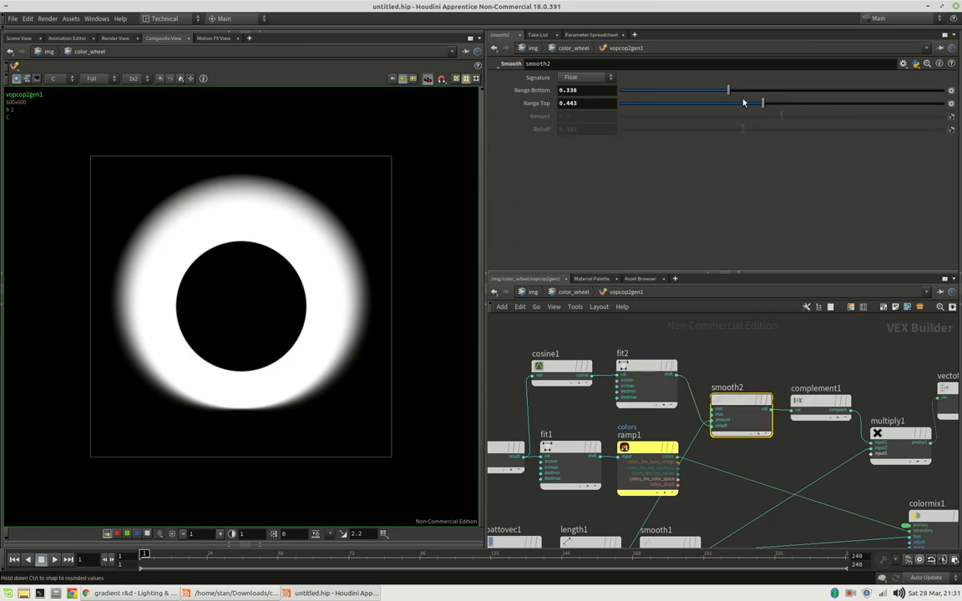
{"action": "left_click_drag", "start_coordinate": [727, 90], "coordinate": [699, 90]}
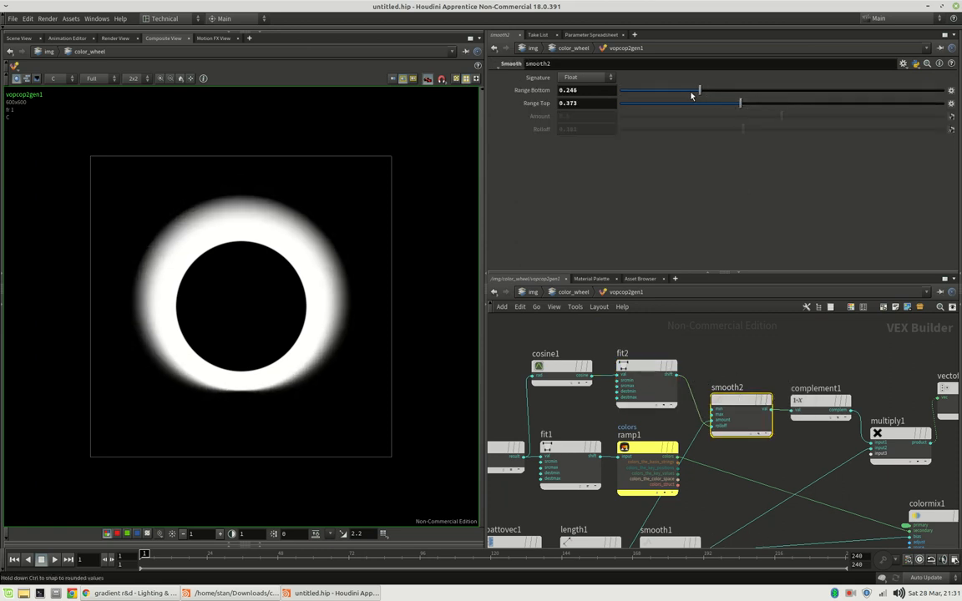
{"action": "left_click_drag", "start_coordinate": [699, 90], "coordinate": [686, 90]}
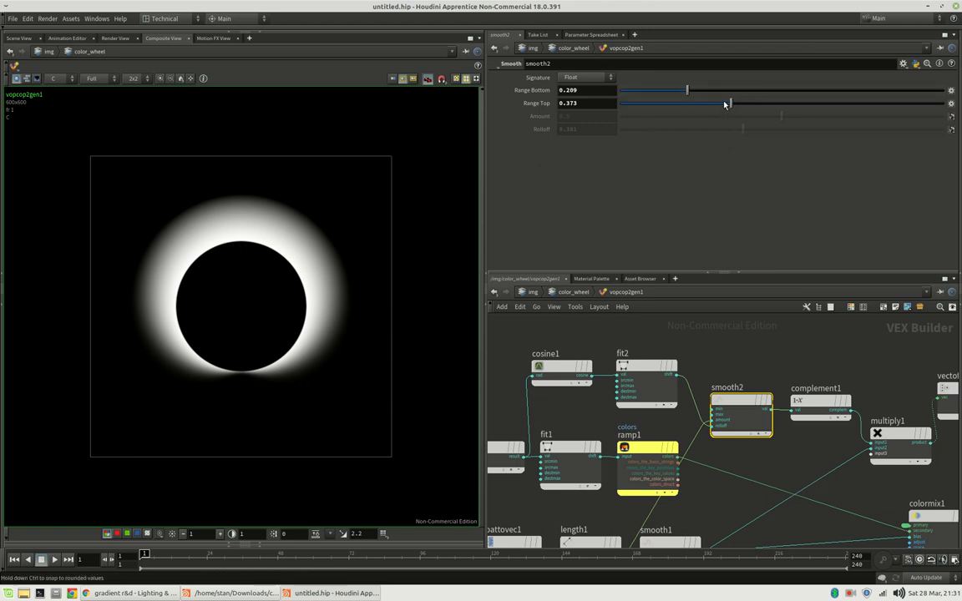
{"action": "left_click_drag", "start_coordinate": [729, 103], "coordinate": [731, 103]}
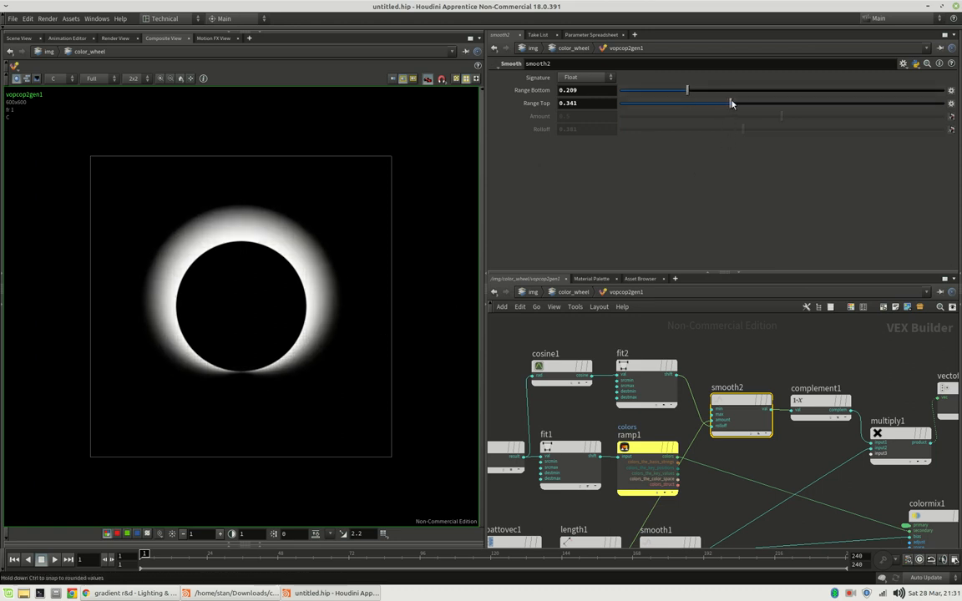
{"action": "left_click_drag", "start_coordinate": [732, 103], "coordinate": [736, 103]}
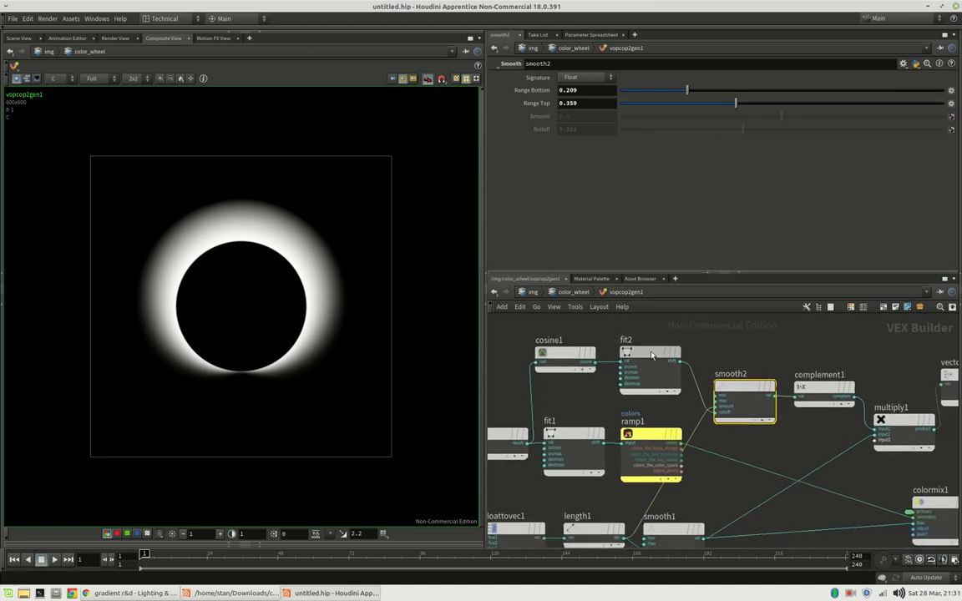
{"action": "left_click", "coordinate": [650, 351]}
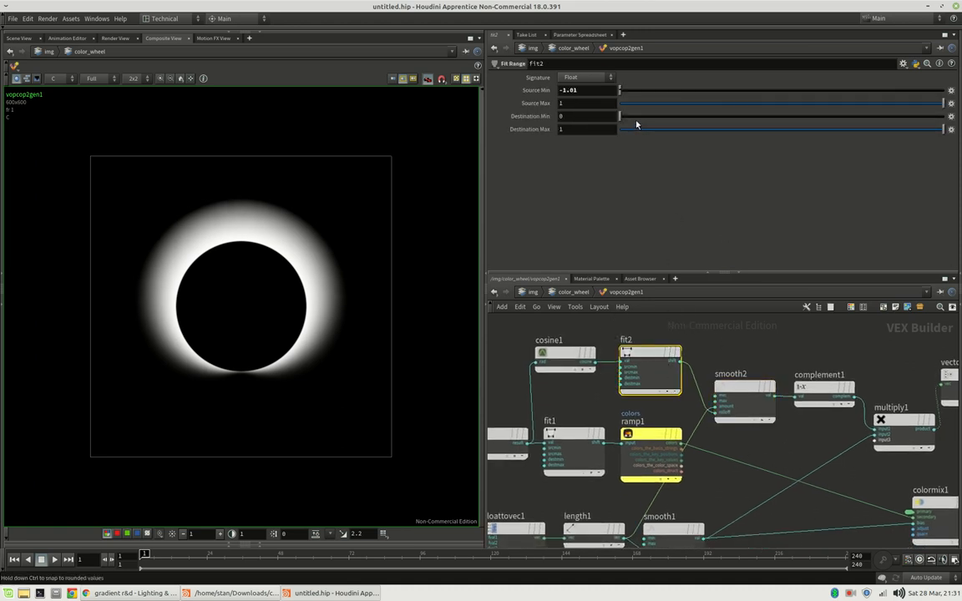
{"action": "left_click_drag", "start_coordinate": [620, 116], "coordinate": [665, 116]}
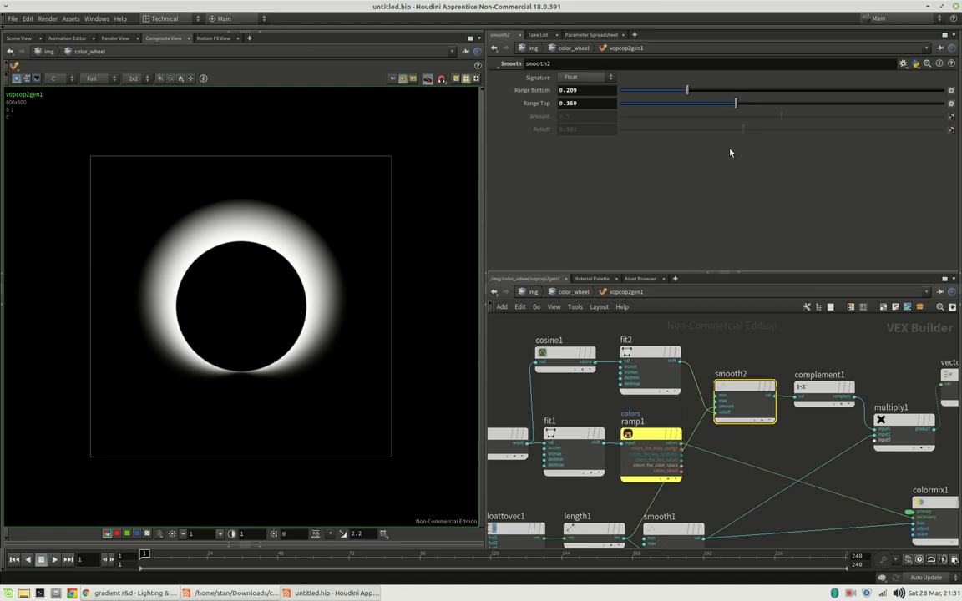
{"action": "left_click_drag", "start_coordinate": [735, 103], "coordinate": [720, 103]}
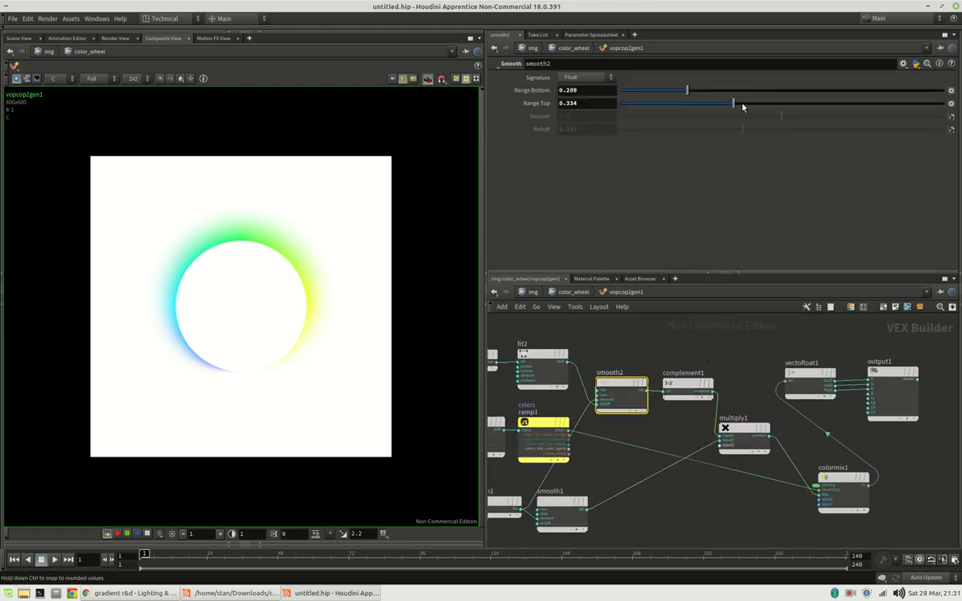
Step: Widen the hue ring's outer fade by raising smooth2's Range Top
{"action": "left_click_drag", "start_coordinate": [733, 103], "coordinate": [752, 103]}
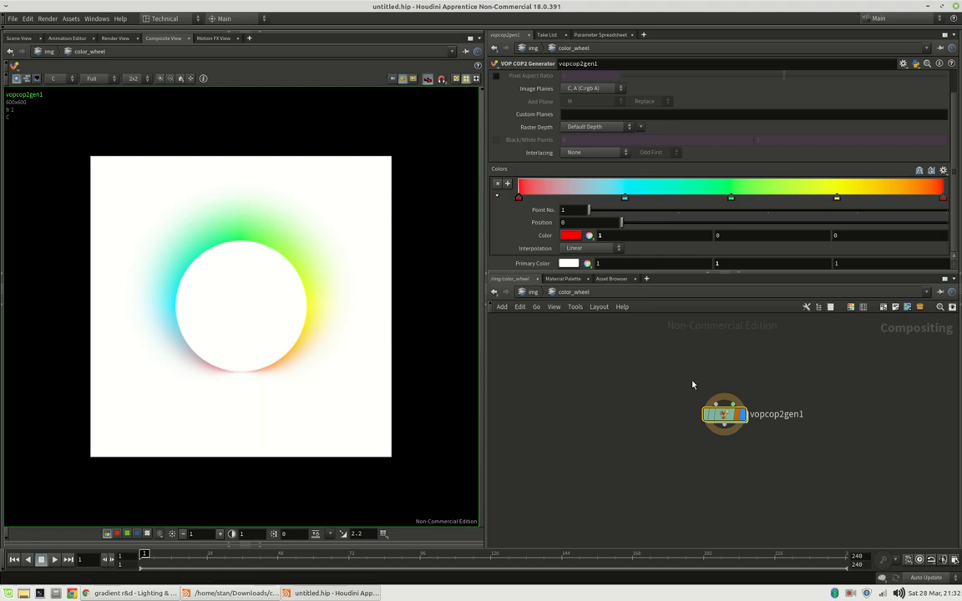
Step: Inside vopcop2gen1, narrow smooth1's Range Bottom and Top to about 0.198–0.211
{"action": "double_click", "coordinate": [724, 414]}
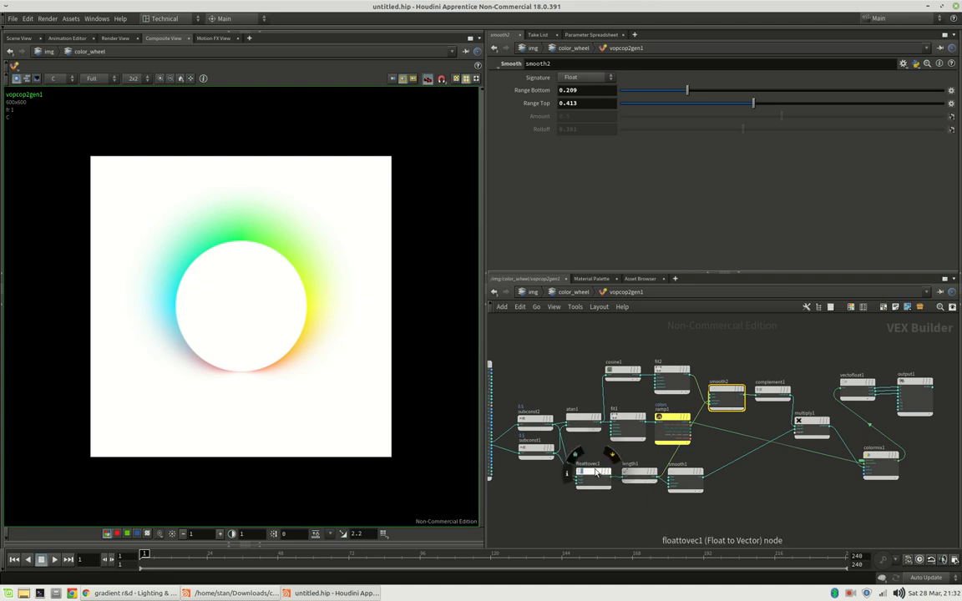
{"action": "left_click", "coordinate": [685, 476]}
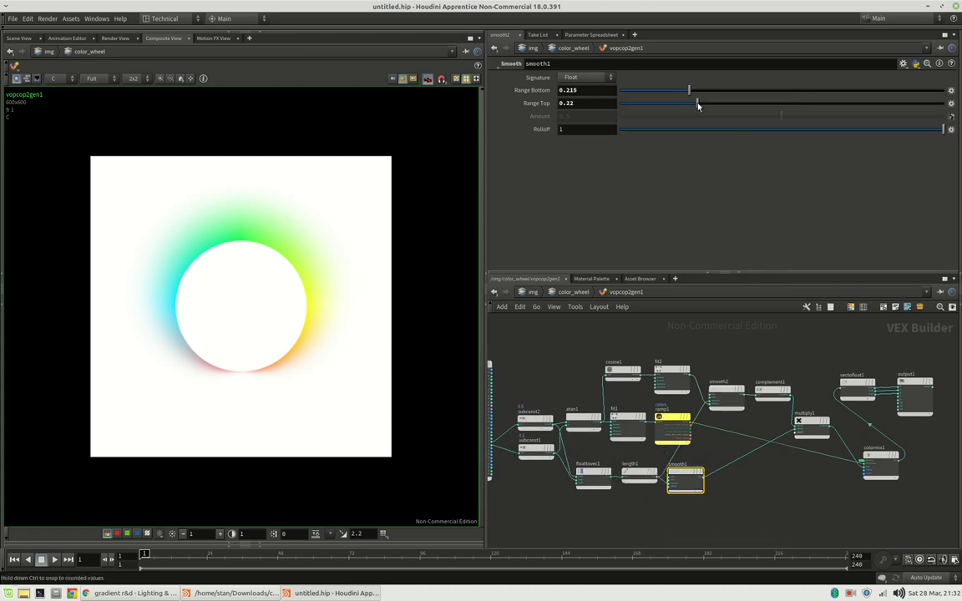
{"action": "left_click_drag", "start_coordinate": [699, 103], "coordinate": [691, 104]}
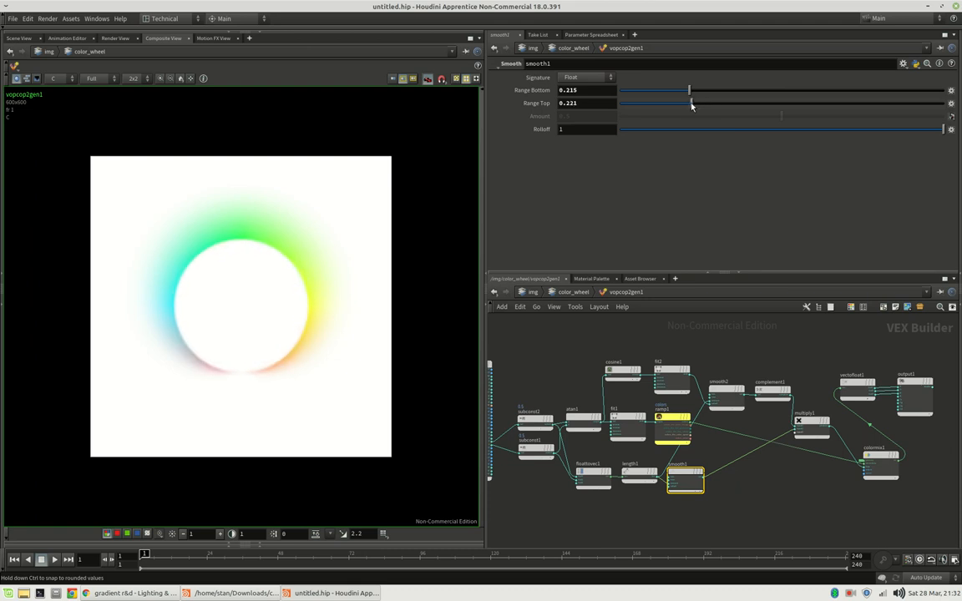
{"action": "left_click_drag", "start_coordinate": [692, 102], "coordinate": [687, 103]}
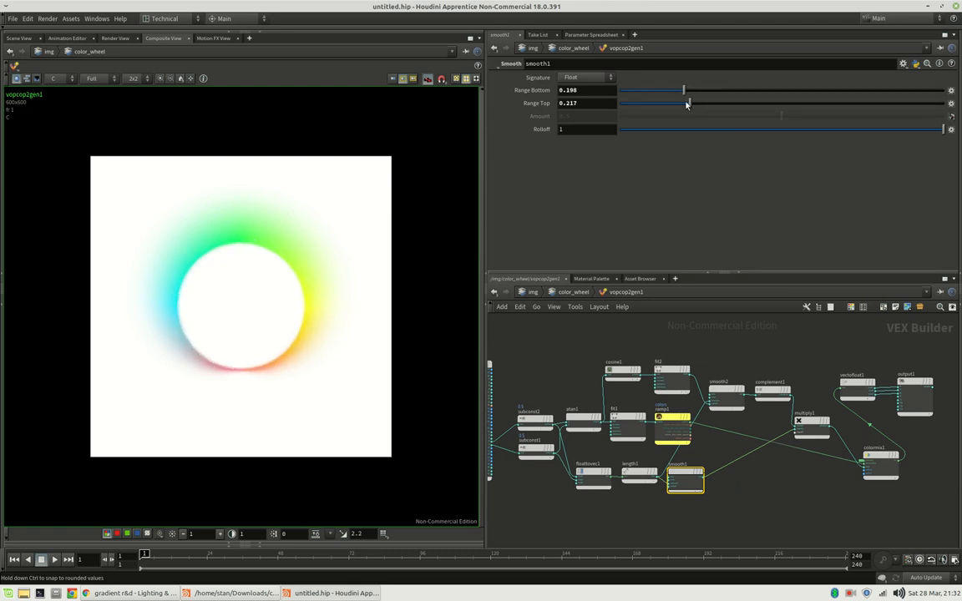
{"action": "left_click_drag", "start_coordinate": [687, 103], "coordinate": [686, 103]}
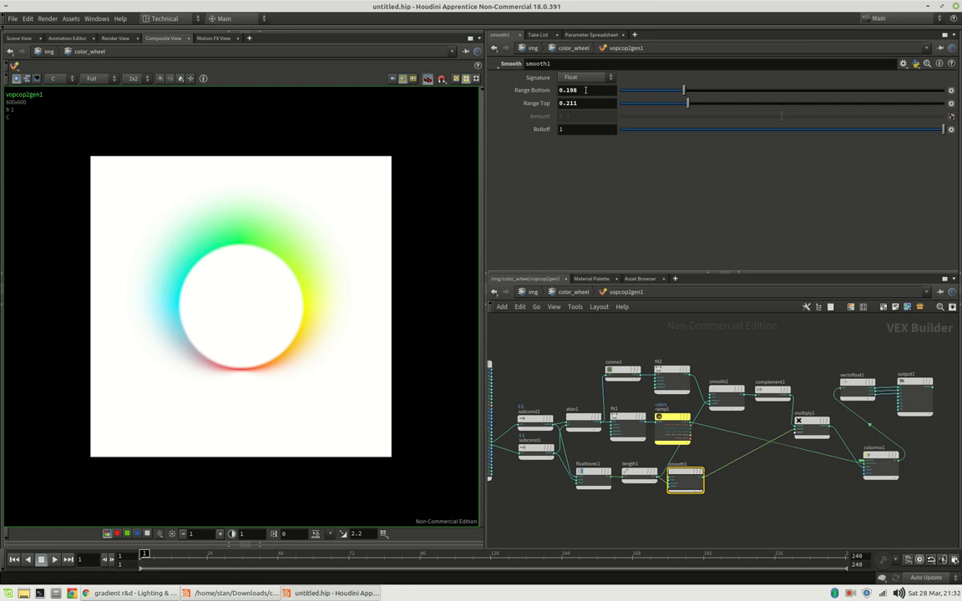
Step: Link smooth1's Range Top to its 0.2 Range Bottom plus 0.01
{"action": "left_click", "coordinate": [585, 90]}
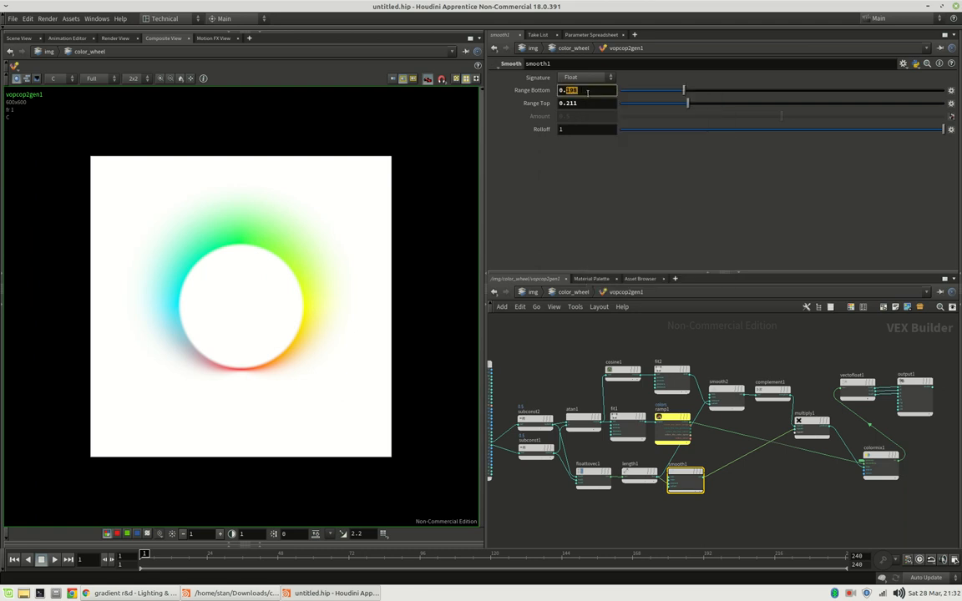
{"action": "right_click", "coordinate": [587, 90]}
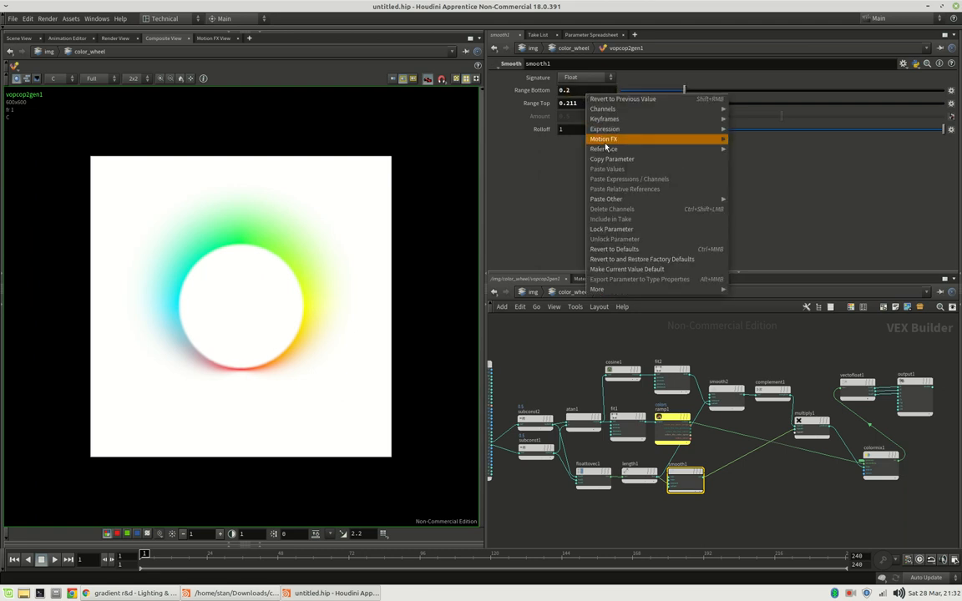
{"action": "mouse_move", "coordinate": [625, 180]}
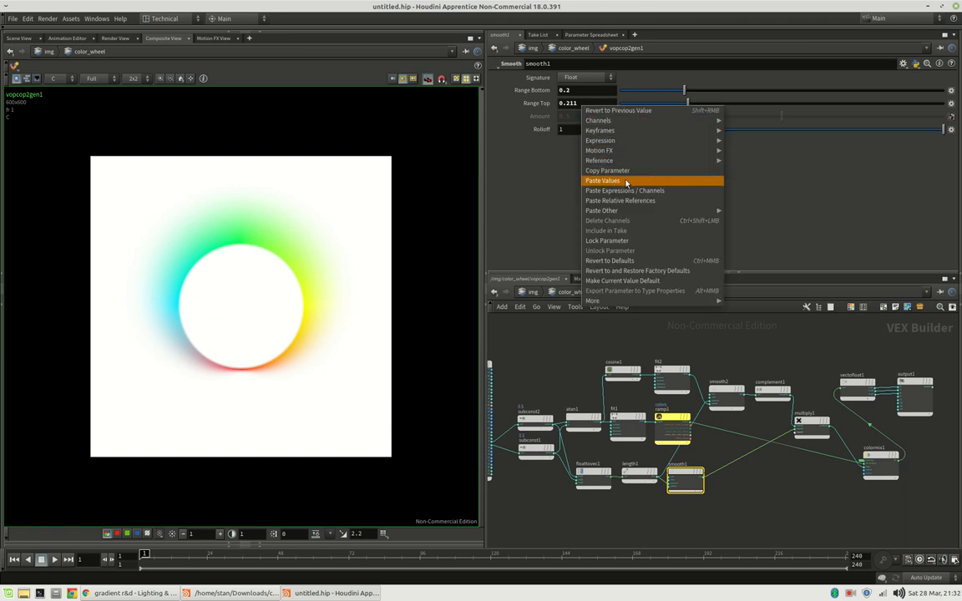
{"action": "left_click", "coordinate": [624, 190]}
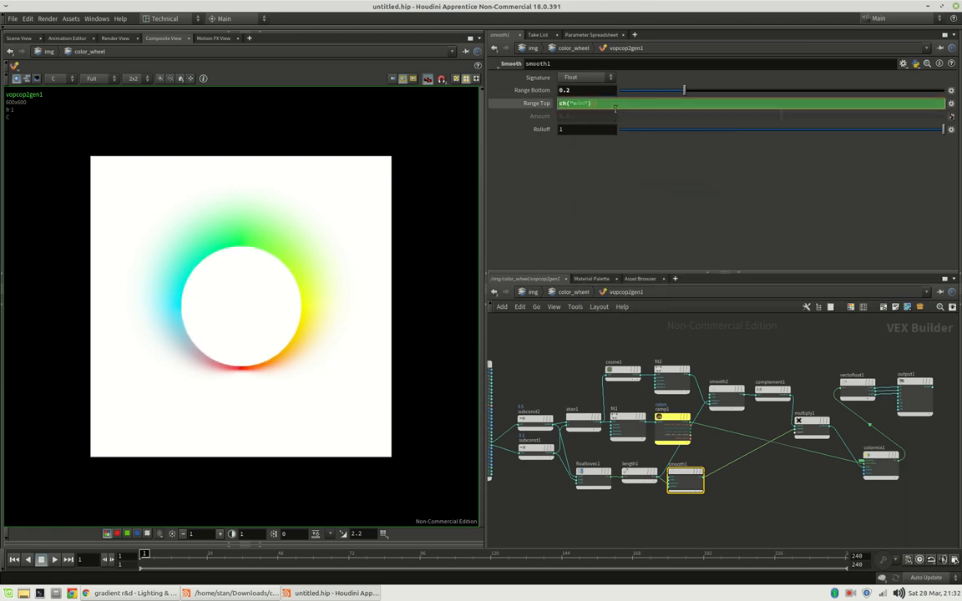
{"action": "type", "text": "+ 0.01"}
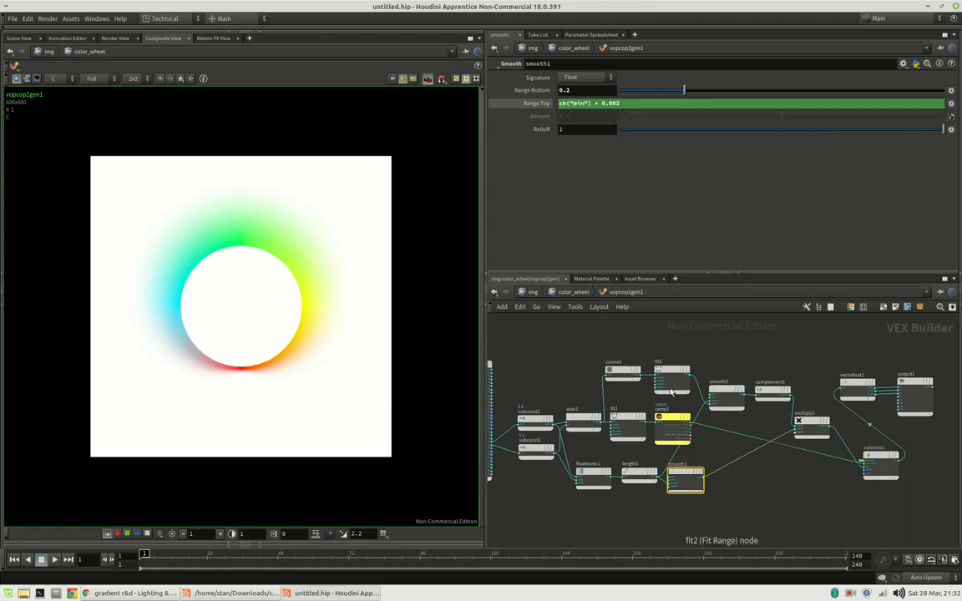
Step: Drag further on the top-panel slider, then view the colour wheel forum post
{"action": "left_click_drag", "start_coordinate": [685, 103], "coordinate": [751, 103]}
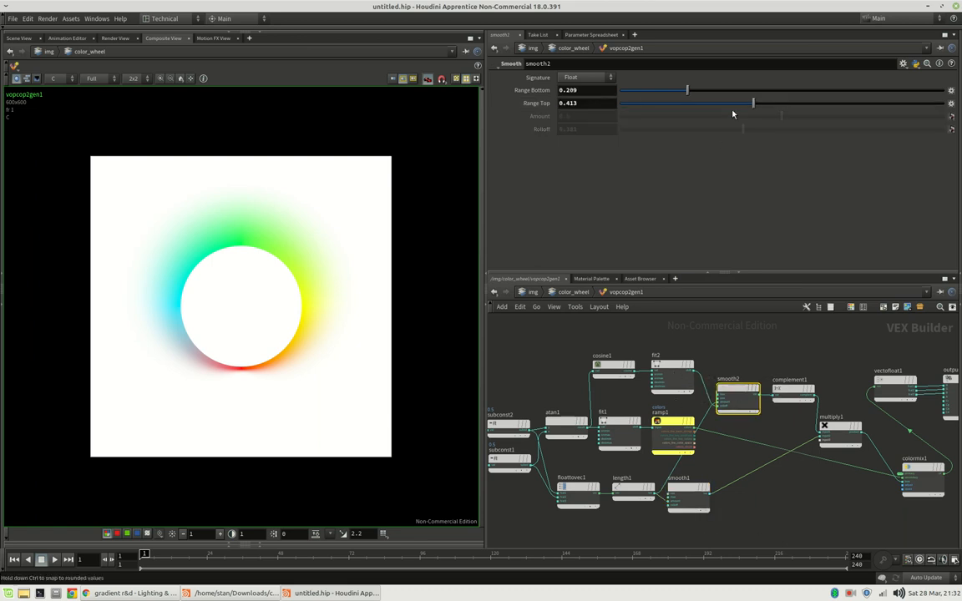
{"action": "left_click_drag", "start_coordinate": [753, 102], "coordinate": [768, 103]}
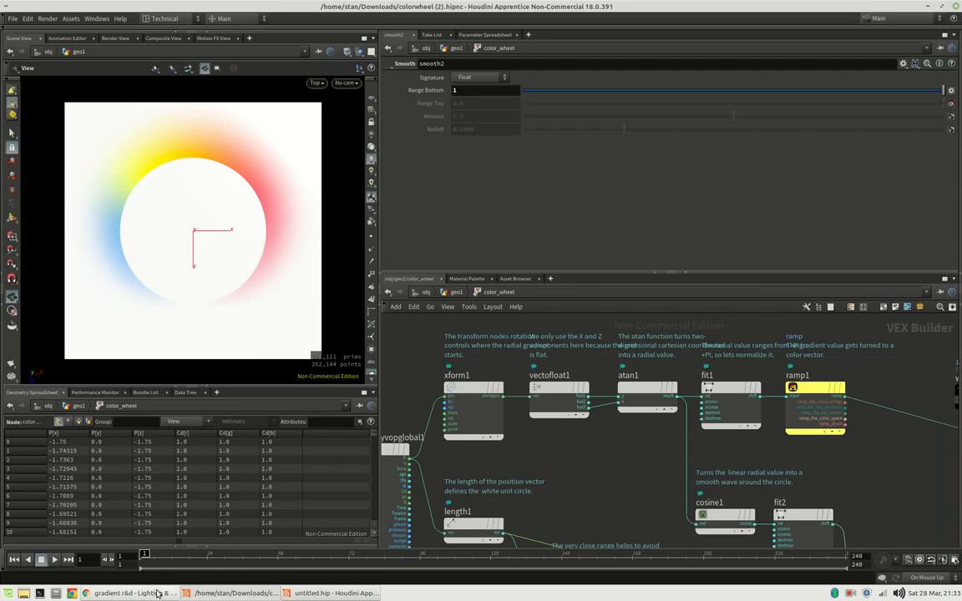
{"action": "left_click", "coordinate": [133, 593]}
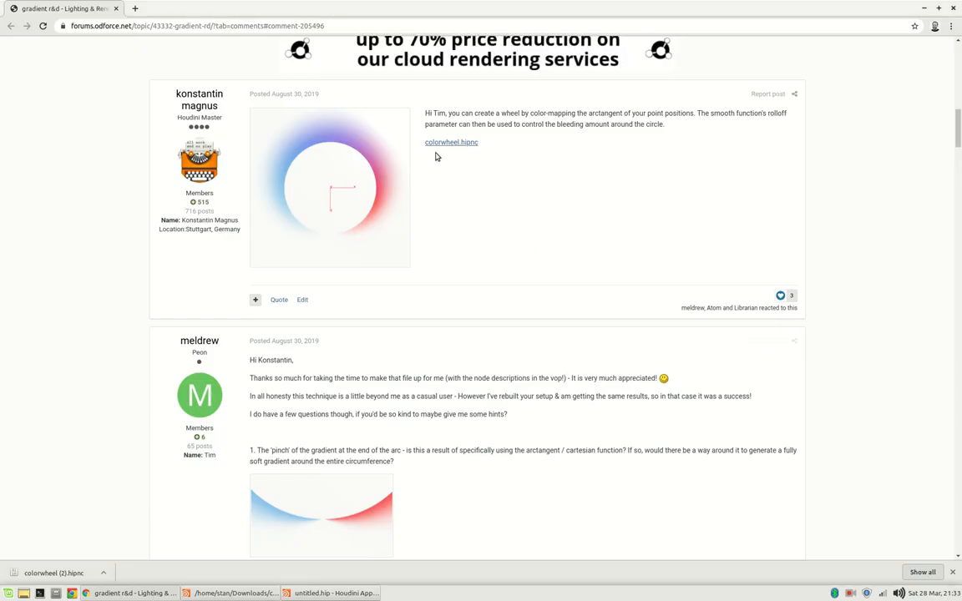